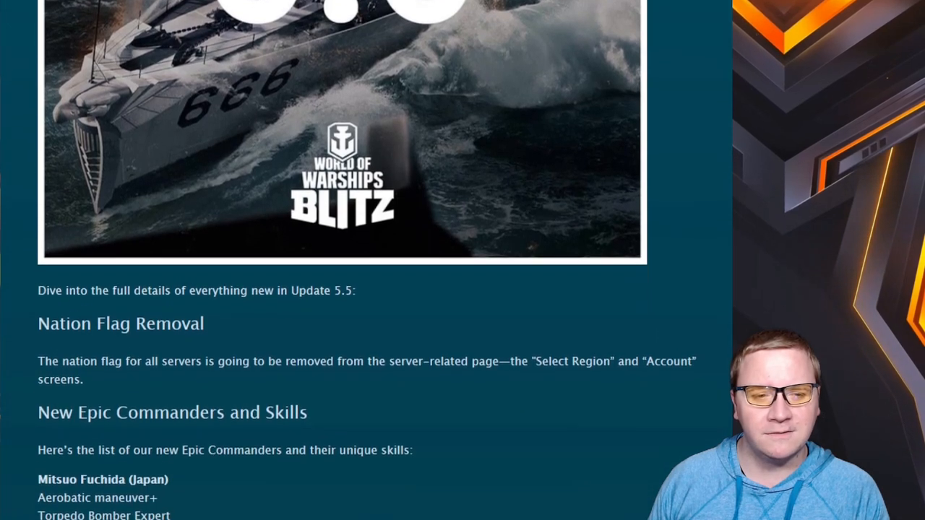
# Scroll through Nation Flag Removal and the new Epic Commanders list to the New Techline Additions heading
pyautogui.scroll(-3)
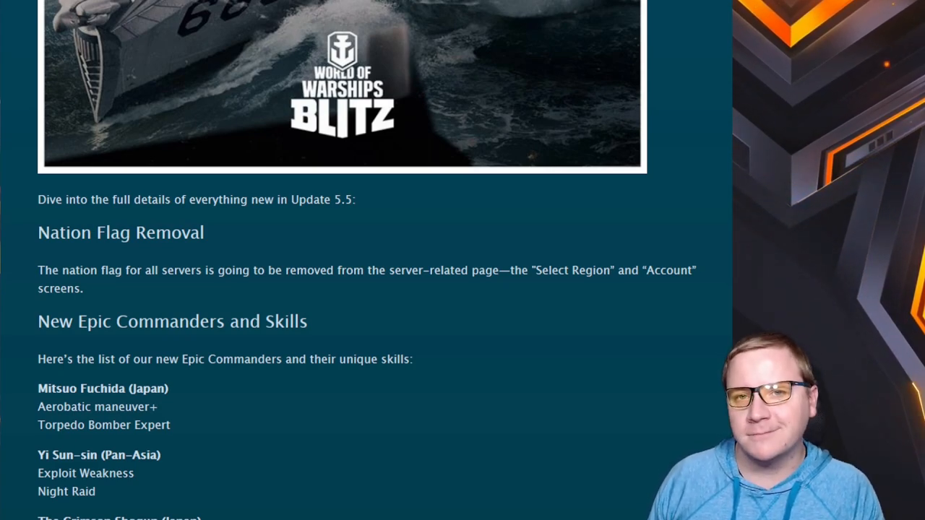
pyautogui.scroll(-3)
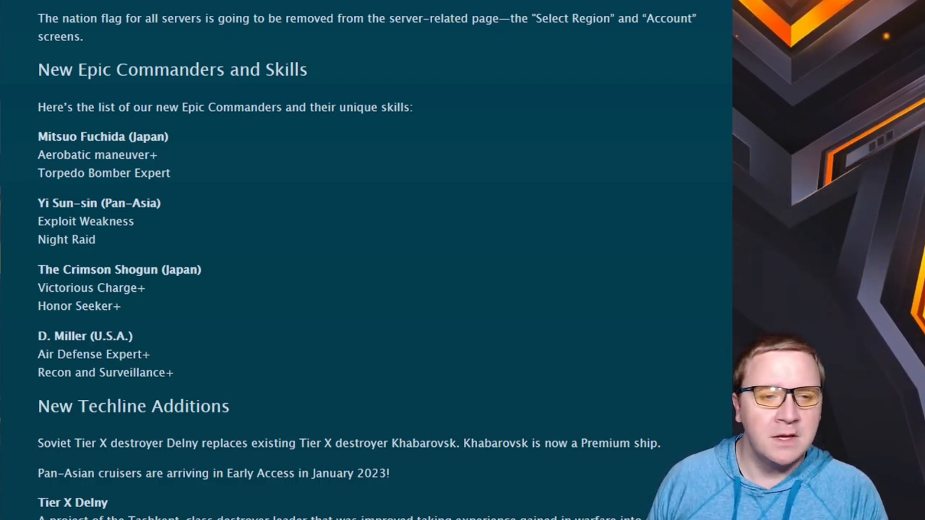
pyautogui.scroll(-3)
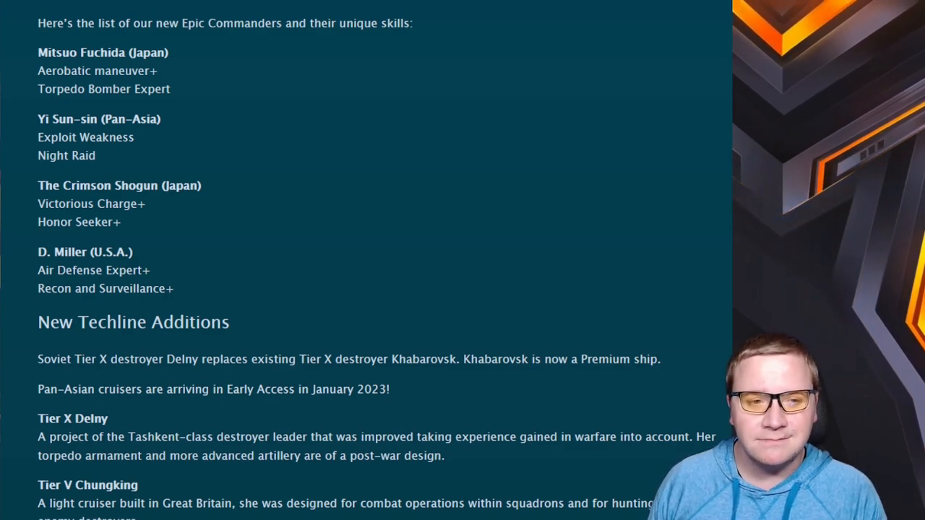
pyautogui.scroll(-3)
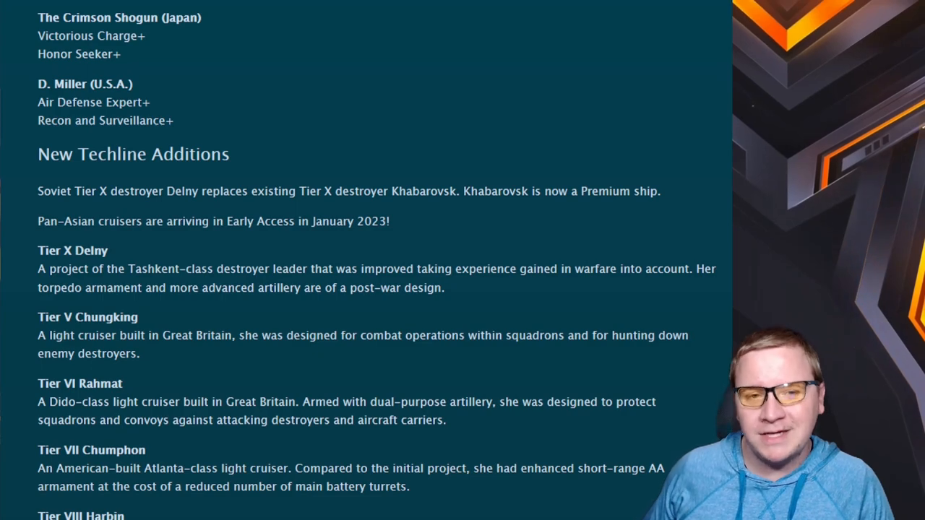
# Scroll through the new Techline ships and select the Karl von Schönberg ship name text
pyautogui.scroll(-3)
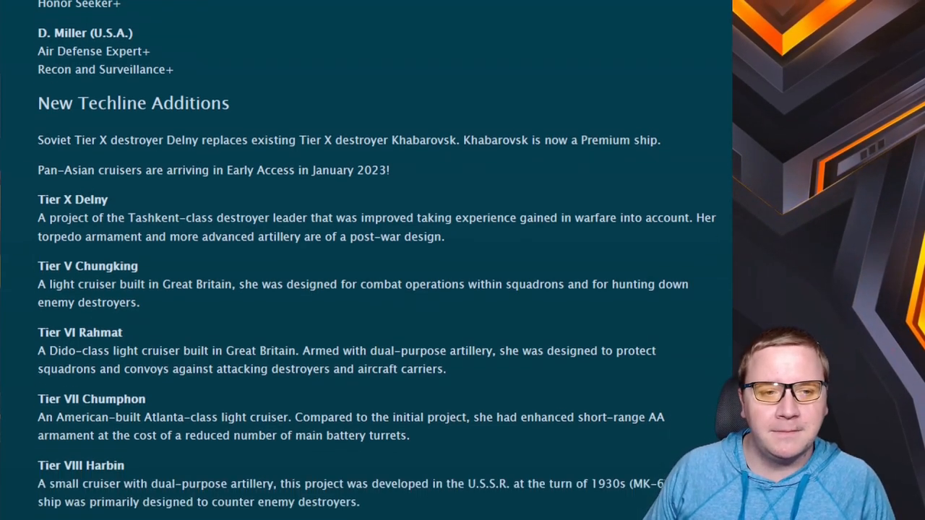
pyautogui.scroll(-3)
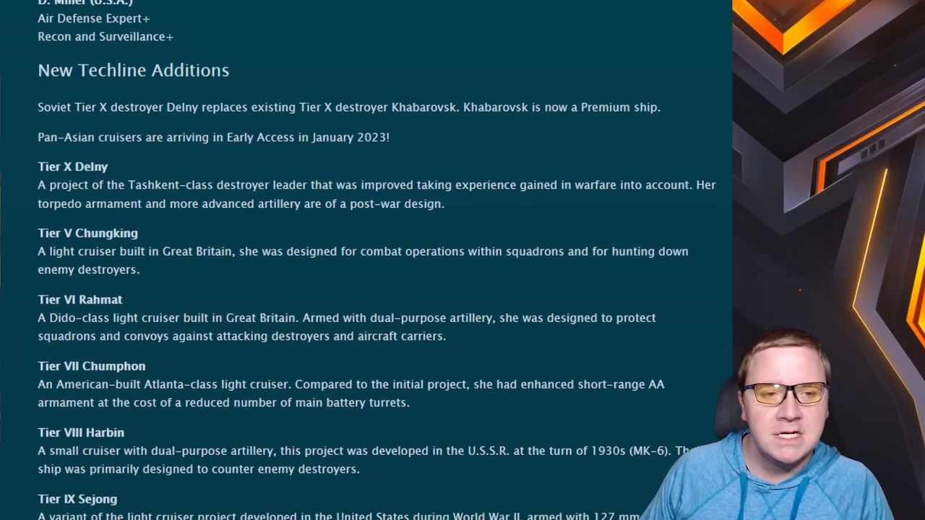
pyautogui.scroll(-3)
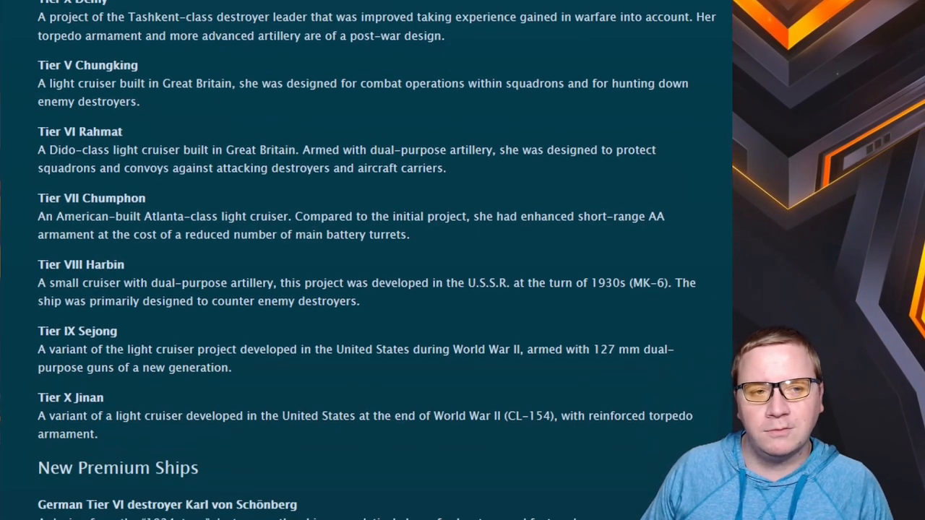
pyautogui.moveTo(439, 402)
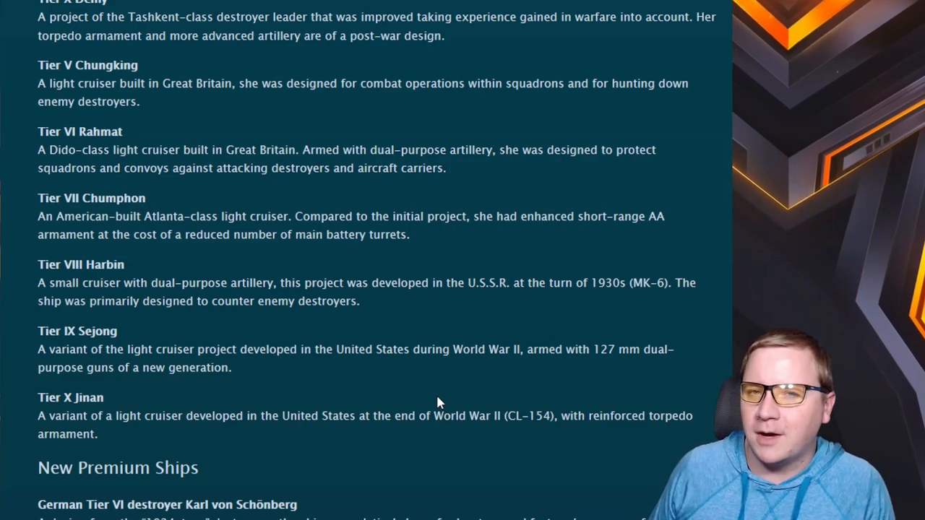
pyautogui.moveTo(115, 217); pyautogui.dragTo(222, 216)
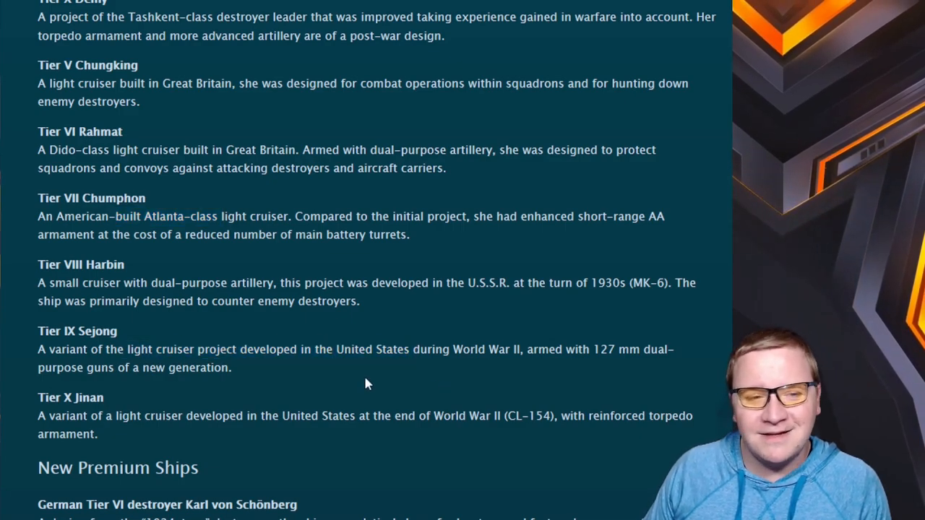
# Continue down past Tier X Jinan to the New Premium Ships section
pyautogui.scroll(-3)
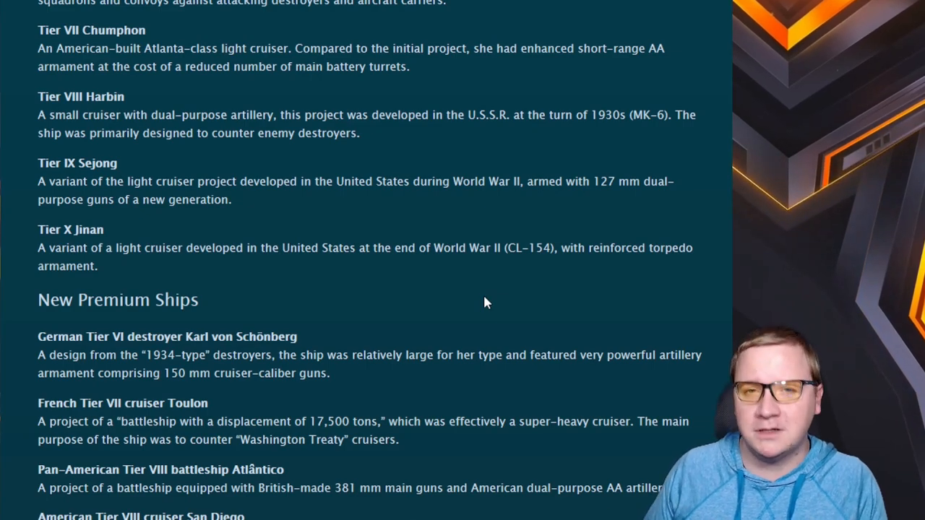
pyautogui.scroll(-3)
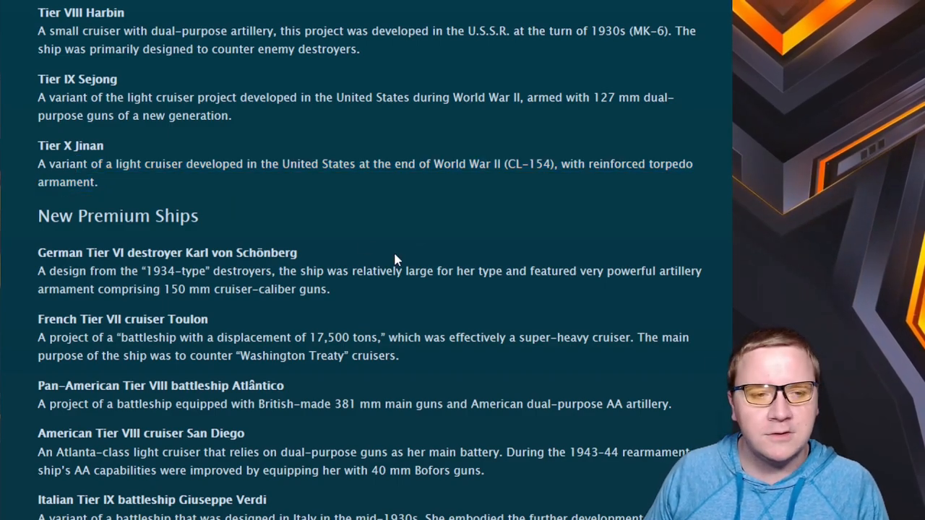
pyautogui.scroll(-3)
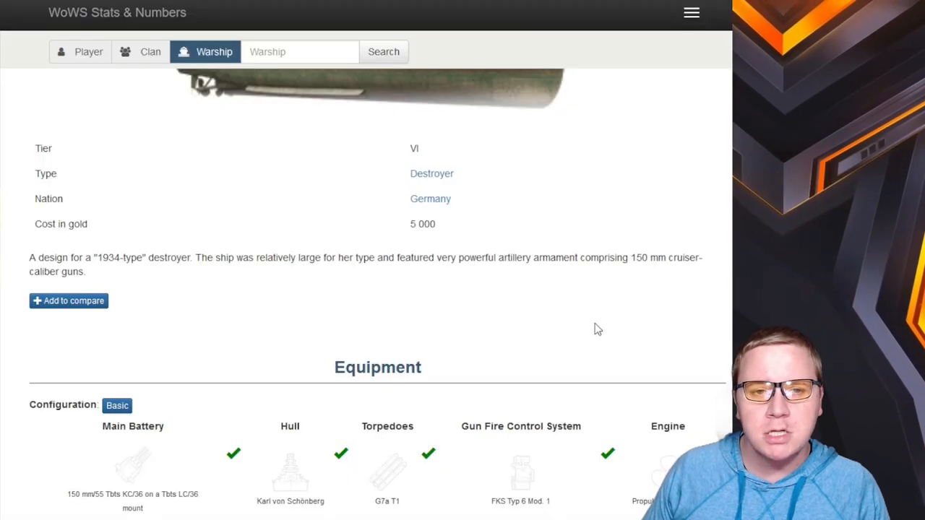
# Scroll the Karl von Schönberg page from the ship image down to its Equipment section
pyautogui.scroll(3)
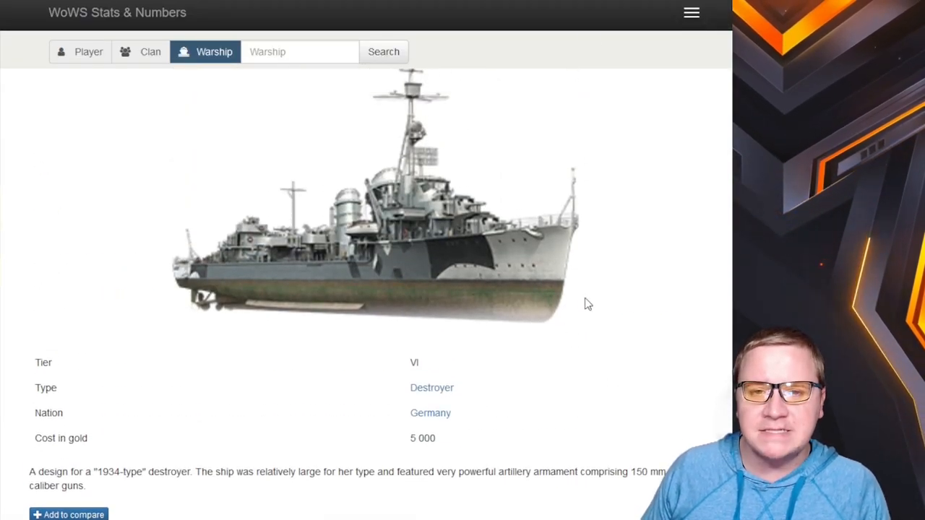
pyautogui.moveTo(633, 393)
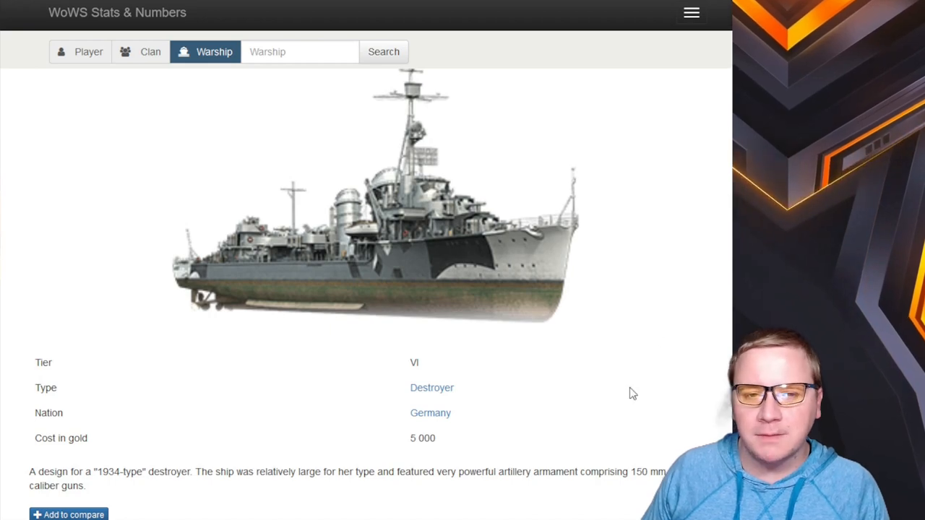
pyautogui.scroll(-3)
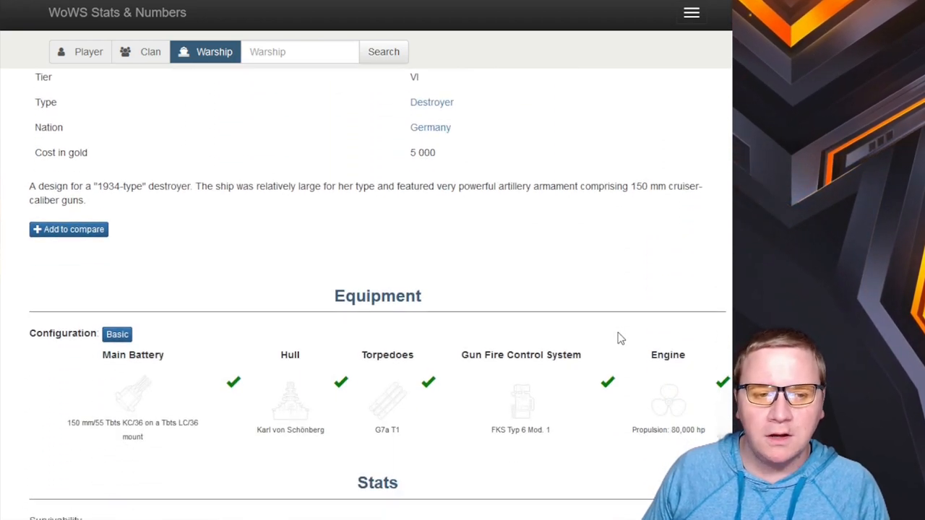
pyautogui.scroll(-3)
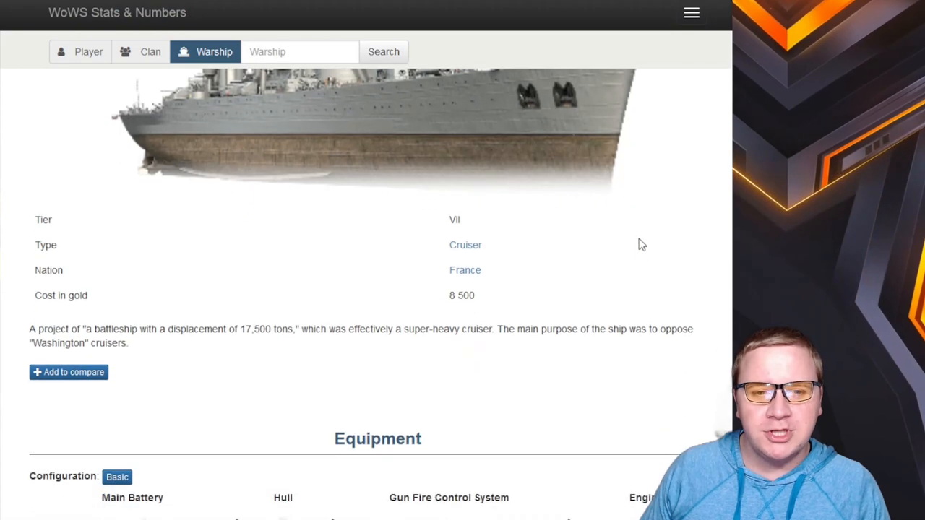
# Scroll the Toulon page down to Equipment and review the ship profile
pyautogui.scroll(-3)
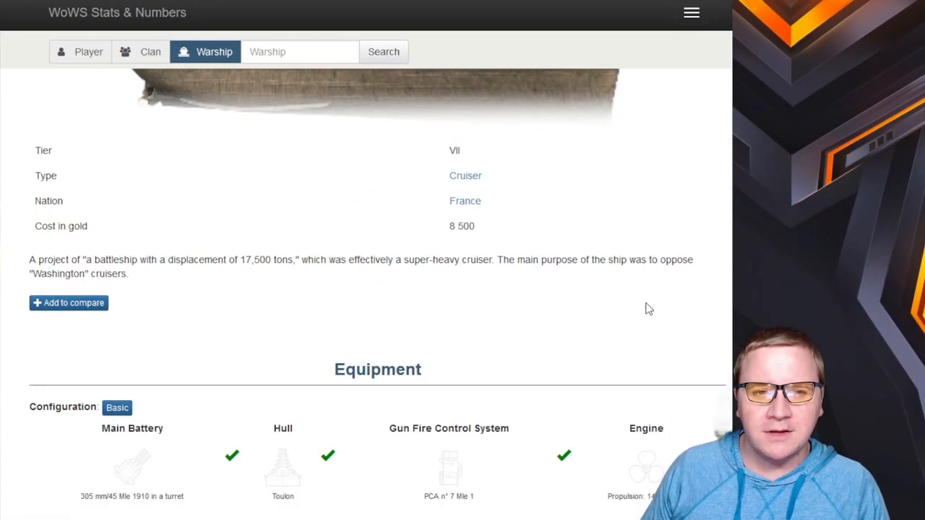
pyautogui.scroll(-3)
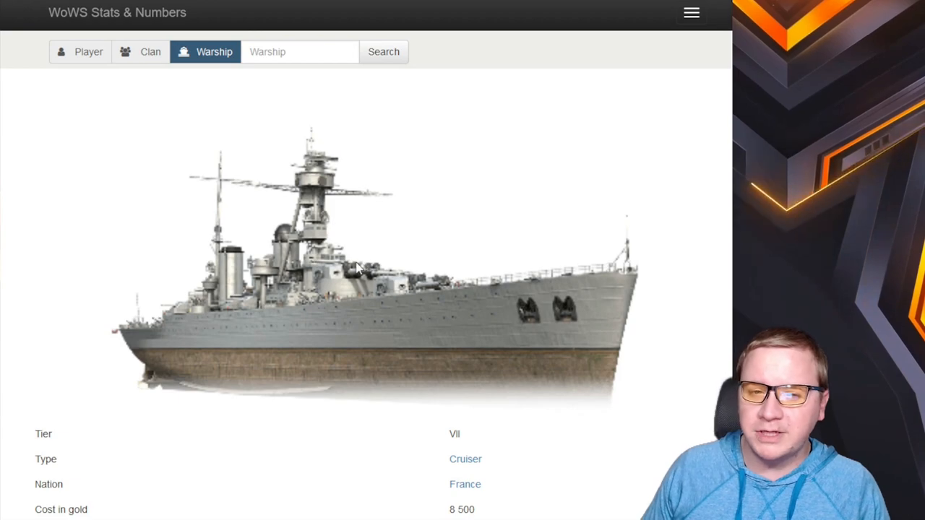
pyautogui.moveTo(456, 295)
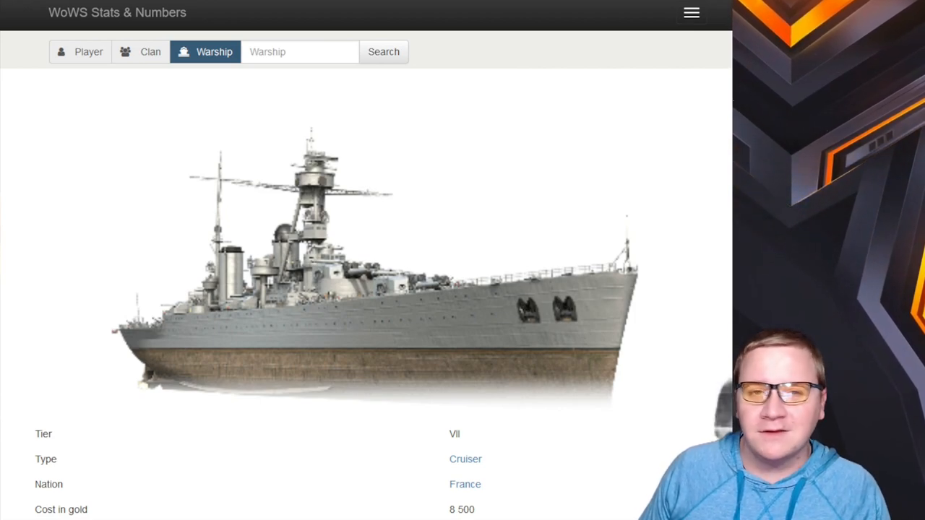
pyautogui.scroll(-3)
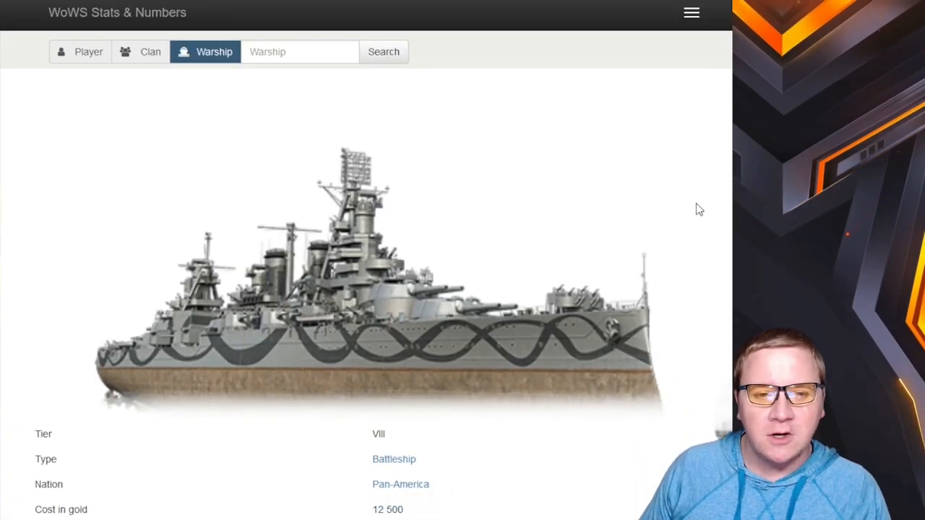
# Scroll the Atlântico page through Equipment to the Stats bars and back up
pyautogui.scroll(-3)
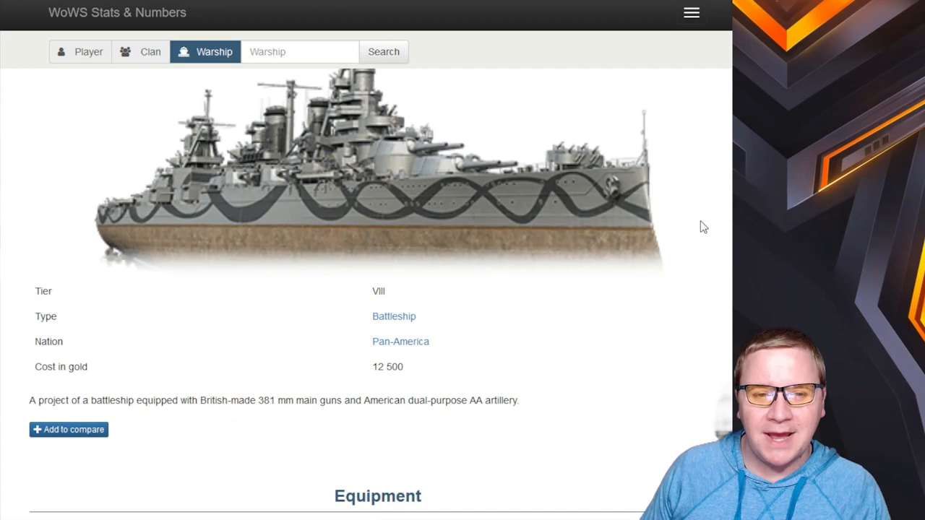
pyautogui.scroll(-3)
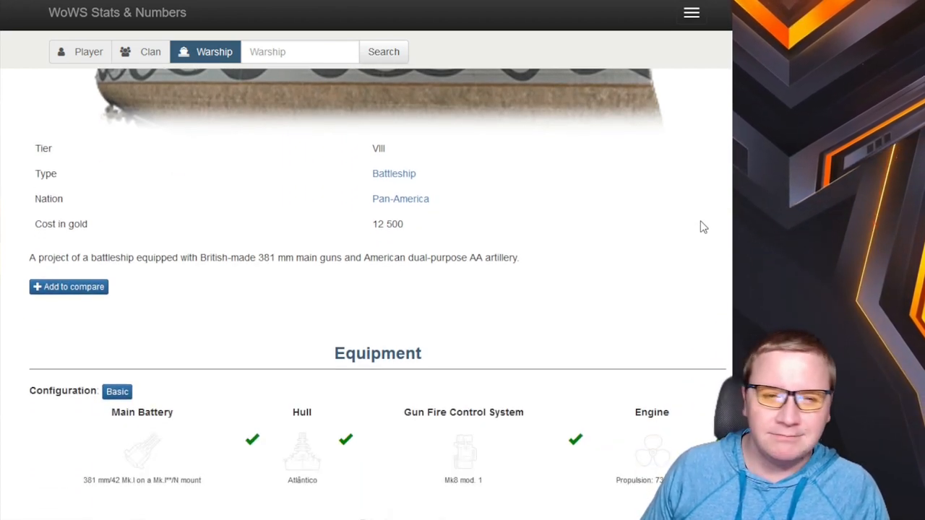
pyautogui.scroll(-3)
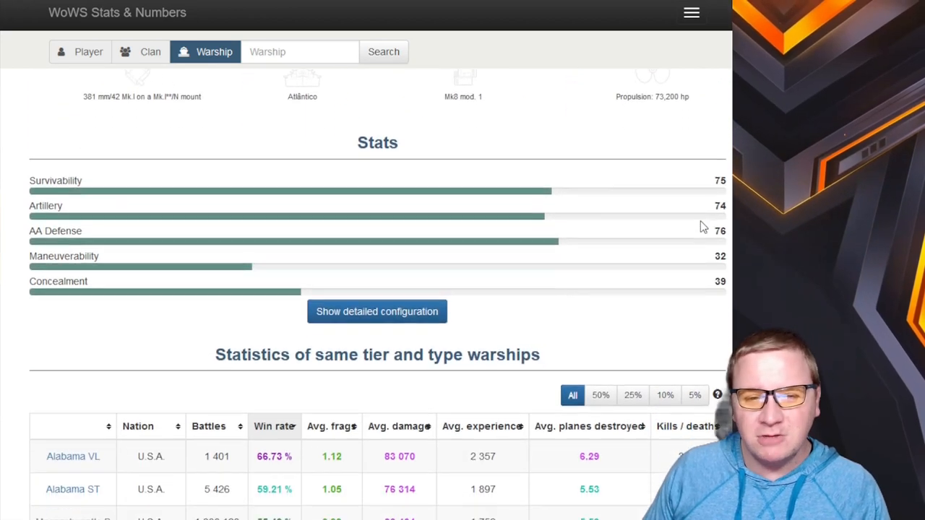
pyautogui.scroll(3)
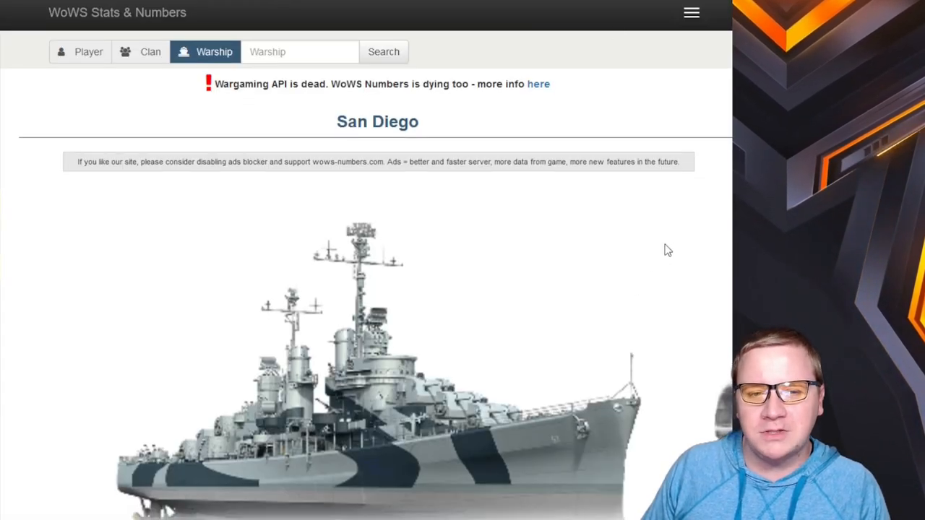
# Scroll down the San Diego warship page to view its details
pyautogui.scroll(-3)
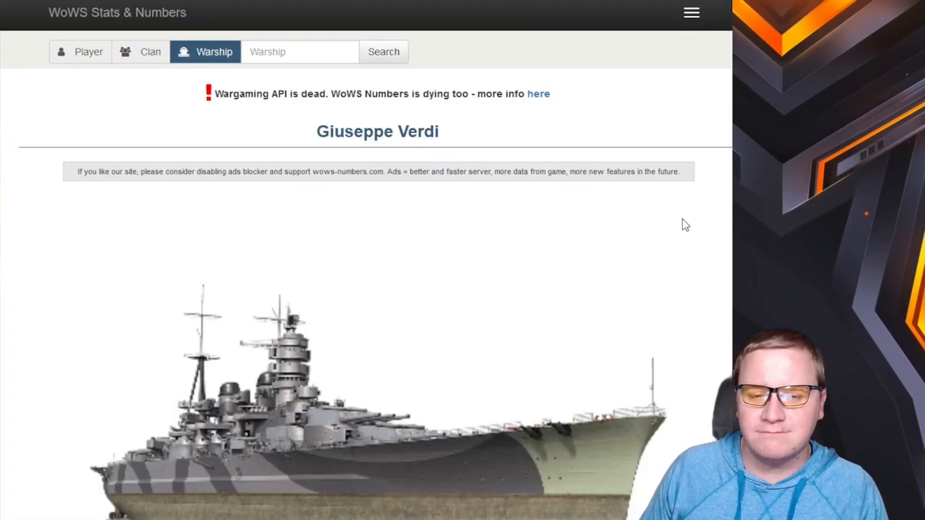
# Scroll the Giuseppe Verdi page past the description to Equipment and Stats, then back up
pyautogui.scroll(-3)
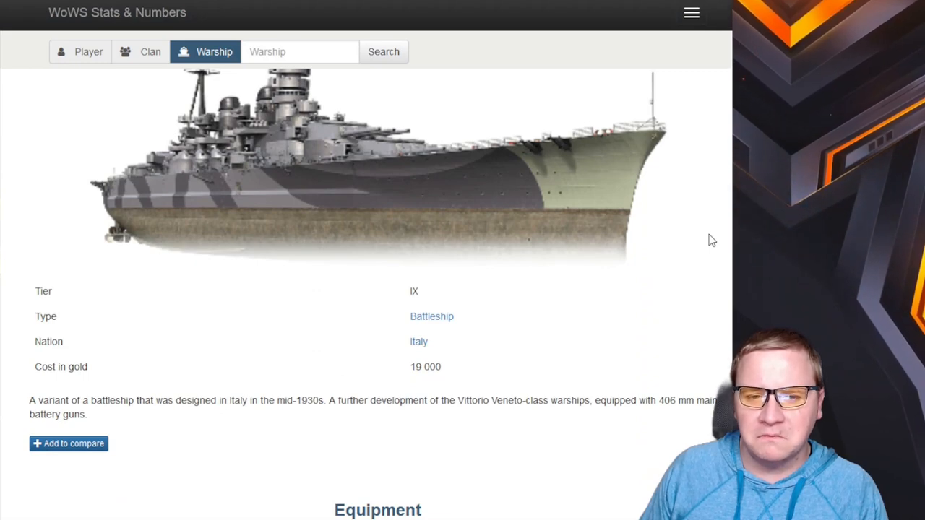
pyautogui.scroll(-3)
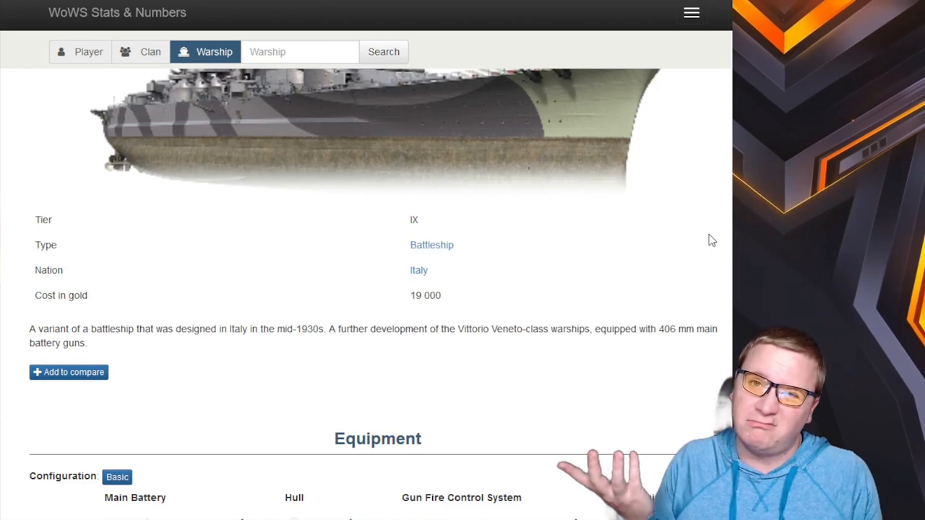
pyautogui.scroll(-3)
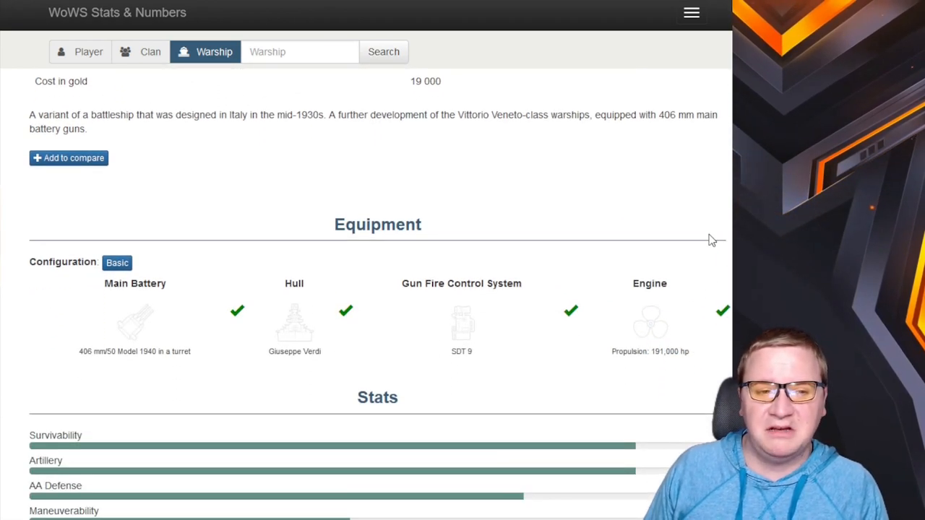
pyautogui.scroll(3)
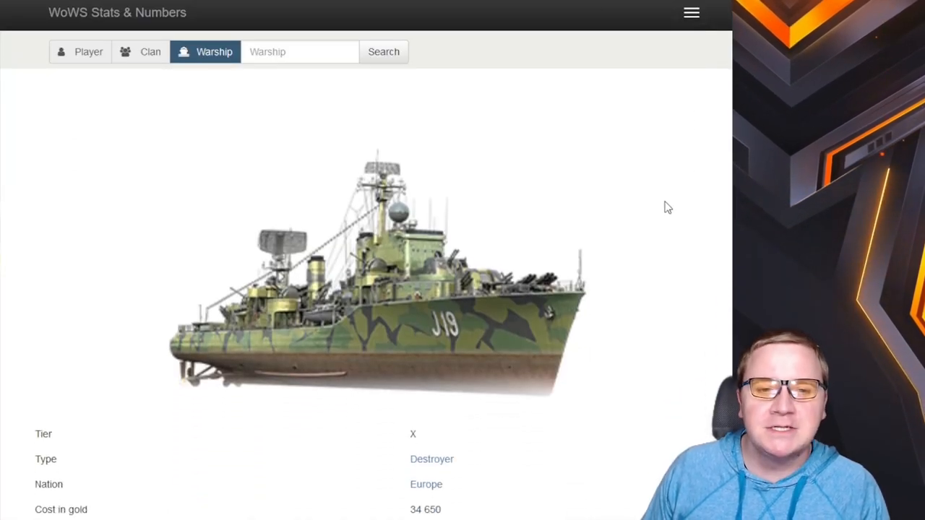
# Scroll the Småland page through consumables, Equipment and Stats, going back up and down to recheck
pyautogui.scroll(-3)
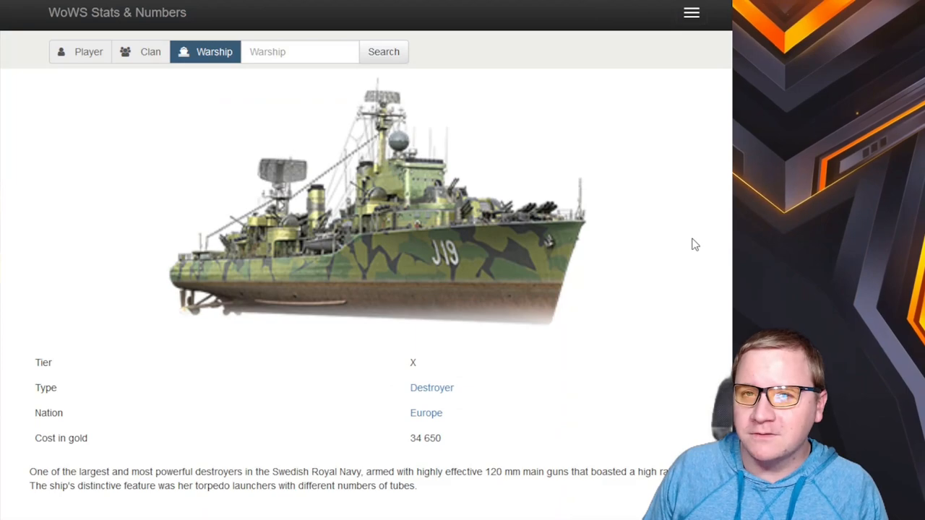
pyautogui.scroll(-3)
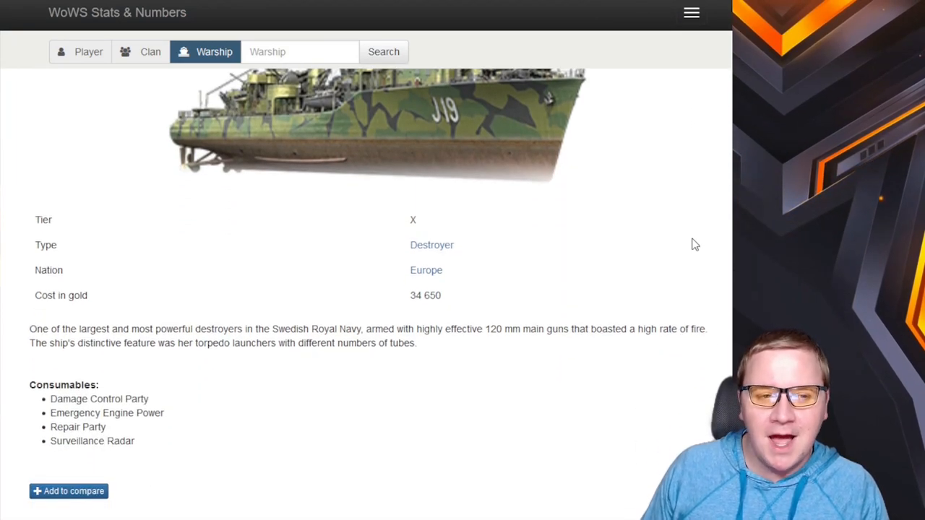
pyautogui.scroll(-3)
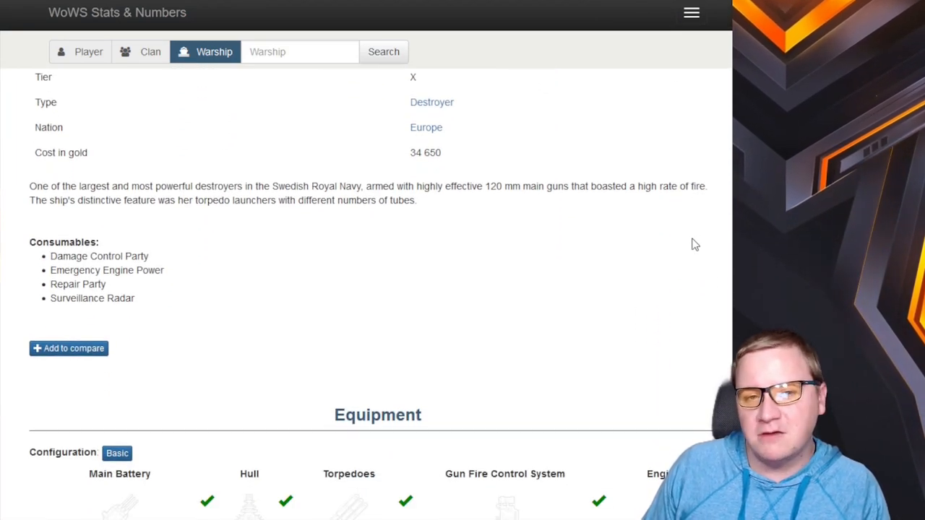
pyautogui.scroll(-3)
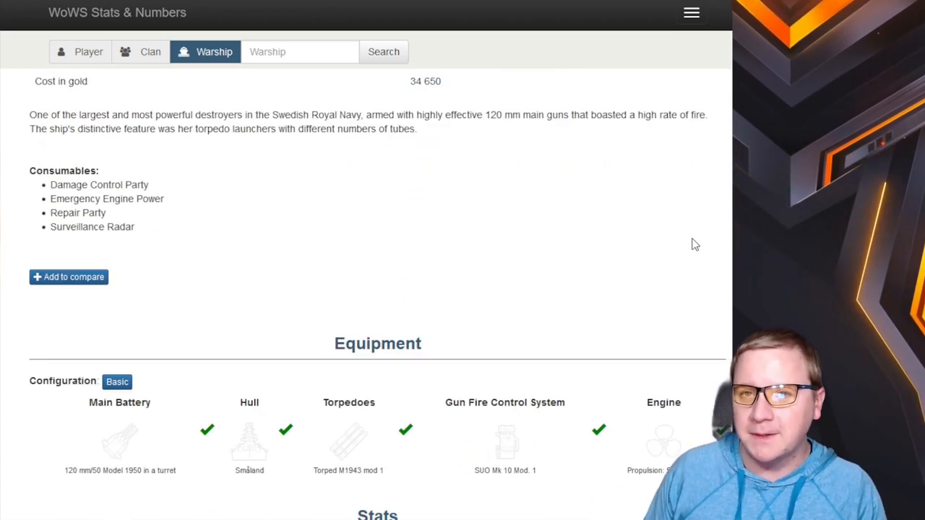
pyautogui.scroll(3)
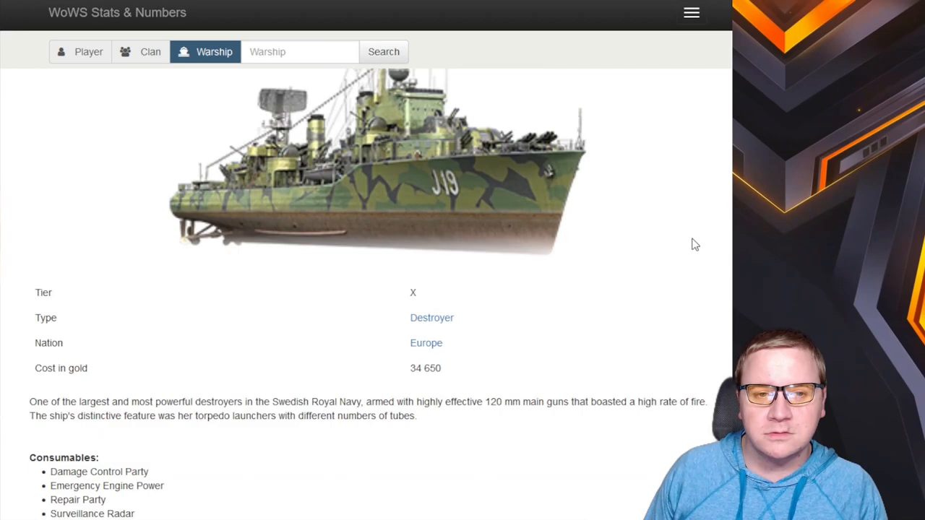
pyautogui.scroll(-3)
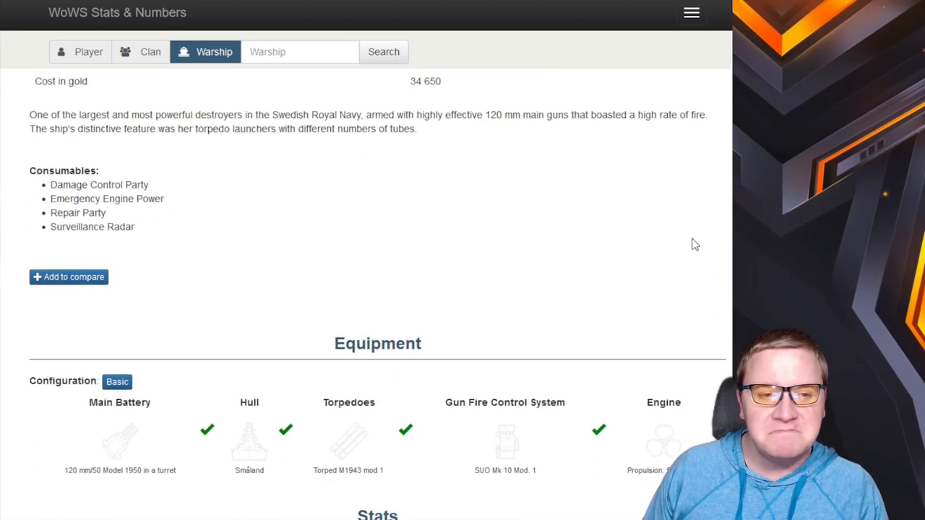
pyautogui.scroll(-3)
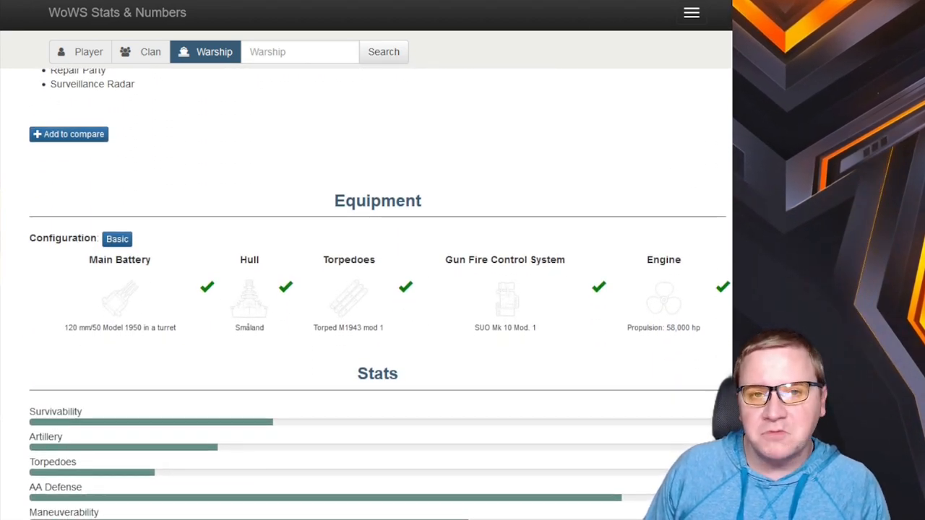
pyautogui.scroll(3)
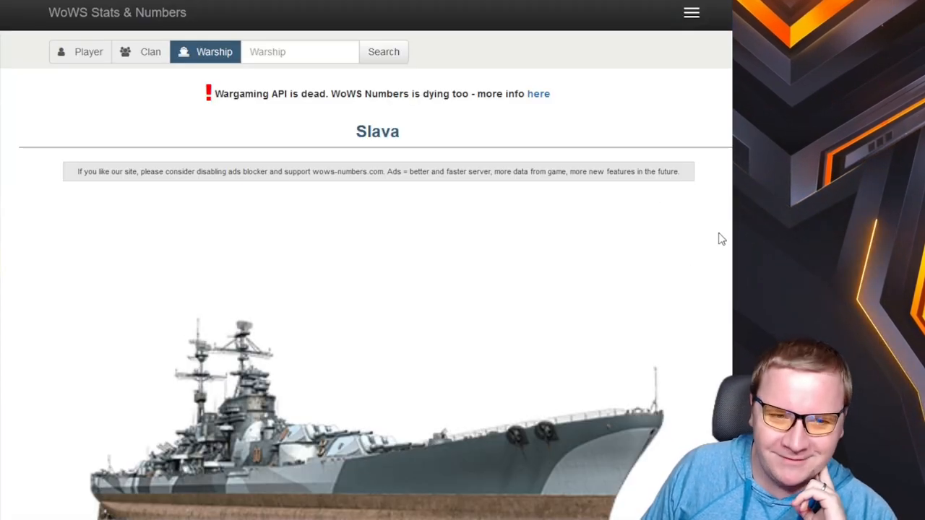
# Scroll the Slava page down to the ship image and its tier, type and nation info
pyautogui.scroll(-3)
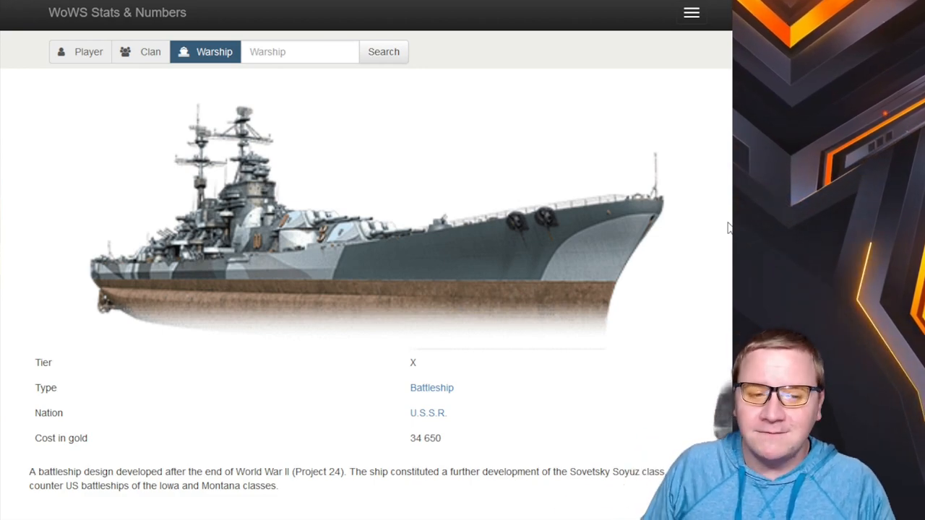
pyautogui.scroll(-3)
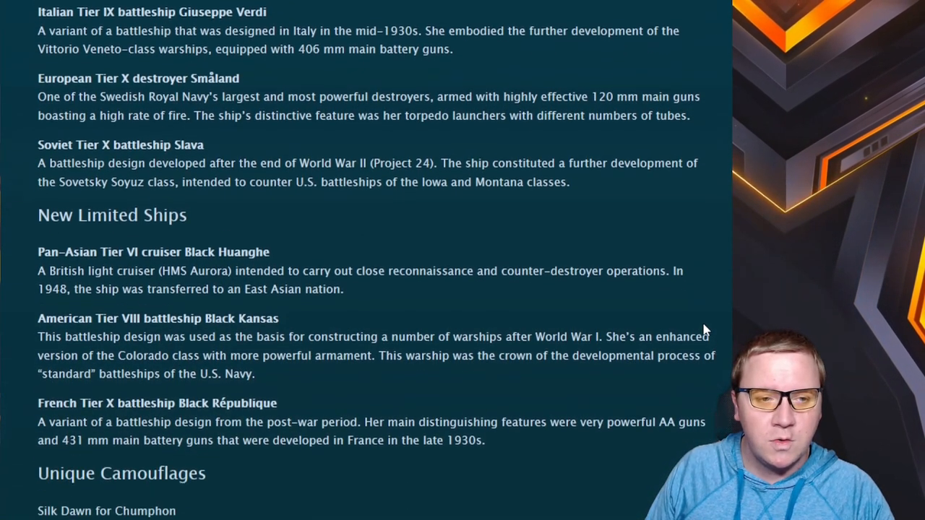
# Scroll through New Limited Ships, Unique Camouflages and Bug Fixes to the Ship Balancing section
pyautogui.scroll(-3)
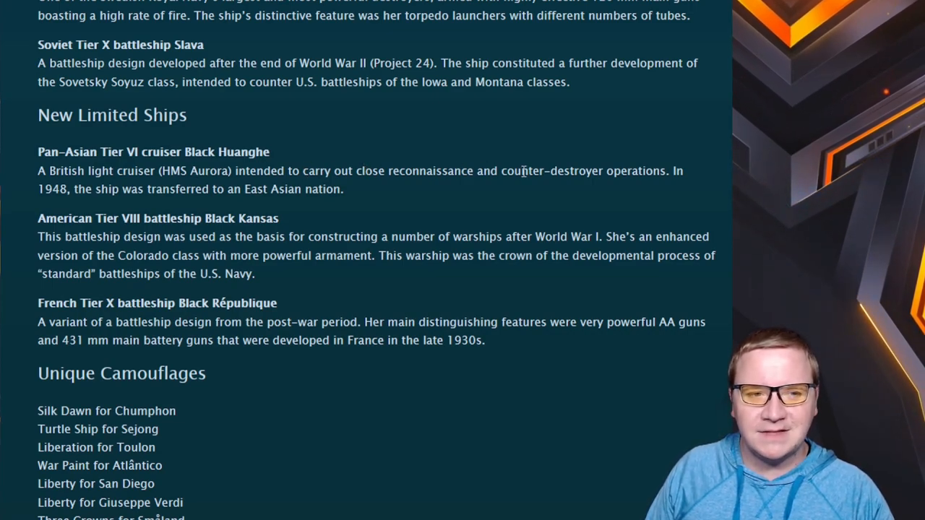
pyautogui.moveTo(479, 220)
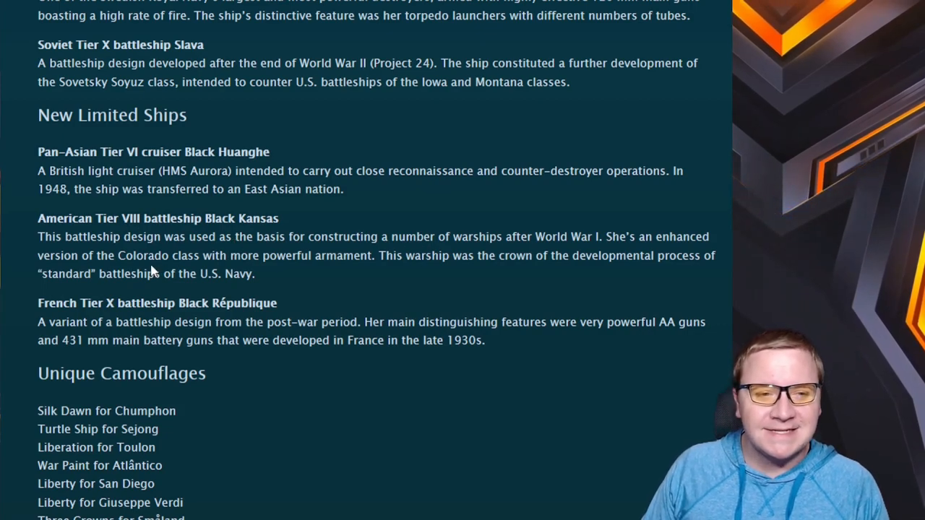
pyautogui.moveTo(144, 253)
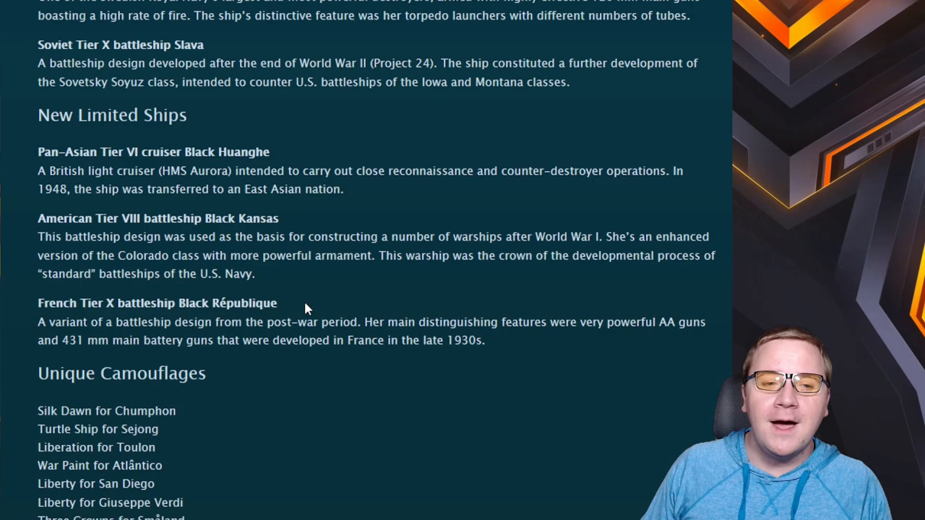
pyautogui.scroll(-3)
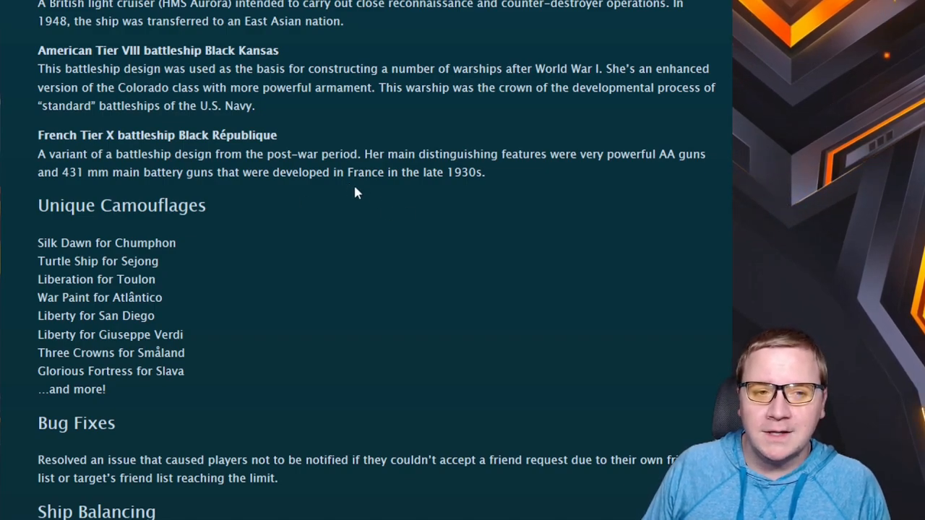
pyautogui.moveTo(404, 291)
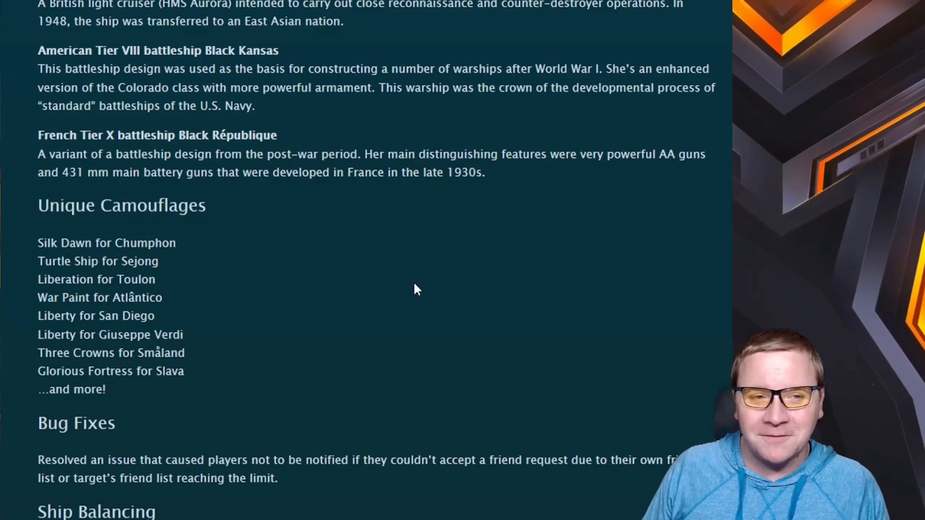
pyautogui.moveTo(407, 283)
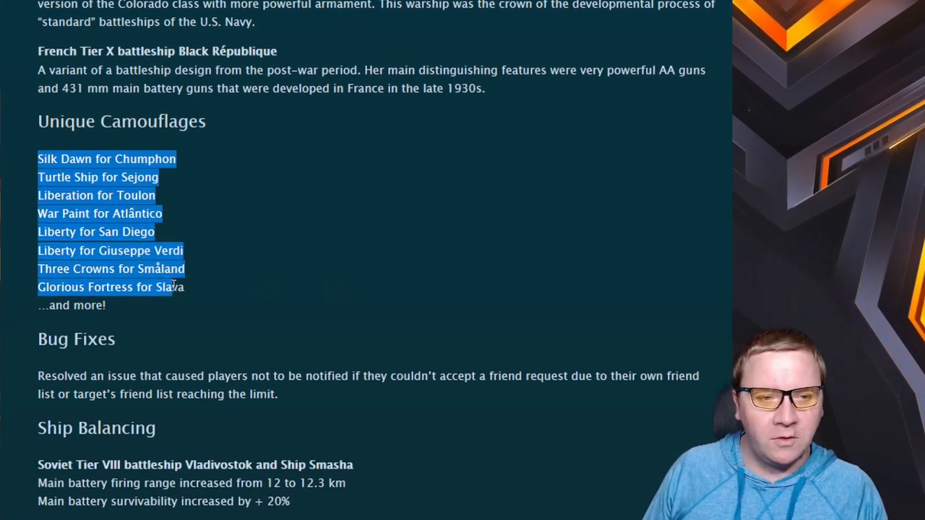
pyautogui.scroll(-3)
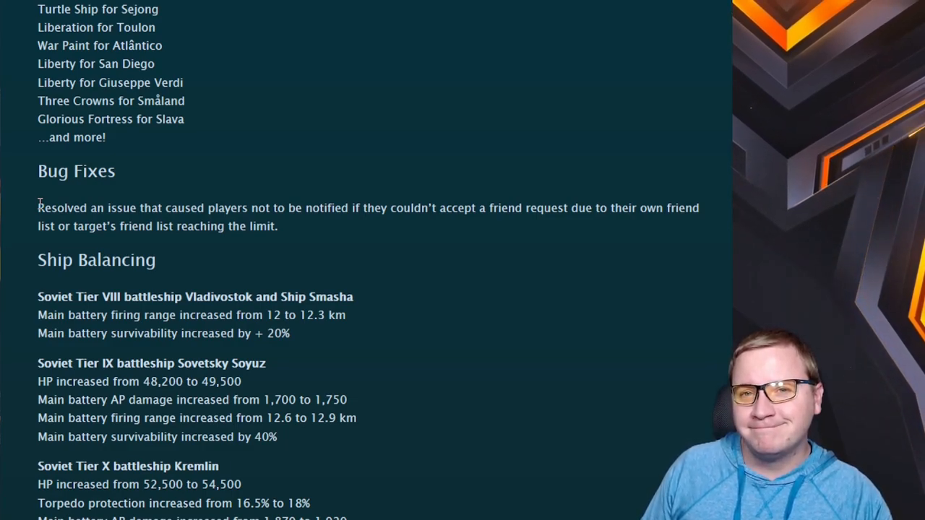
# Highlight the friend-request notification bug fix, then continue down to Ship Balancing starting with Vladivostok
pyautogui.moveTo(37, 208); pyautogui.dragTo(249, 226)
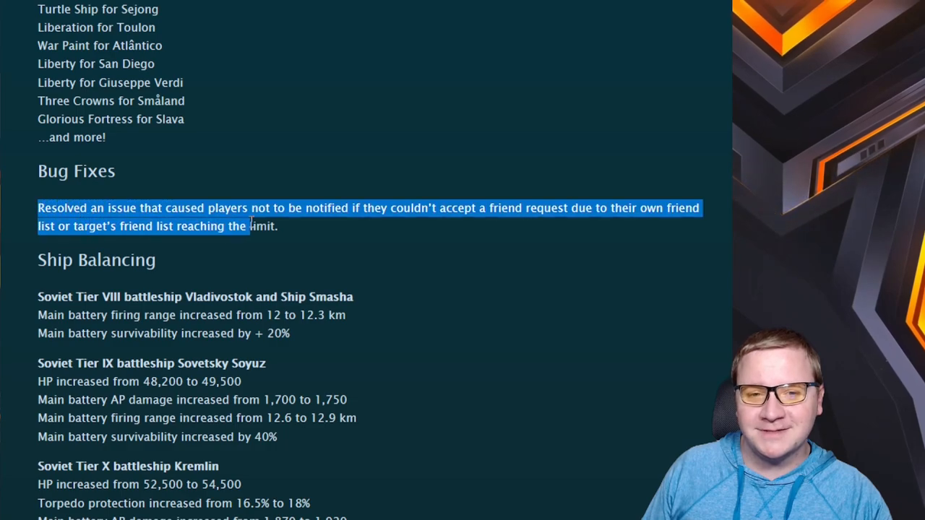
pyautogui.click(302, 248)
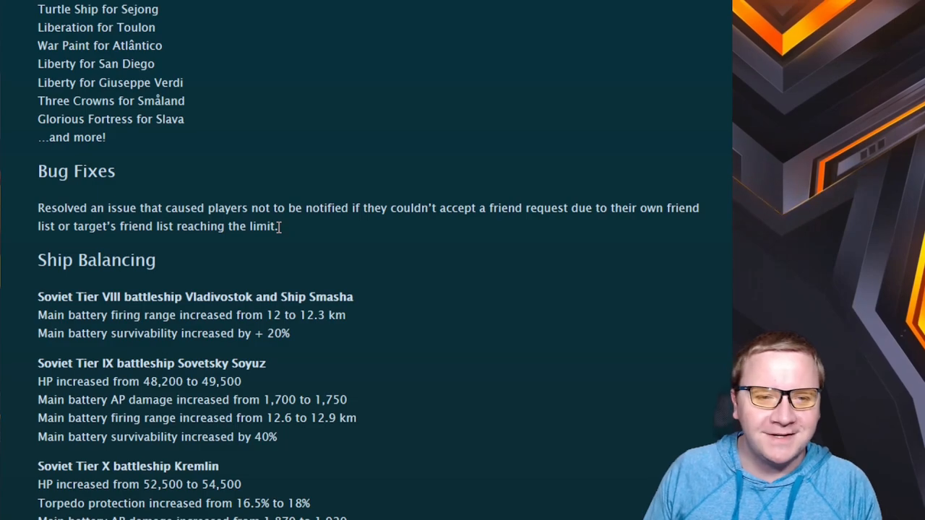
pyautogui.moveTo(428, 304)
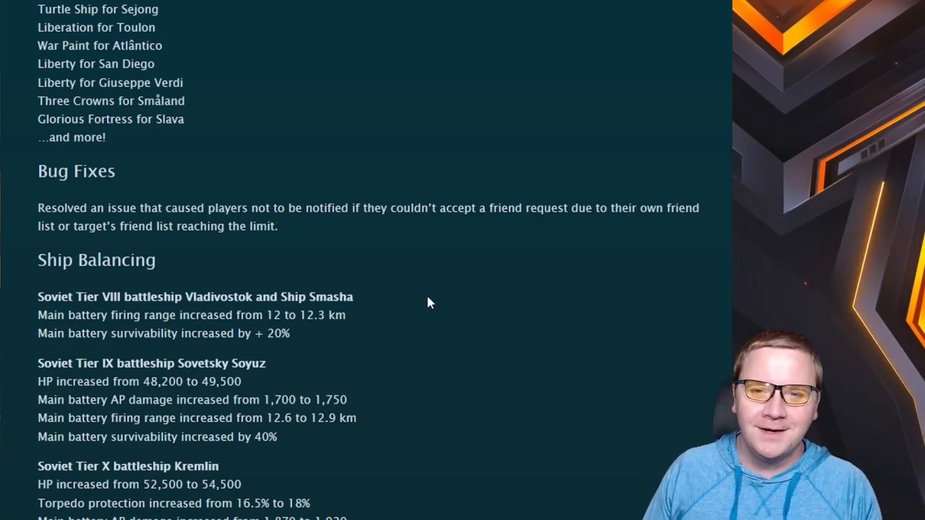
pyautogui.scroll(-3)
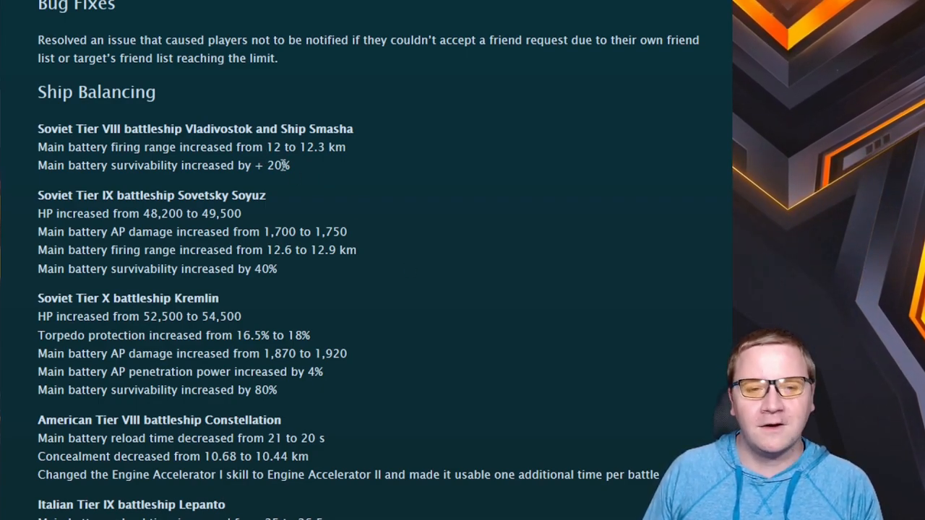
# Highlight Sovetsky Soyuz's firing range increase from 12 to 12.3 km and the Vladivostok name, continuing to Kremlin
pyautogui.moveTo(46, 147); pyautogui.dragTo(153, 147)
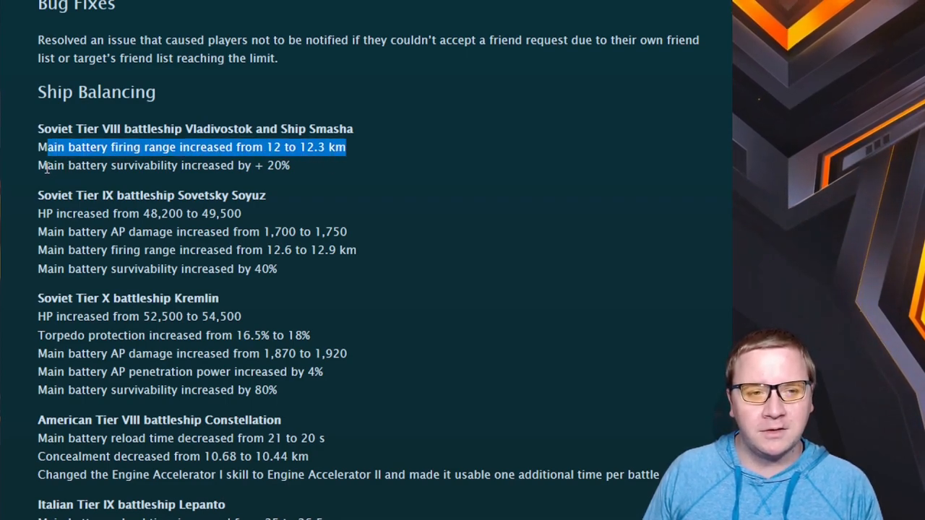
pyautogui.moveTo(47, 148); pyautogui.dragTo(290, 164)
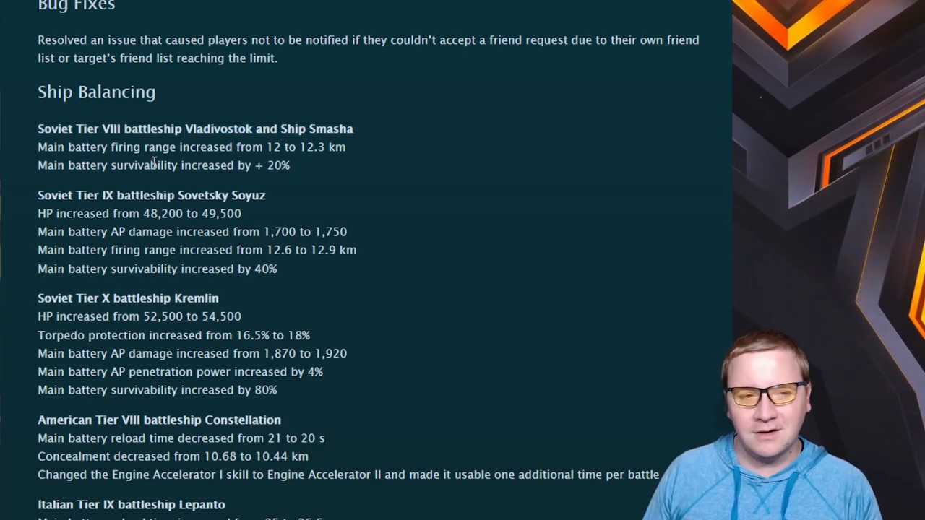
pyautogui.doubleClick(217, 129)
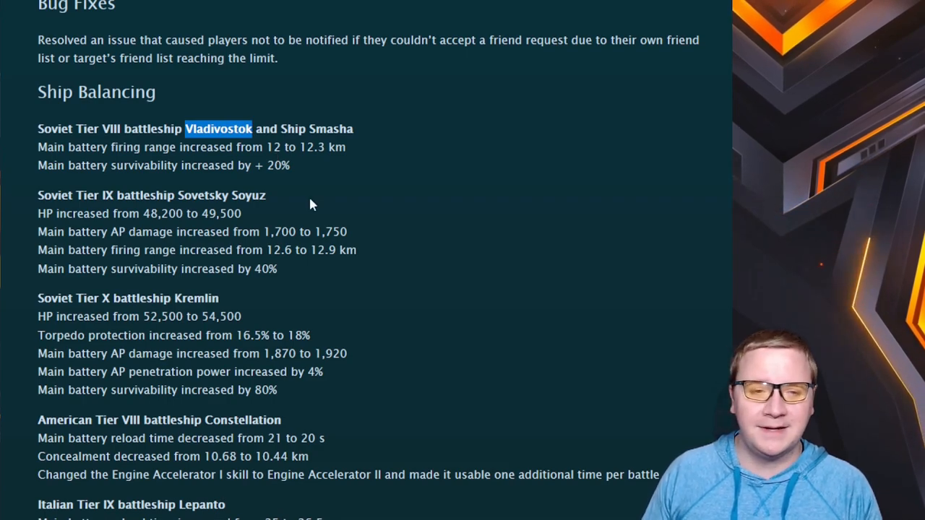
pyautogui.doubleClick(210, 196)
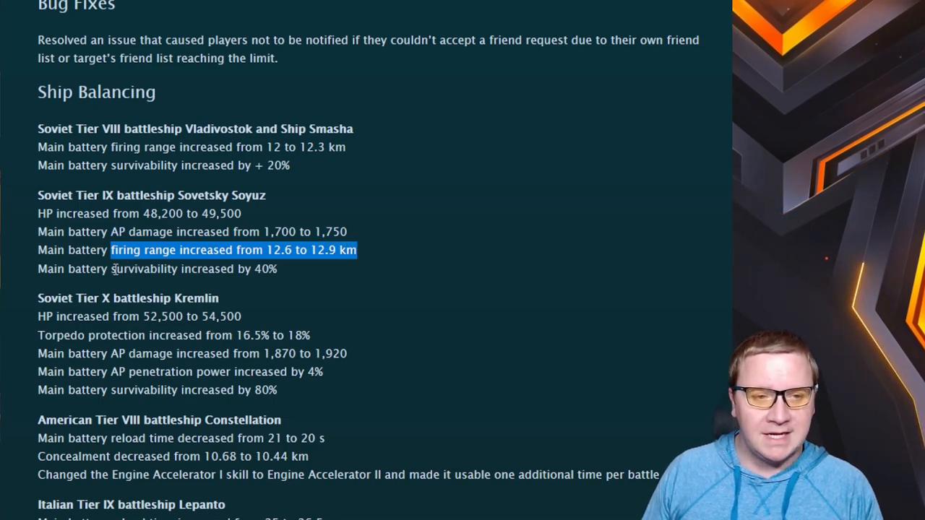
pyautogui.click(293, 276)
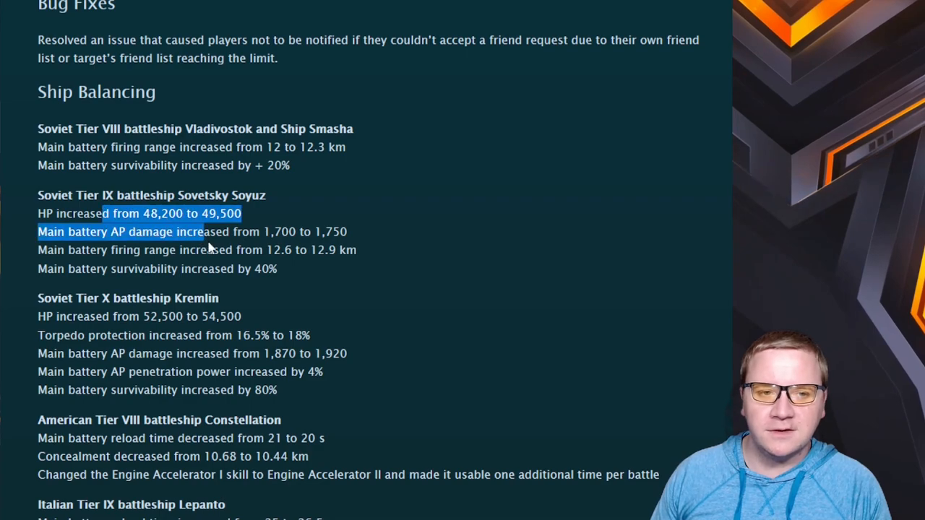
pyautogui.scroll(-3)
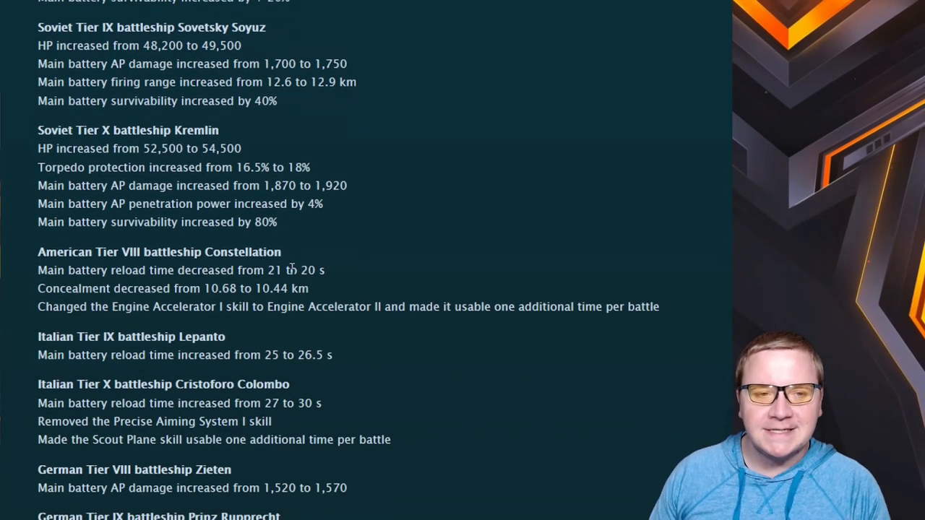
pyautogui.scroll(3)
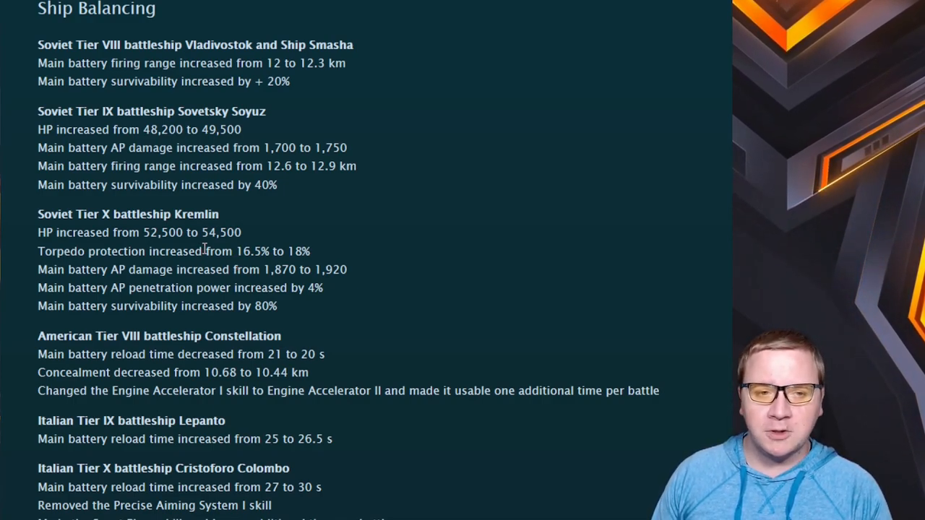
pyautogui.moveTo(205, 252); pyautogui.dragTo(310, 251)
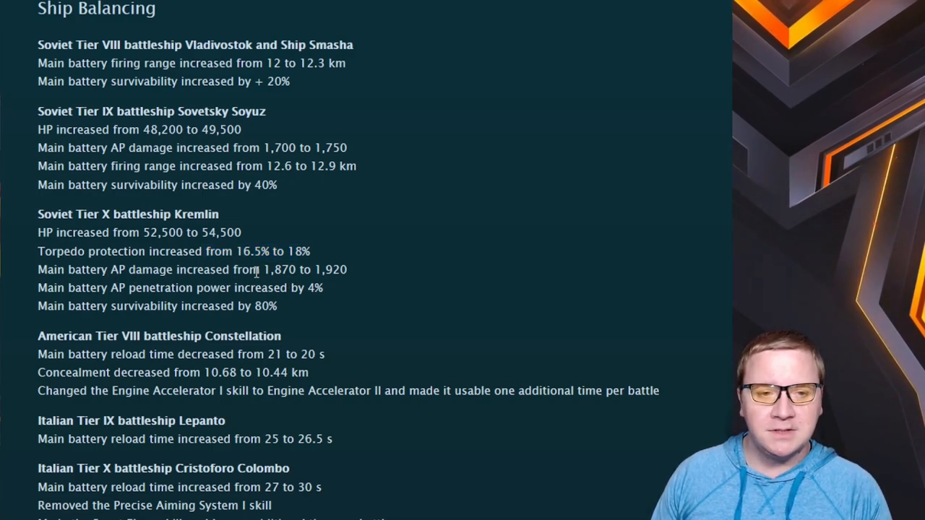
pyautogui.moveTo(264, 270); pyautogui.dragTo(347, 270)
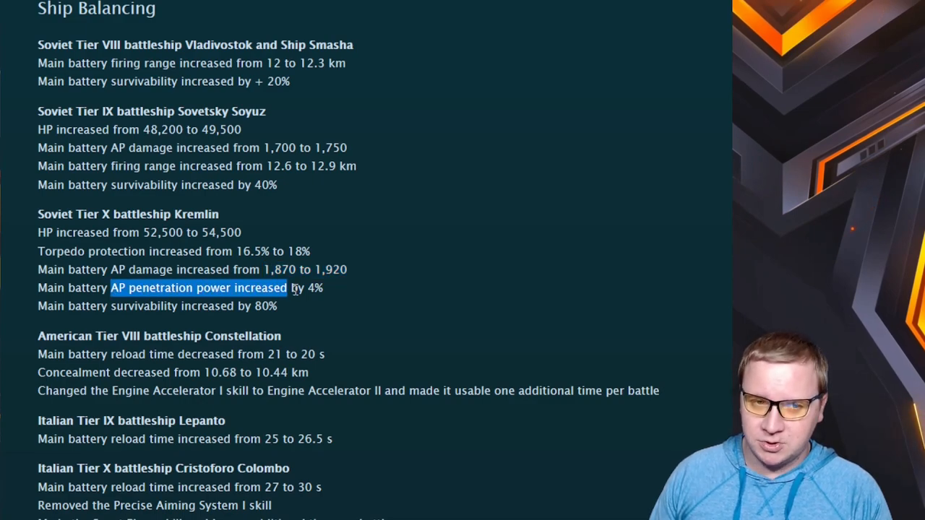
pyautogui.moveTo(286, 288); pyautogui.dragTo(325, 288)
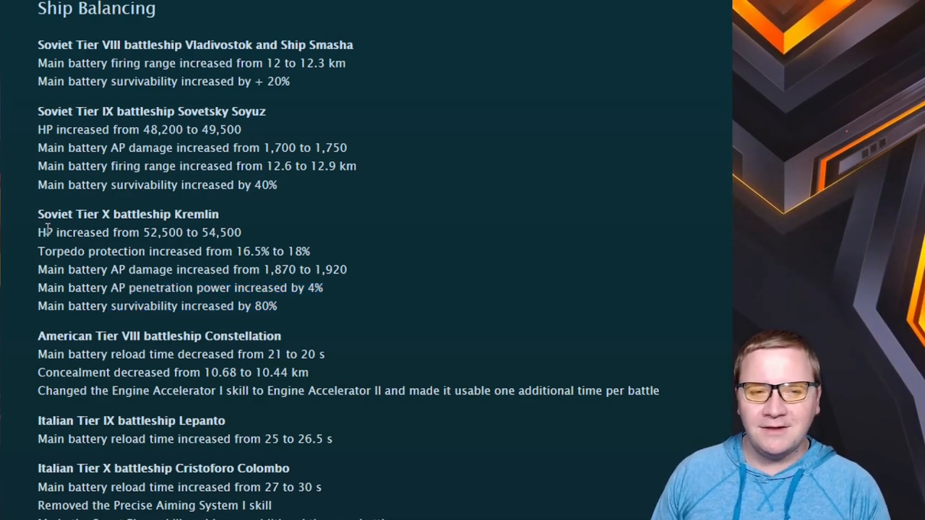
pyautogui.moveTo(302, 312)
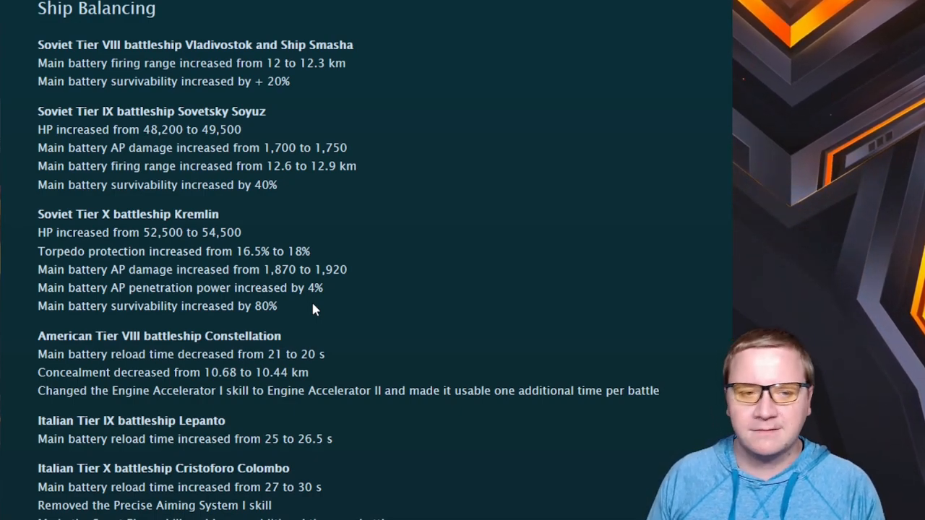
pyautogui.scroll(-3)
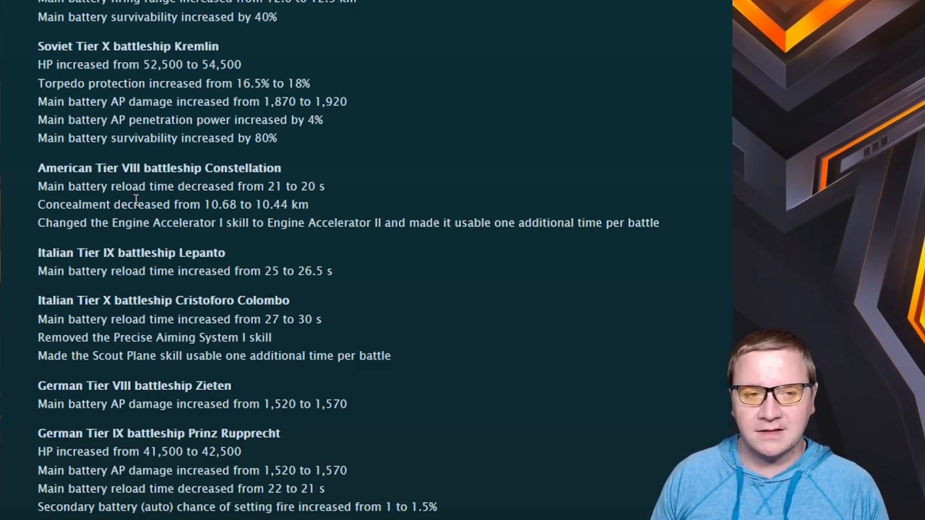
# Highlight the Tier VIII Constellation's main battery reload and concealment buffs
pyautogui.moveTo(114, 205); pyautogui.dragTo(308, 205)
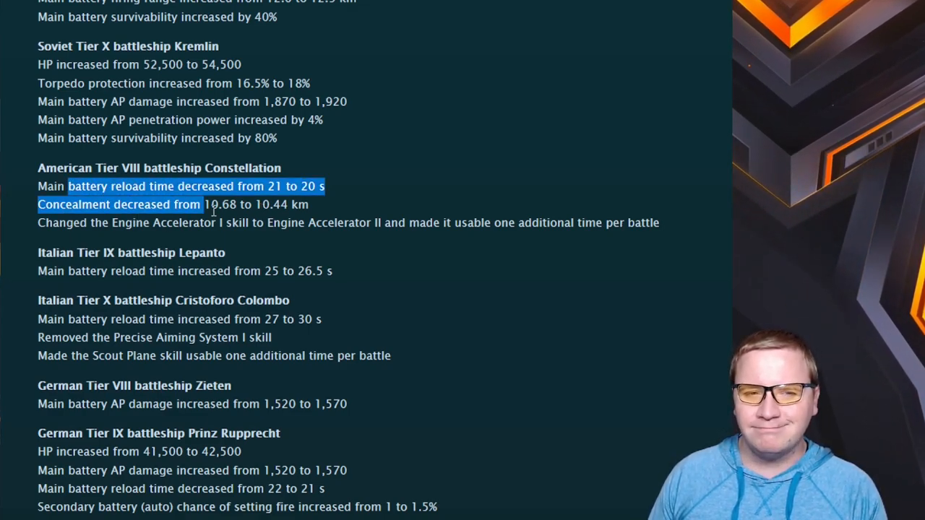
pyautogui.click(224, 209)
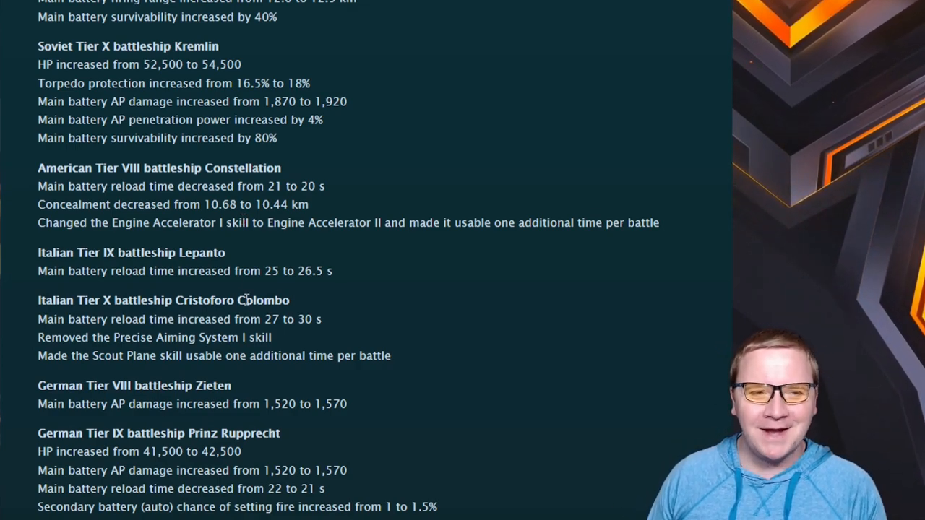
pyautogui.moveTo(78, 272)
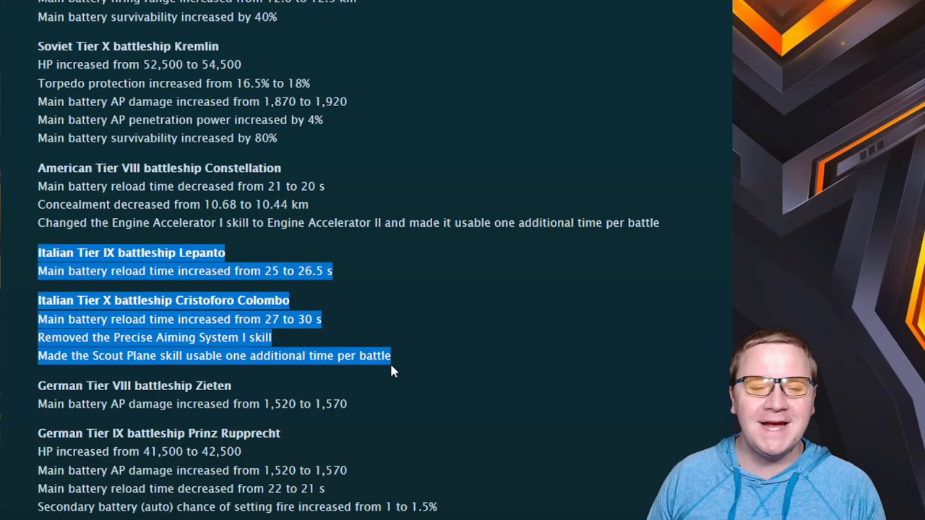
# Highlight Lepanto's main battery reload time increase from 25 to 26.5 s
pyautogui.click(383, 326)
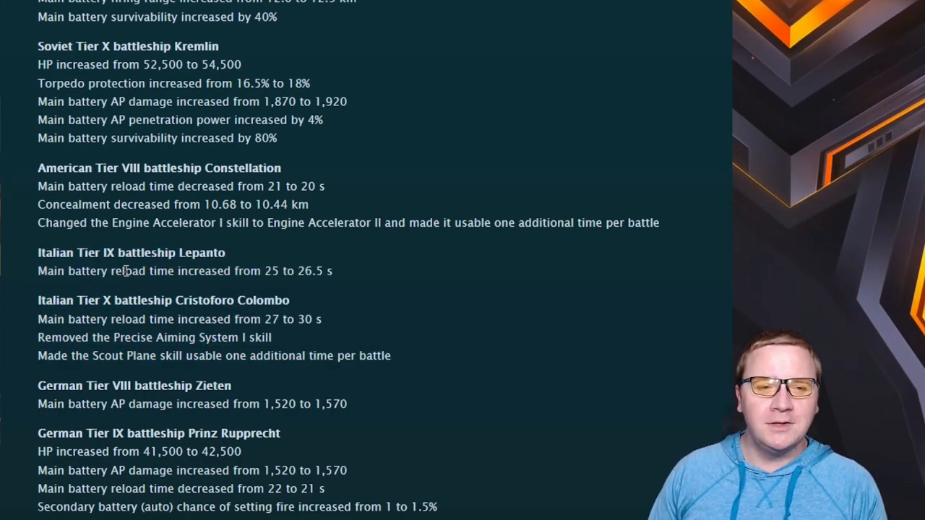
pyautogui.moveTo(123, 272); pyautogui.dragTo(325, 271)
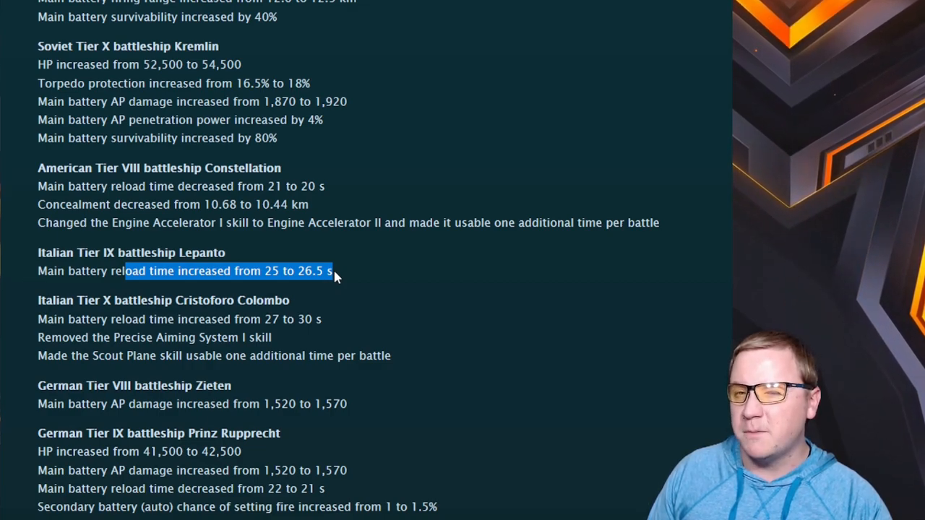
pyautogui.moveTo(300, 310)
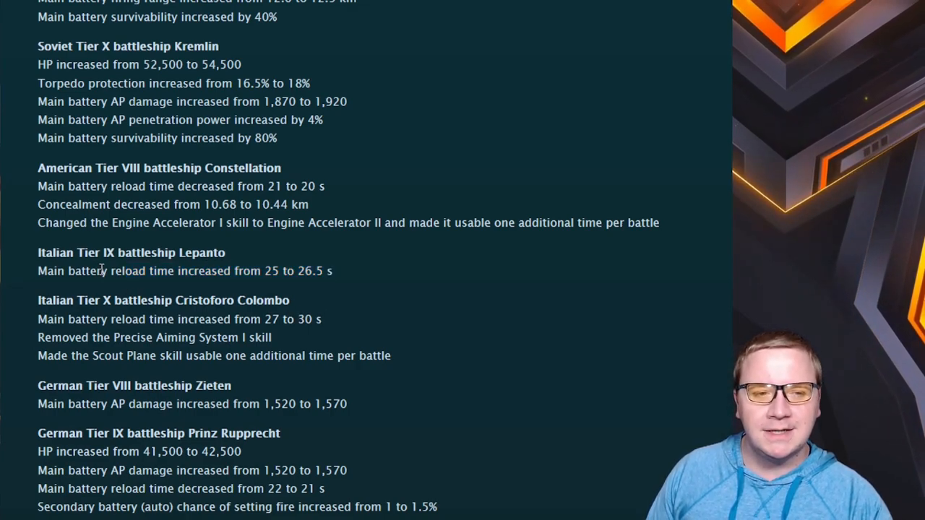
pyautogui.moveTo(104, 272); pyautogui.dragTo(332, 272)
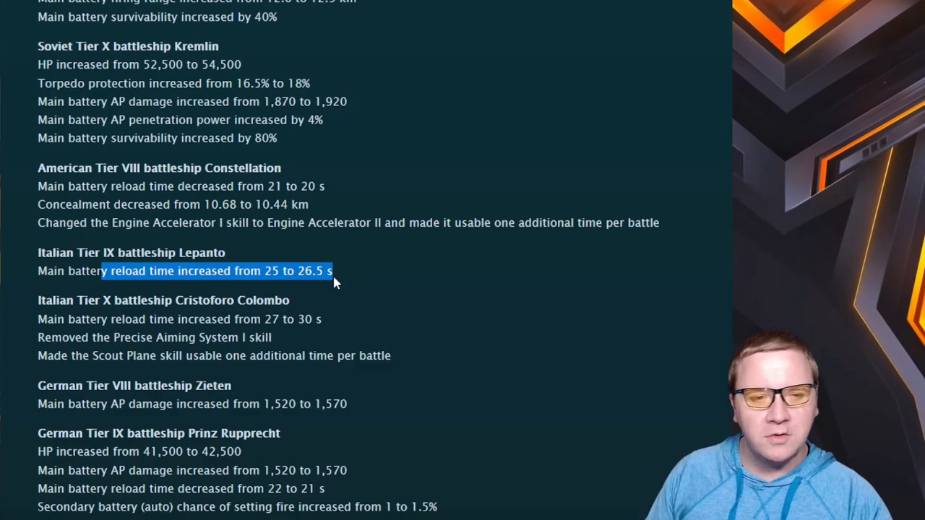
pyautogui.moveTo(318, 316)
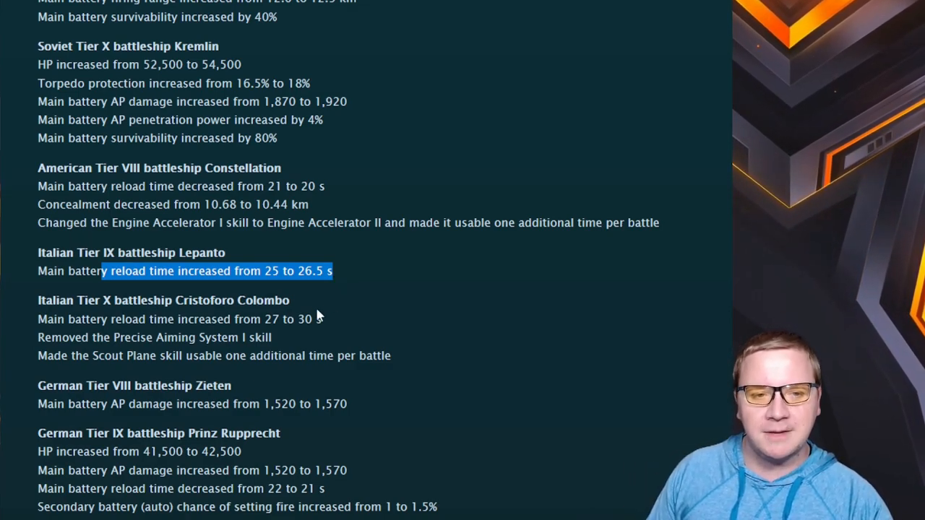
pyautogui.moveTo(329, 318)
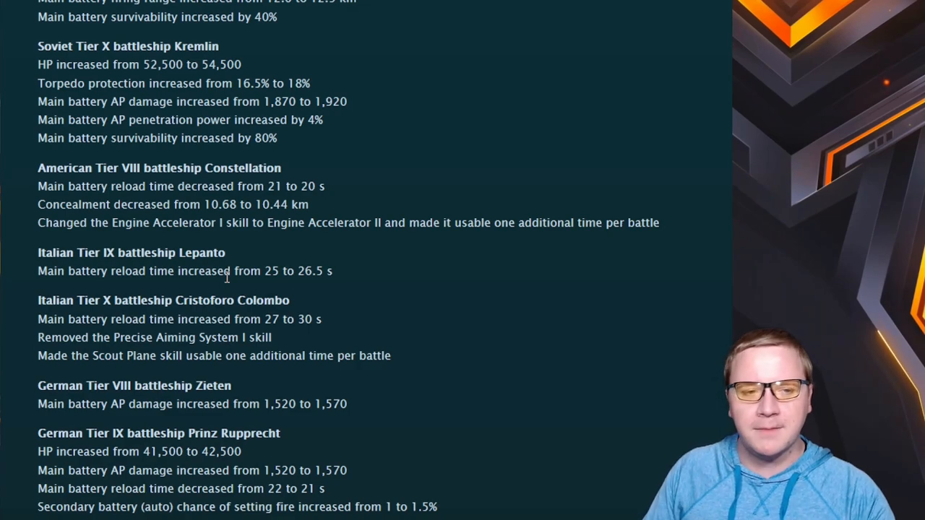
pyautogui.moveTo(121, 315)
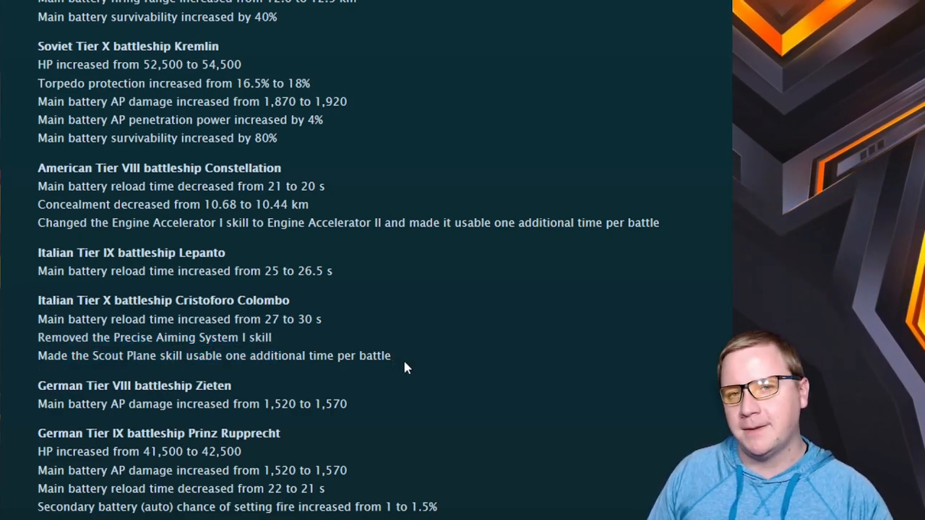
pyautogui.moveTo(92, 355); pyautogui.dragTo(244, 355)
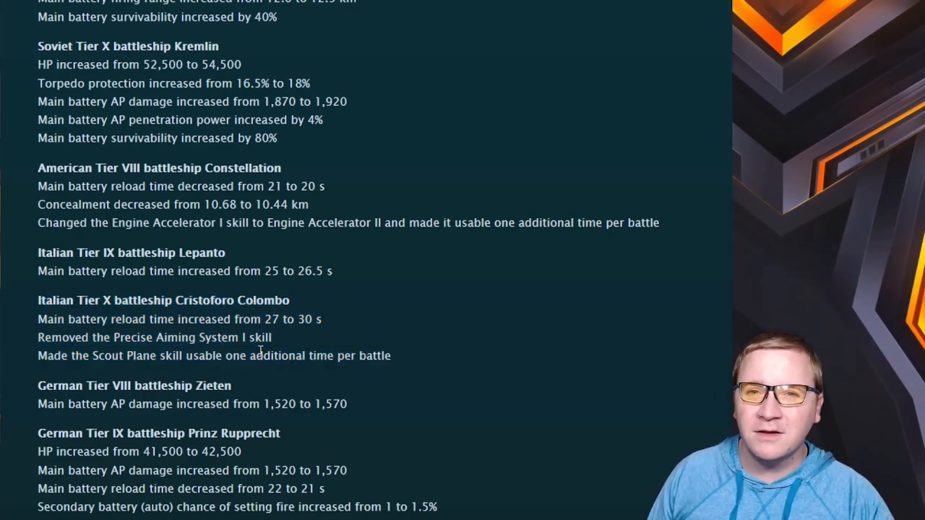
pyautogui.scroll(-3)
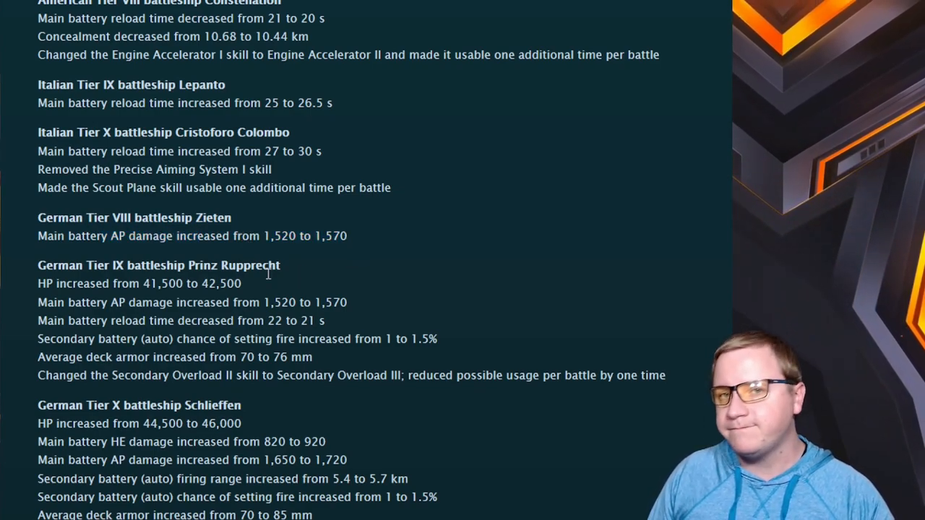
pyautogui.moveTo(291, 282)
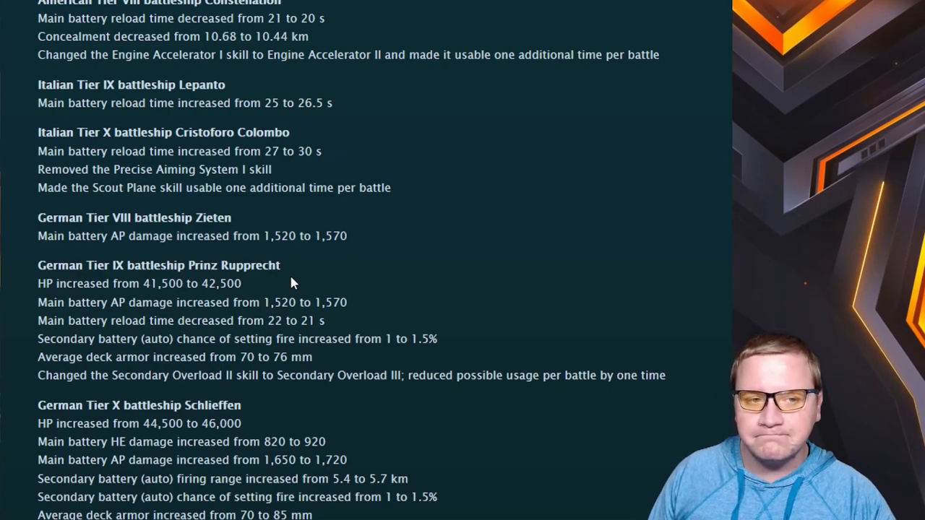
# Highlight the Zieten heading and its AP damage buff, moving on to Prinz Rupprecht and Schlieffen
pyautogui.moveTo(38, 216); pyautogui.dragTo(347, 235)
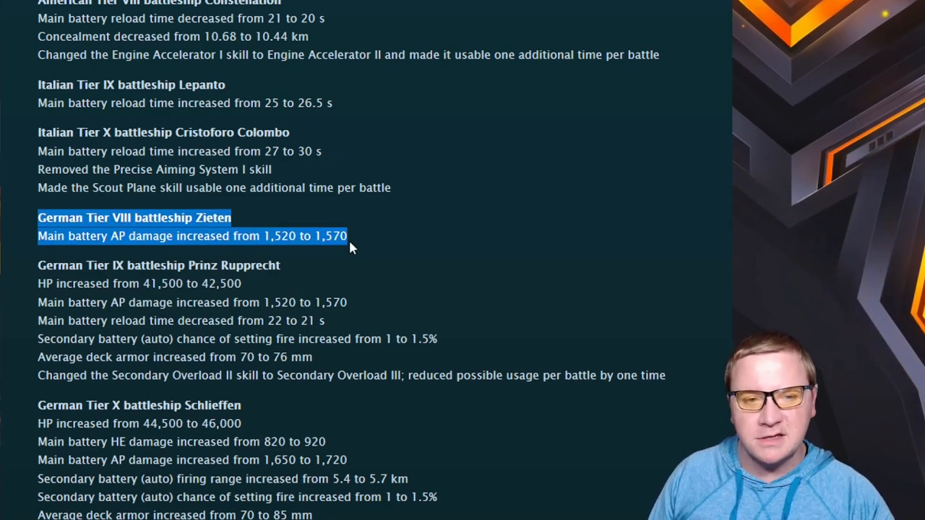
pyautogui.scroll(-3)
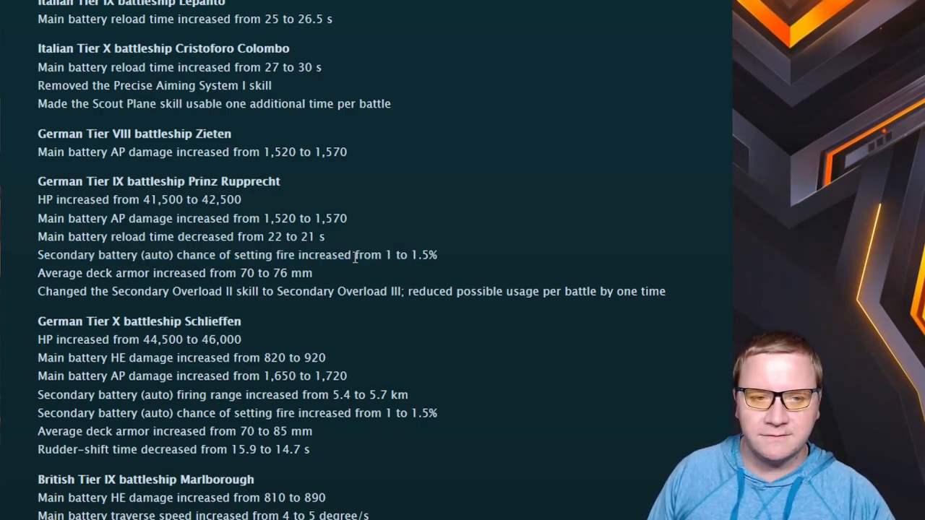
pyautogui.moveTo(171, 306)
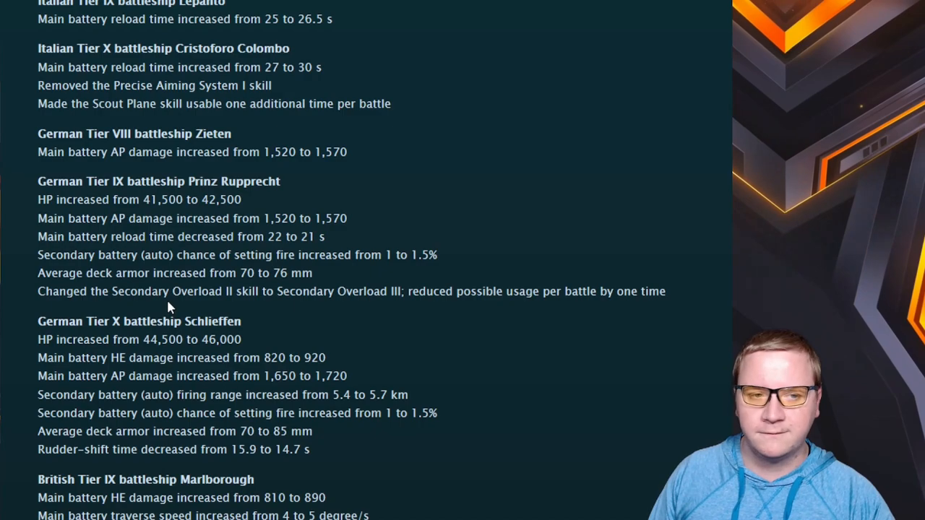
pyautogui.moveTo(37, 271); pyautogui.dragTo(234, 272)
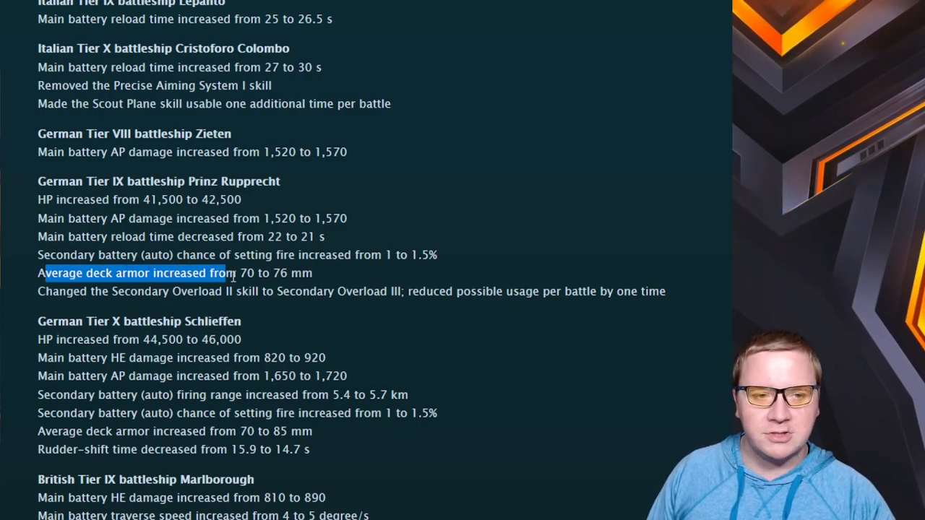
pyautogui.moveTo(231, 273); pyautogui.dragTo(312, 273)
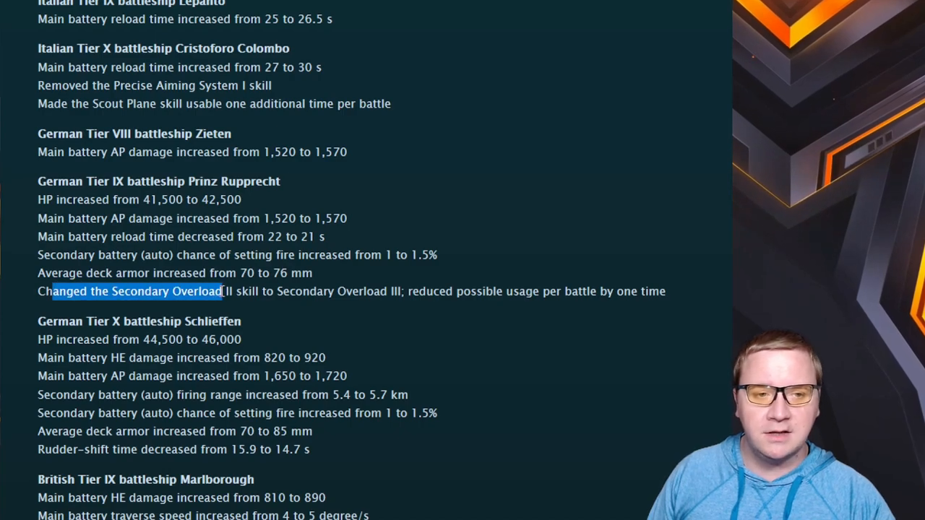
pyautogui.moveTo(243, 291); pyautogui.dragTo(367, 291)
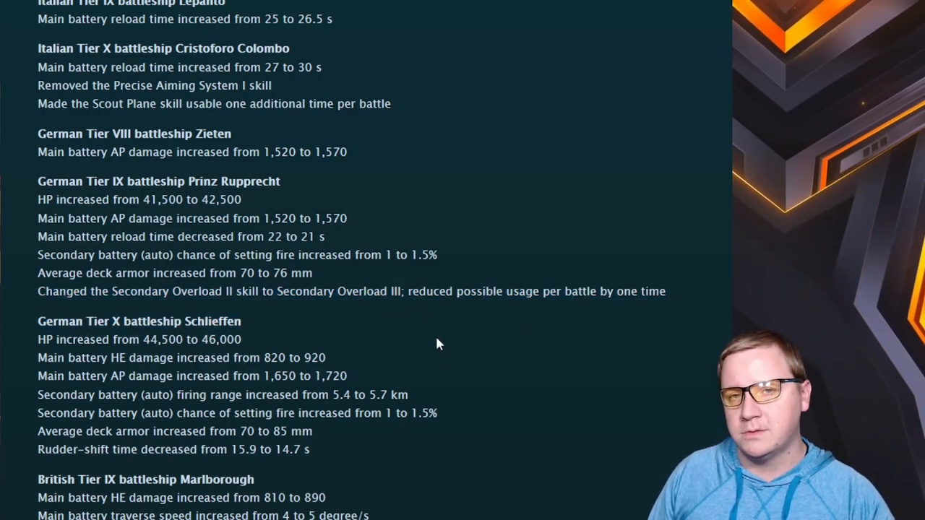
pyautogui.moveTo(411, 291); pyautogui.dragTo(494, 292)
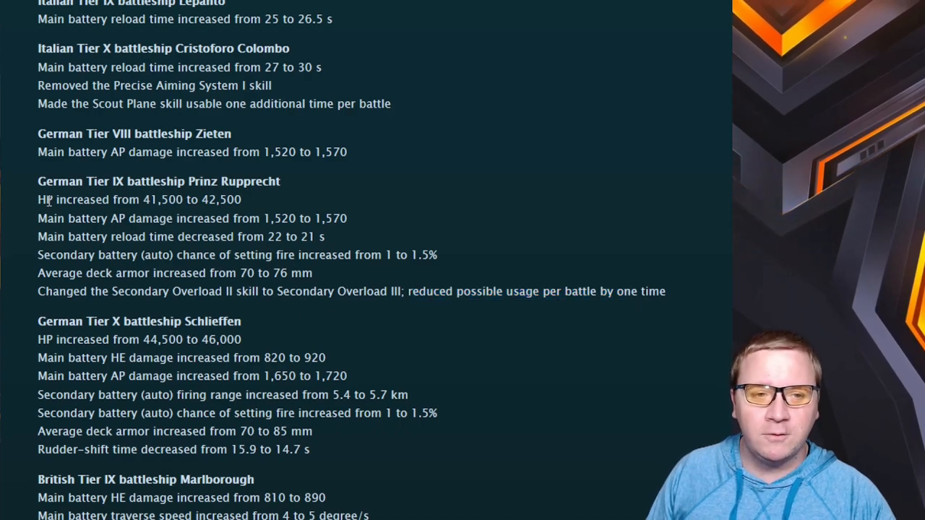
pyautogui.moveTo(330, 284)
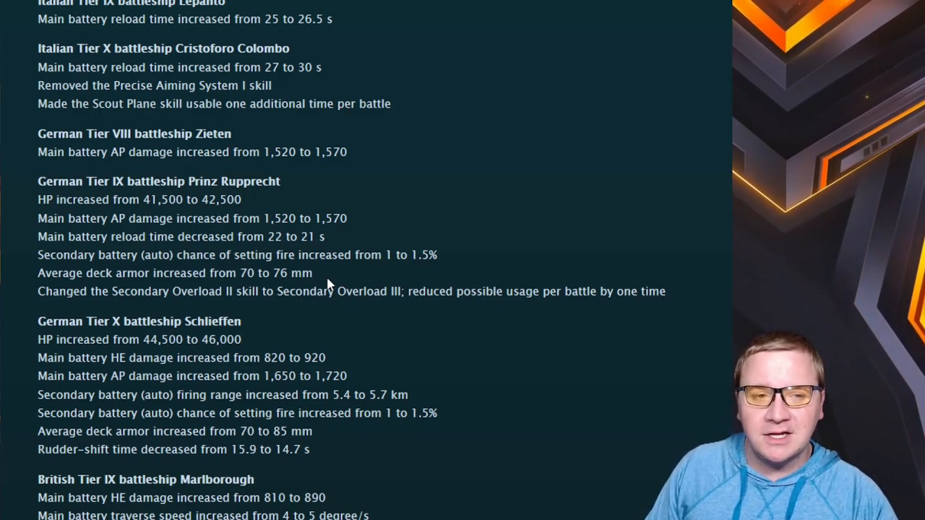
pyautogui.doubleClick(70, 219)
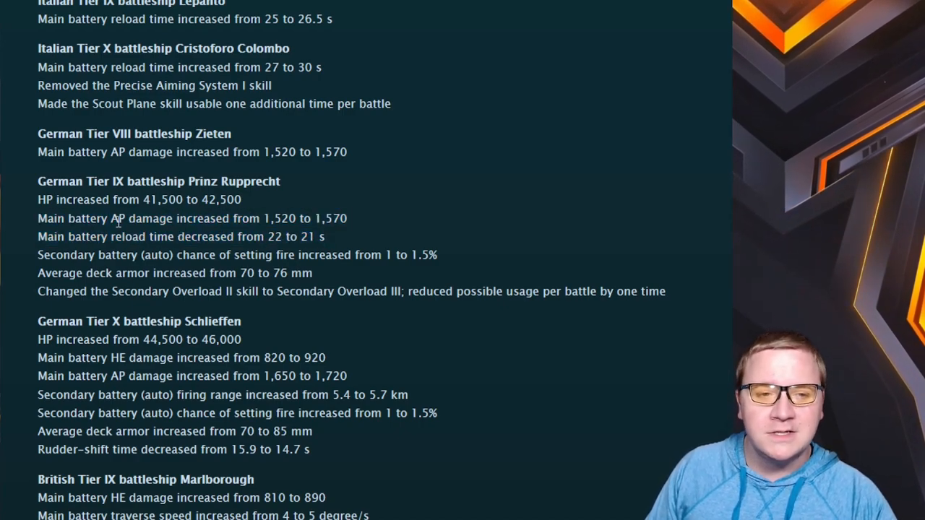
pyautogui.moveTo(113, 218); pyautogui.dragTo(321, 237)
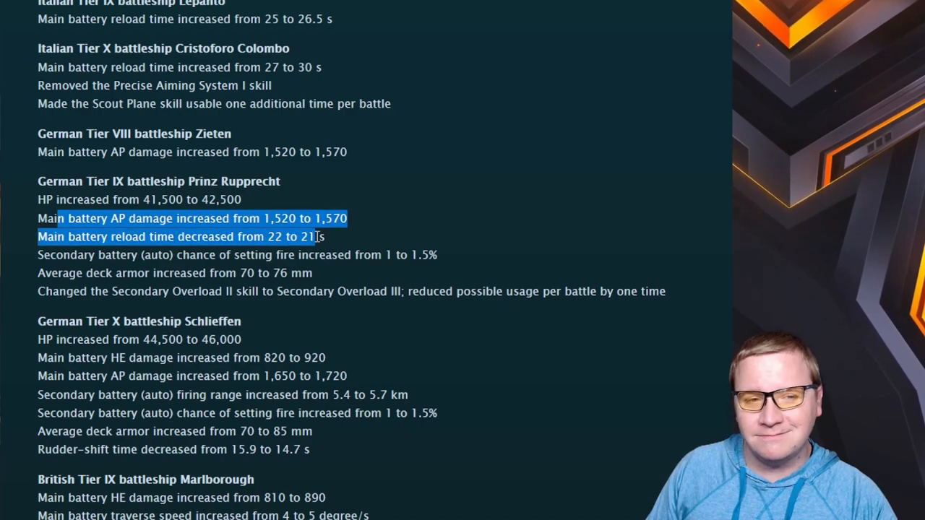
pyautogui.click(340, 254)
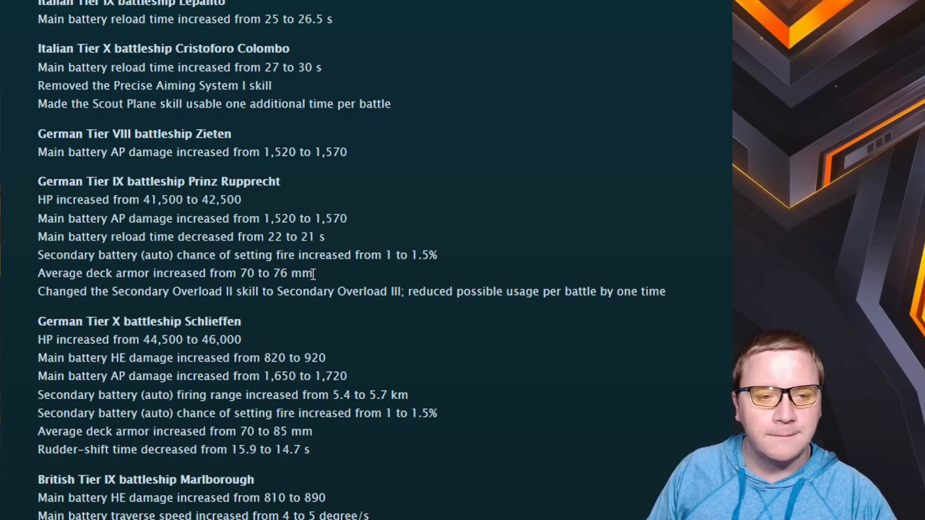
# Go through Schlieffen's HP, damage and secondary range buffs, highlighting one line
pyautogui.scroll(-3)
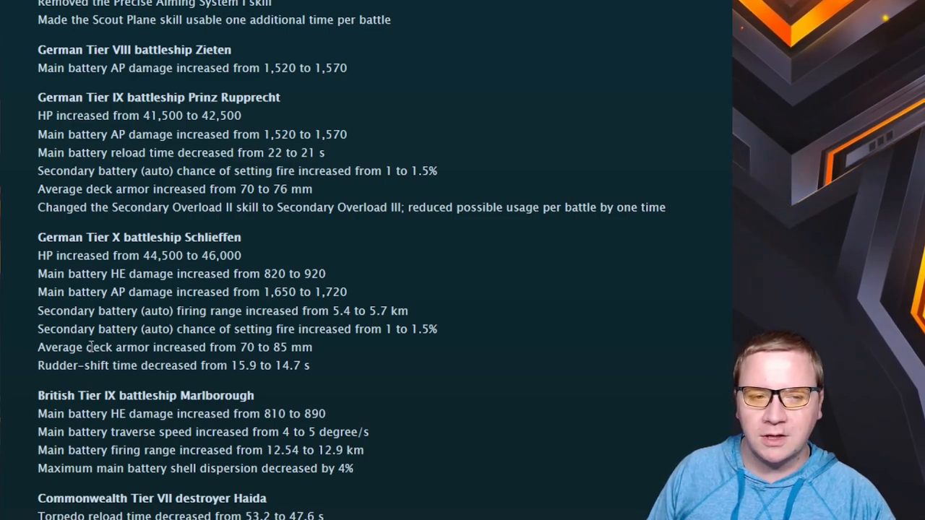
pyautogui.moveTo(70, 347); pyautogui.dragTo(287, 347)
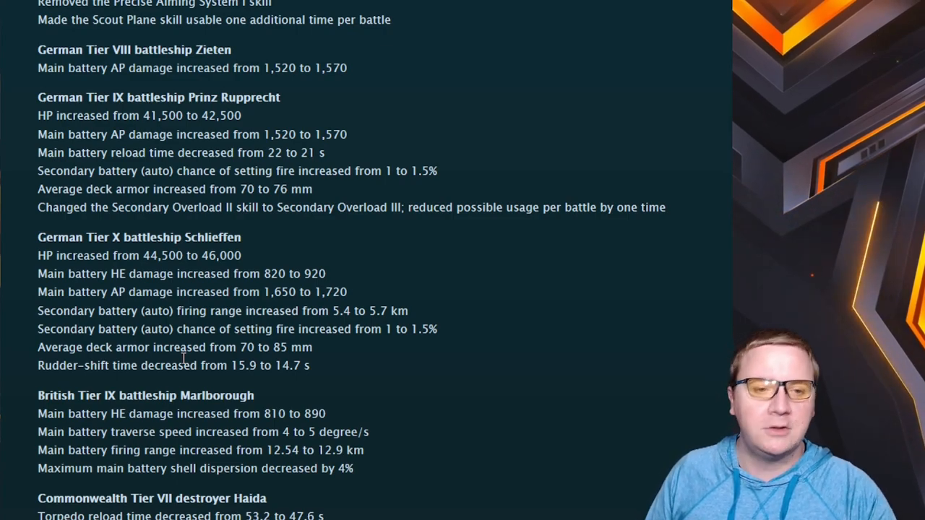
pyautogui.scroll(-3)
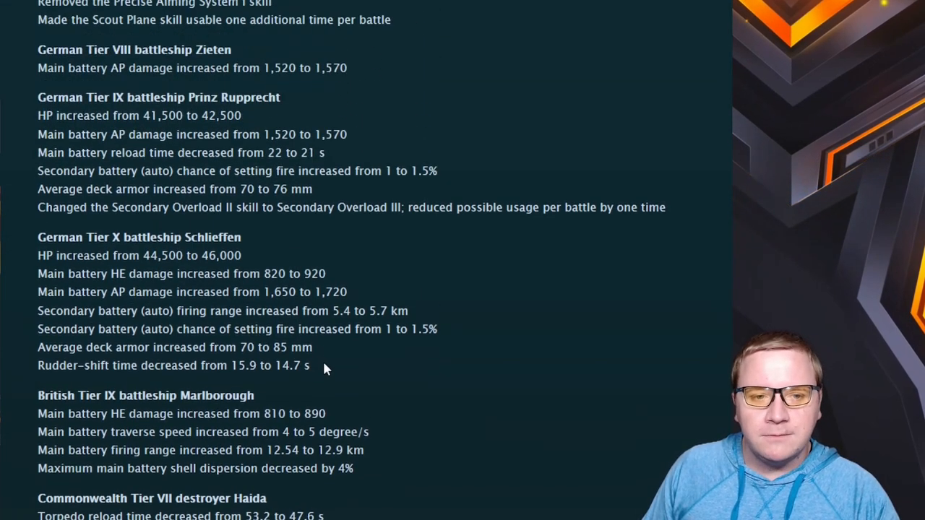
pyautogui.moveTo(253, 267)
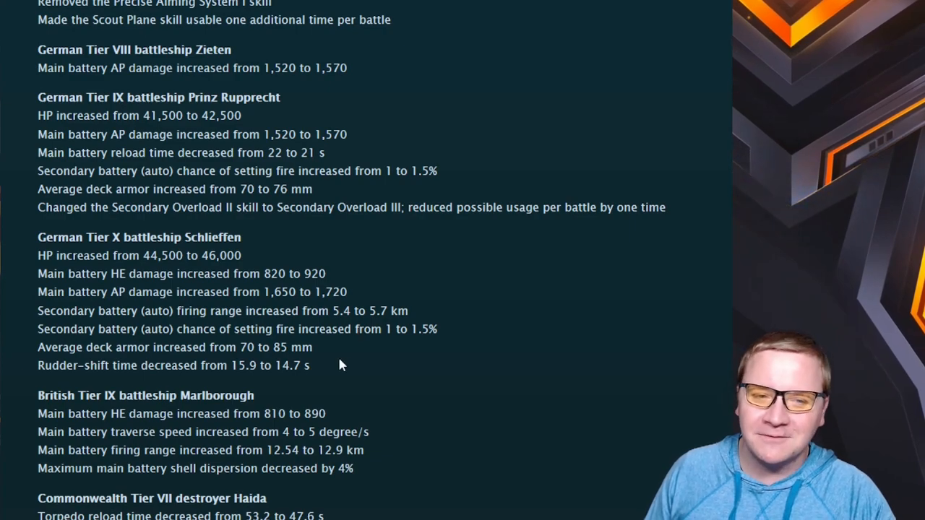
# Highlight the Prinz Rupprecht and Schlieffen changes together, then Schlieffen's deck armor and rudder-shift block alone
pyautogui.moveTo(38, 115); pyautogui.dragTo(310, 364)
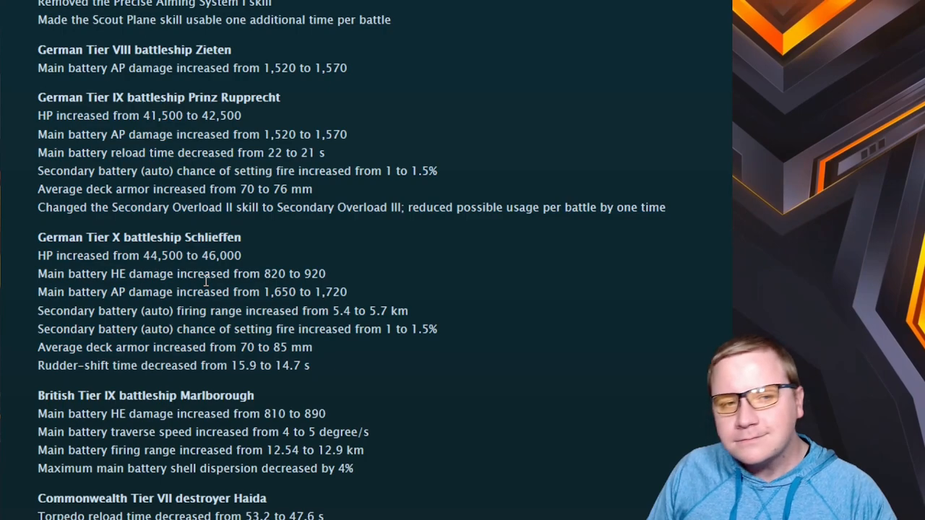
pyautogui.moveTo(61, 116); pyautogui.dragTo(310, 364)
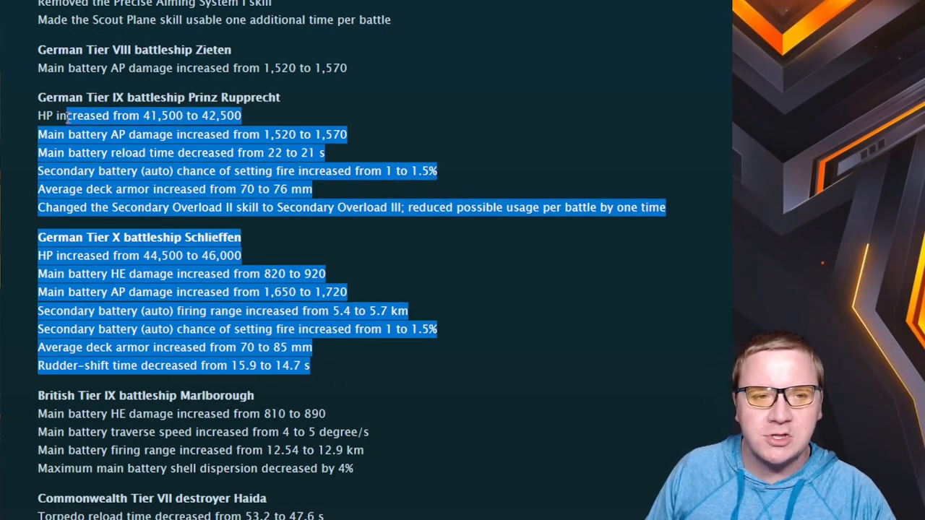
pyautogui.click(340, 310)
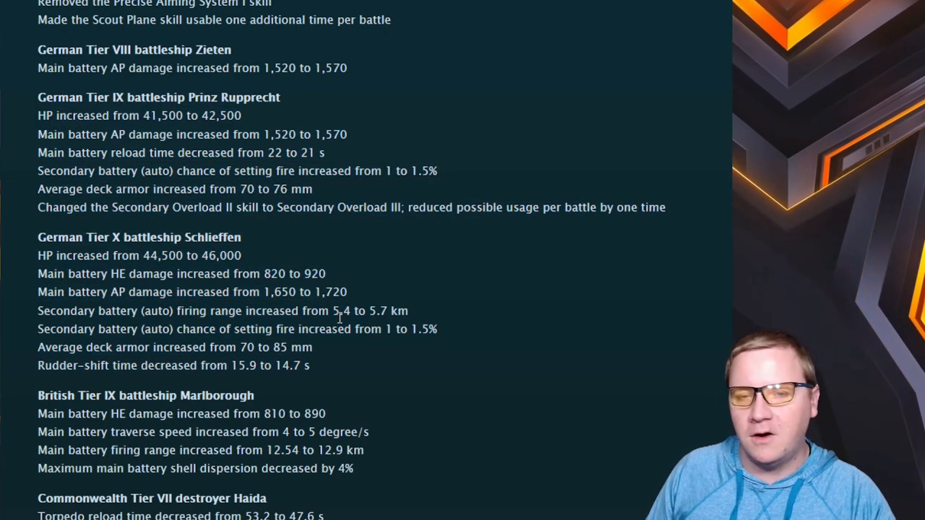
pyautogui.moveTo(162, 254); pyautogui.dragTo(309, 364)
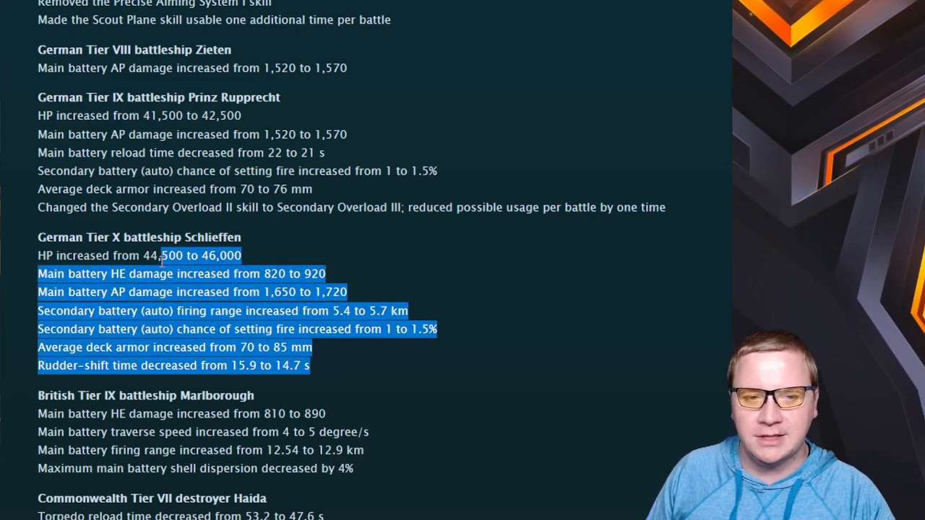
pyautogui.click(354, 355)
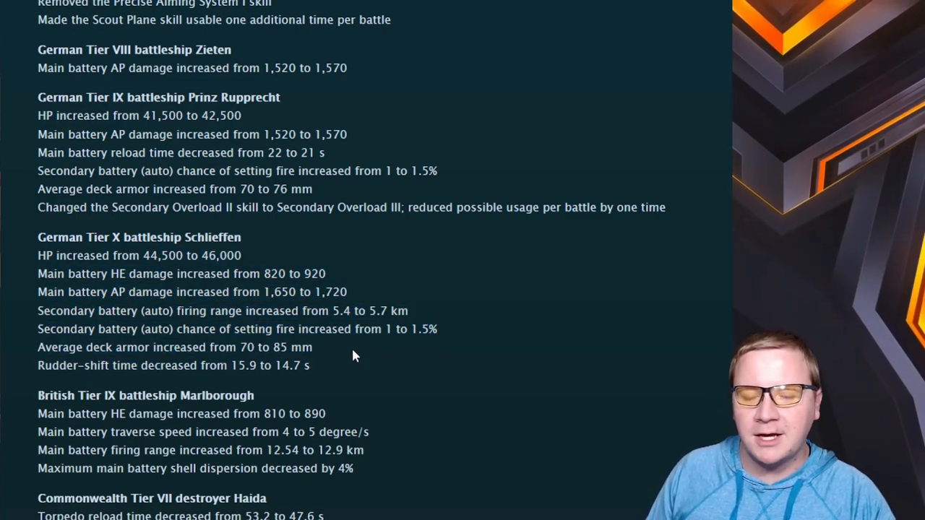
# Highlight Marlborough's HE damage increase, traverse speed increase and shell dispersion decrease one by one
pyautogui.scroll(-3)
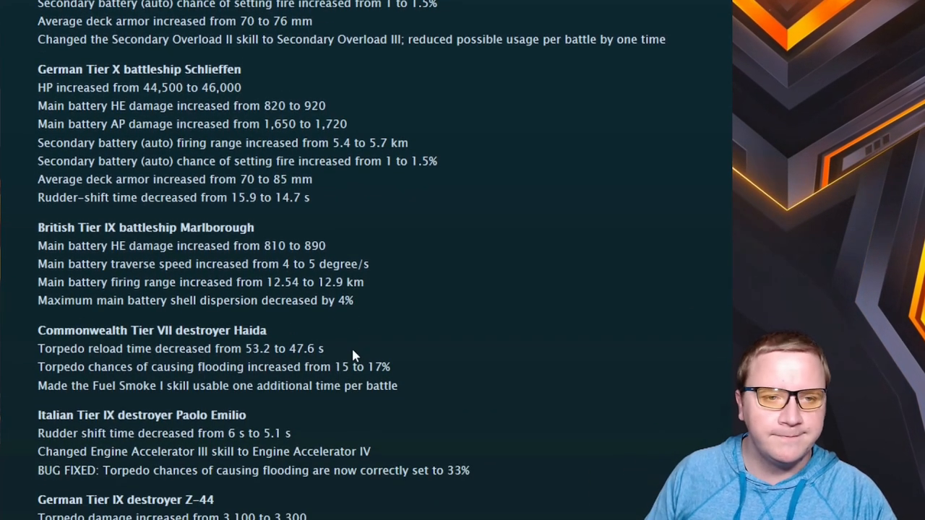
pyautogui.moveTo(104, 245); pyautogui.dragTo(225, 246)
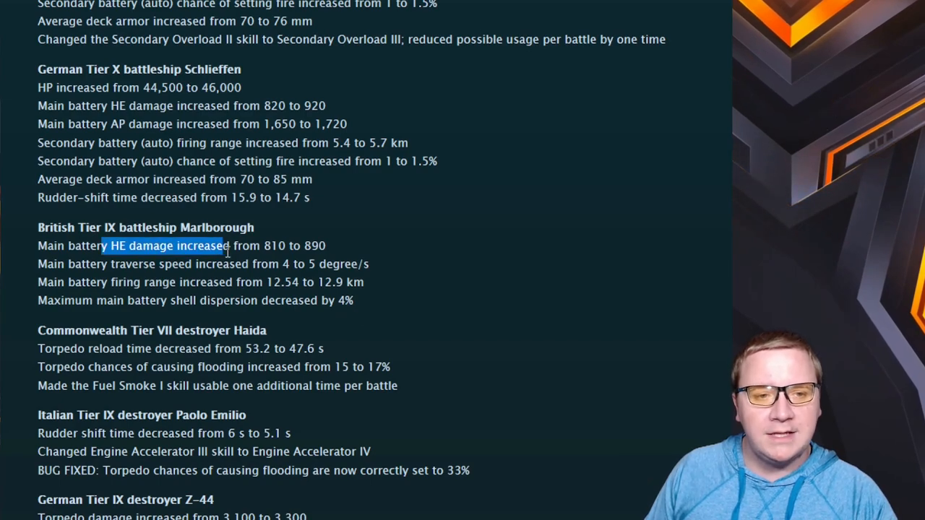
pyautogui.moveTo(229, 246); pyautogui.dragTo(326, 246)
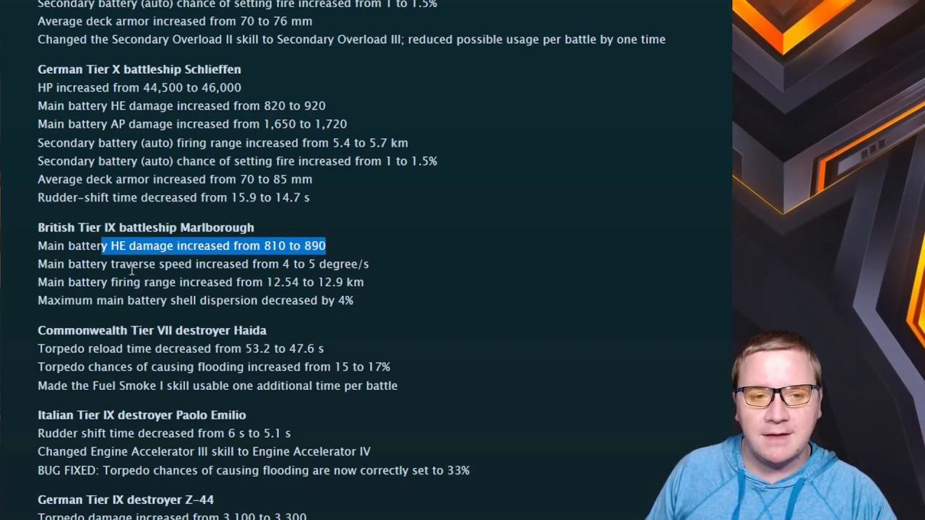
pyautogui.moveTo(108, 245); pyautogui.dragTo(292, 263)
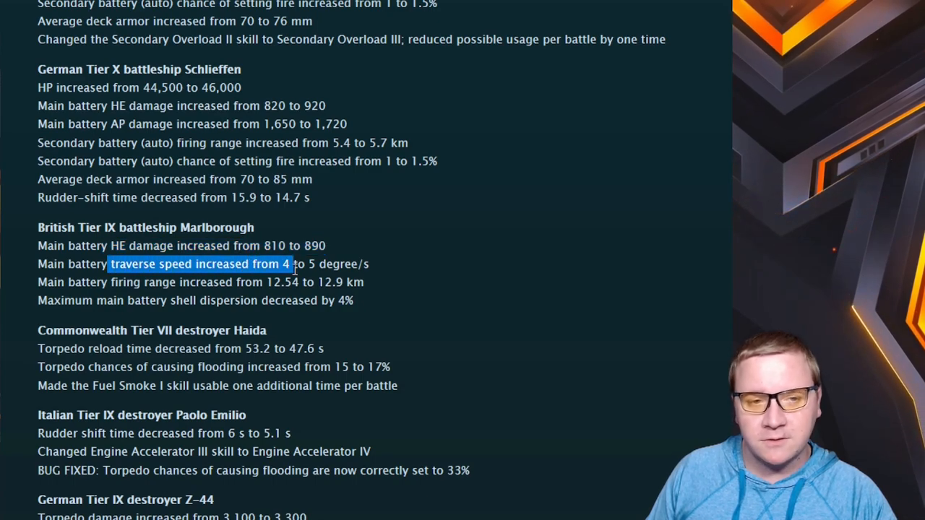
pyautogui.moveTo(292, 263); pyautogui.dragTo(372, 263)
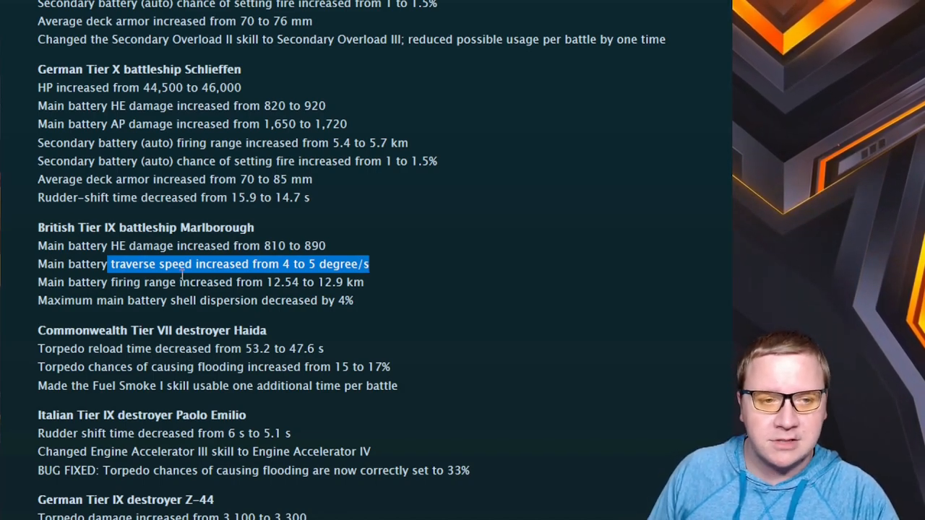
pyautogui.moveTo(181, 263); pyautogui.dragTo(329, 282)
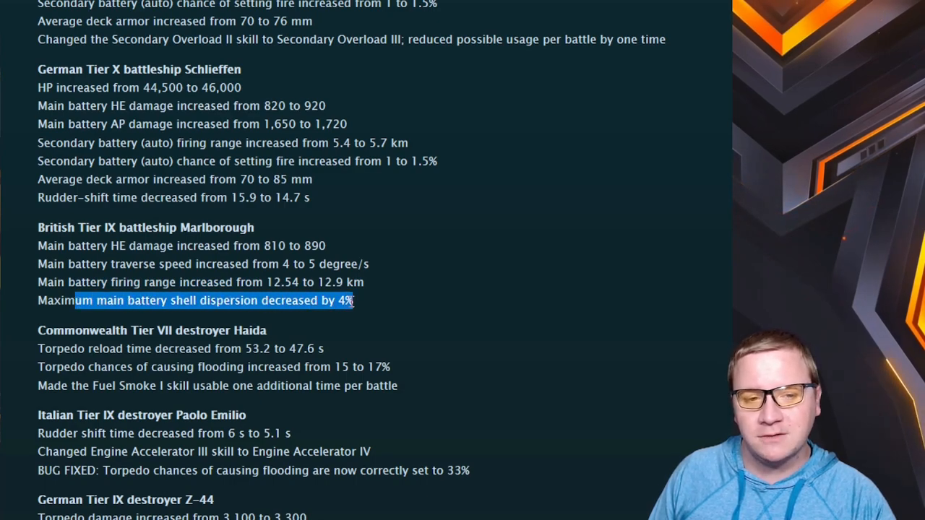
pyautogui.click(381, 302)
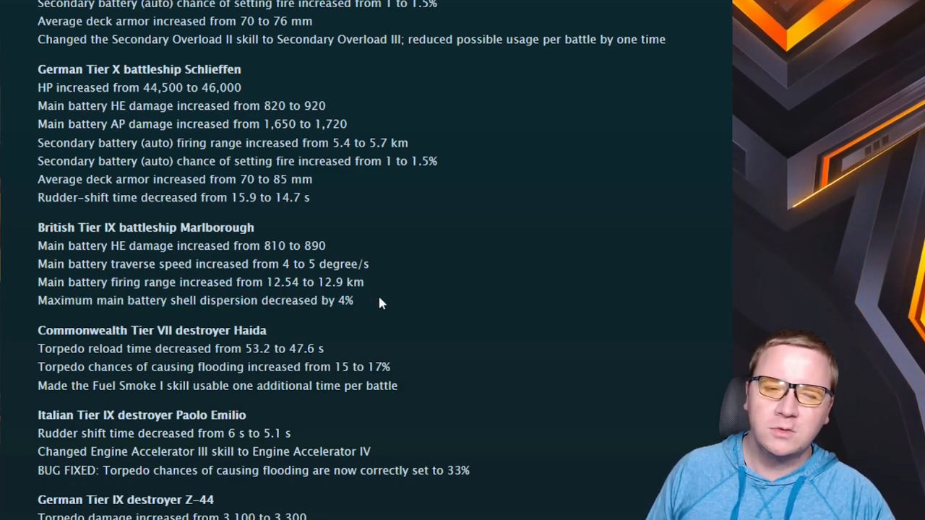
pyautogui.moveTo(375, 306)
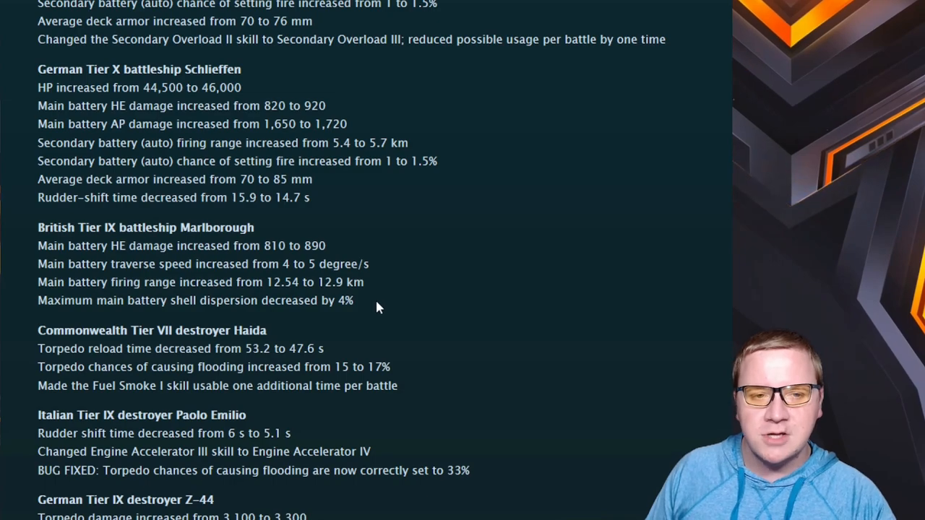
# Highlight all four Marlborough changes together: HE damage, traverse speed, firing range and dispersion
pyautogui.moveTo(104, 245); pyautogui.dragTo(354, 301)
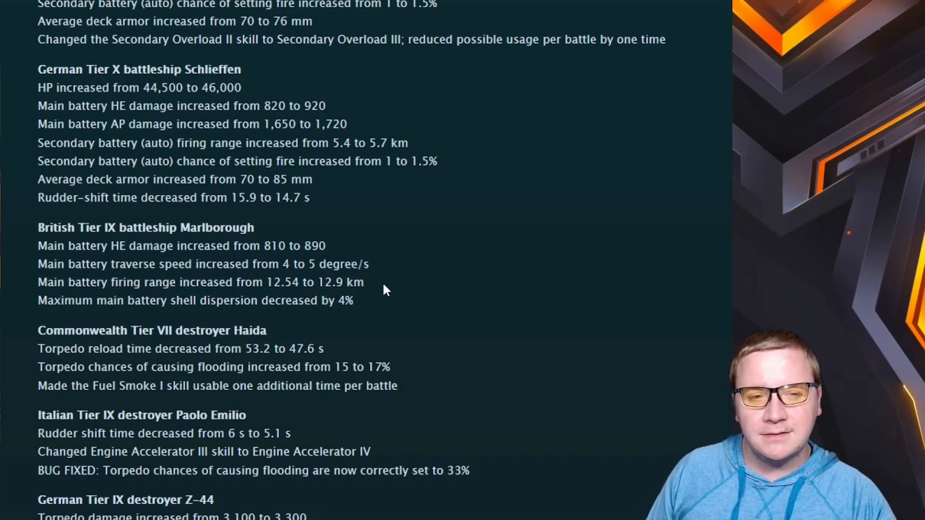
pyautogui.moveTo(104, 263); pyautogui.dragTo(353, 301)
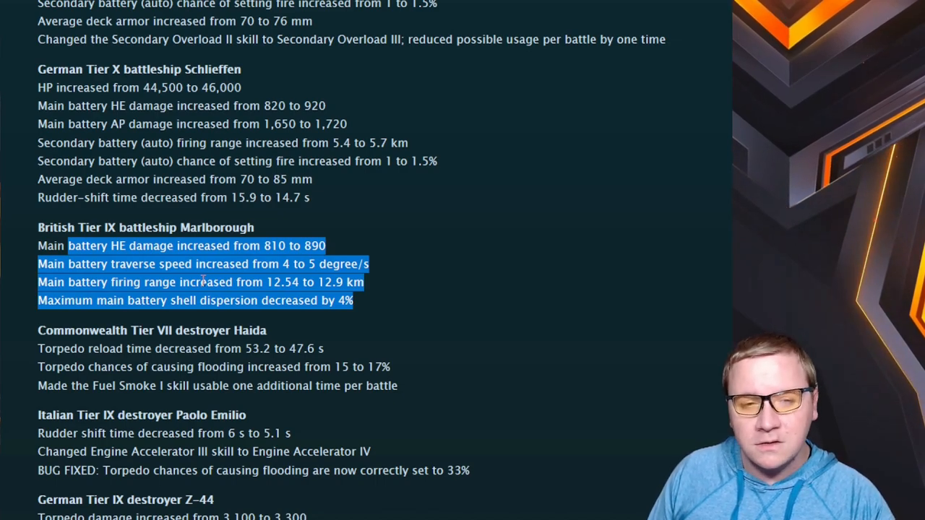
pyautogui.click(375, 312)
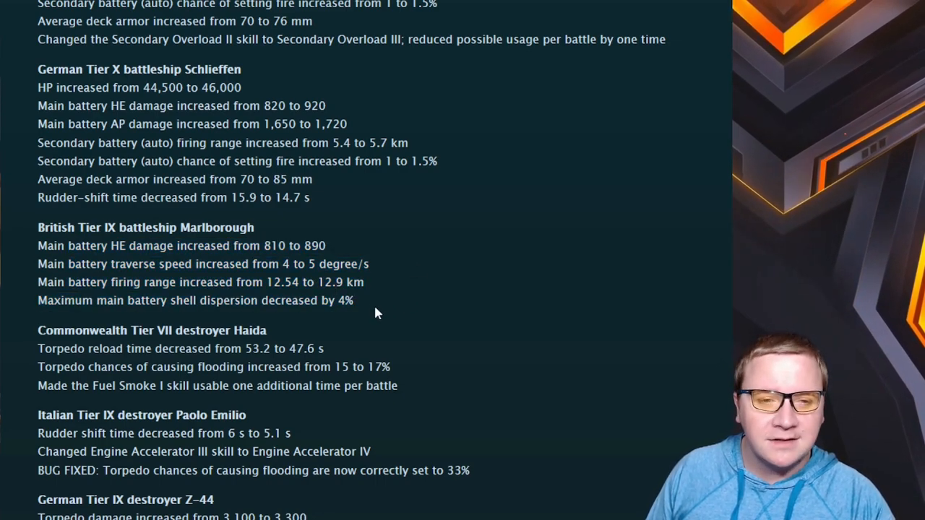
pyautogui.moveTo(38, 246); pyautogui.dragTo(353, 299)
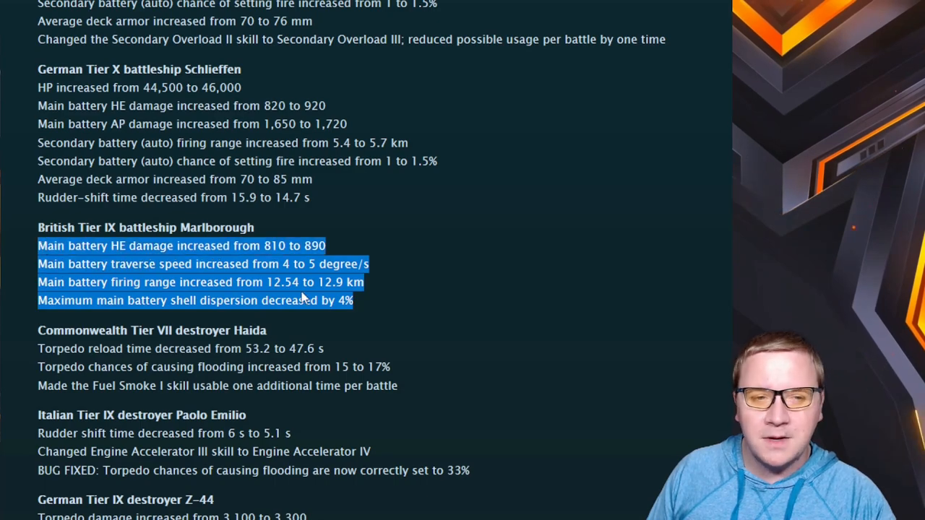
# Highlight Haida's torpedo reload and flooding chance lines alongside its extra Fuel Smoke use
pyautogui.scroll(-3)
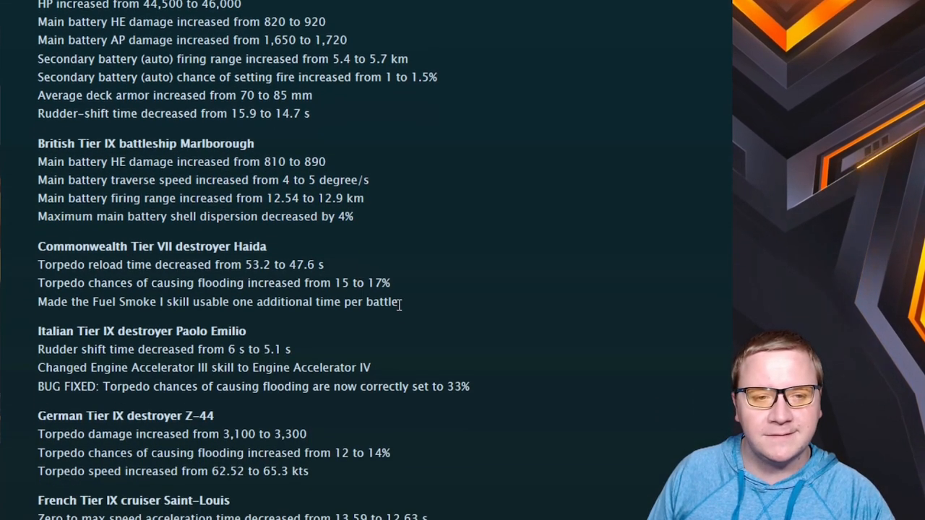
pyautogui.scroll(-3)
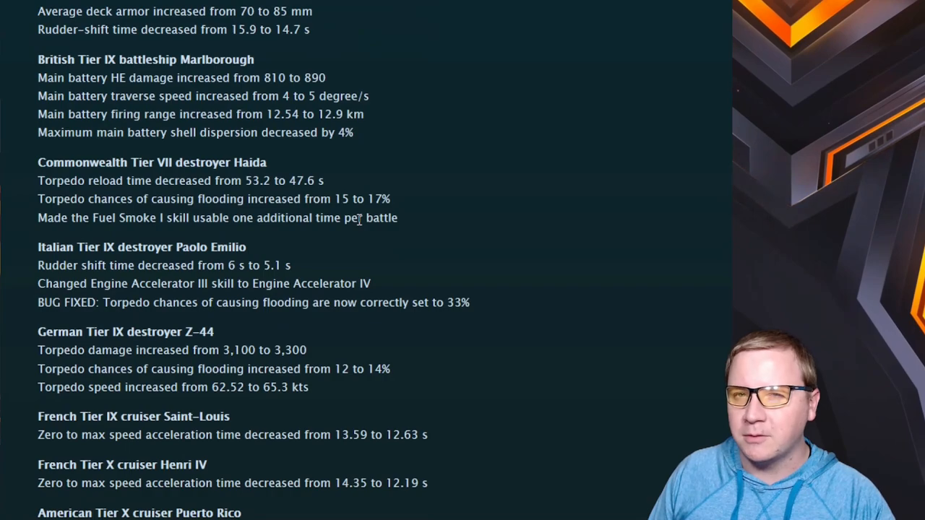
pyautogui.moveTo(369, 217)
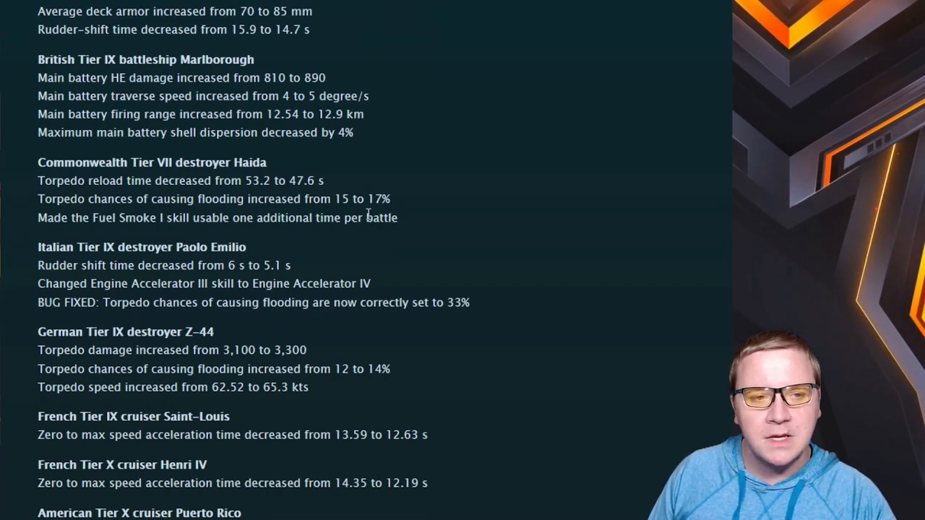
pyautogui.moveTo(61, 180)
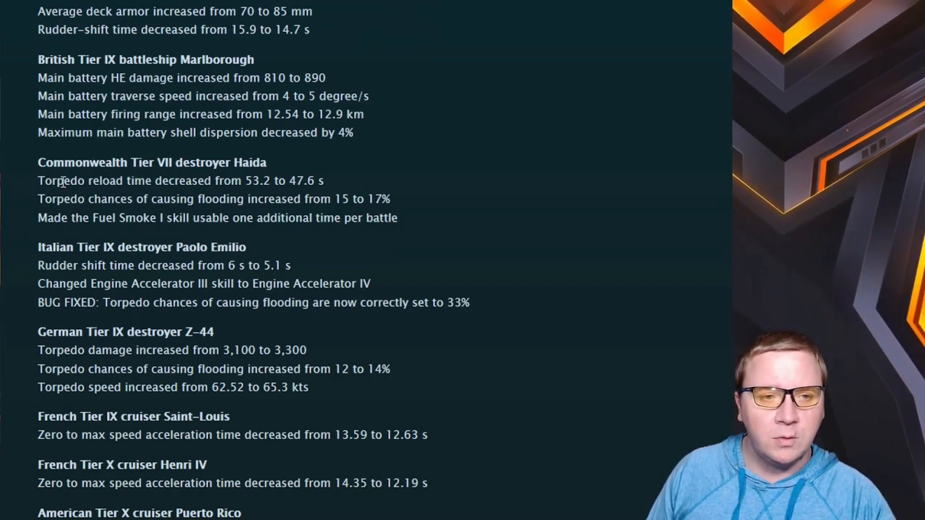
pyautogui.moveTo(38, 181); pyautogui.dragTo(323, 181)
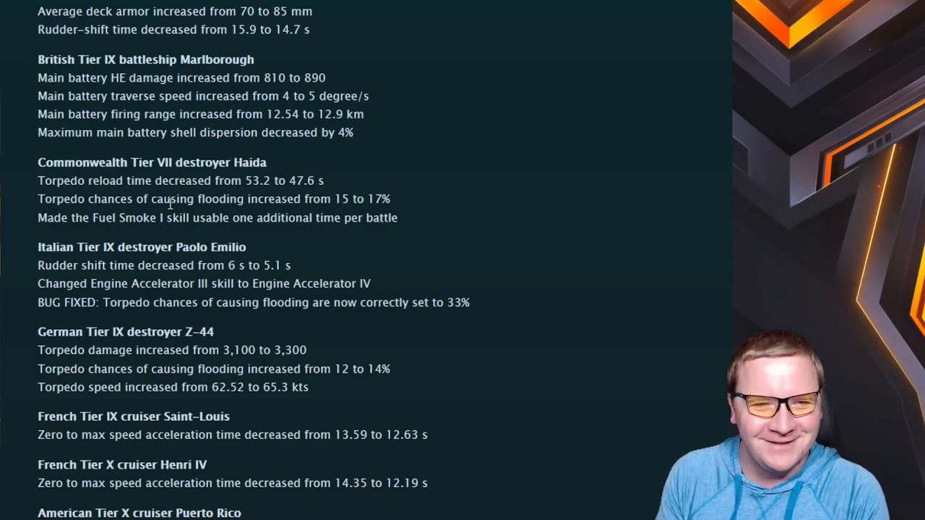
pyautogui.moveTo(320, 214)
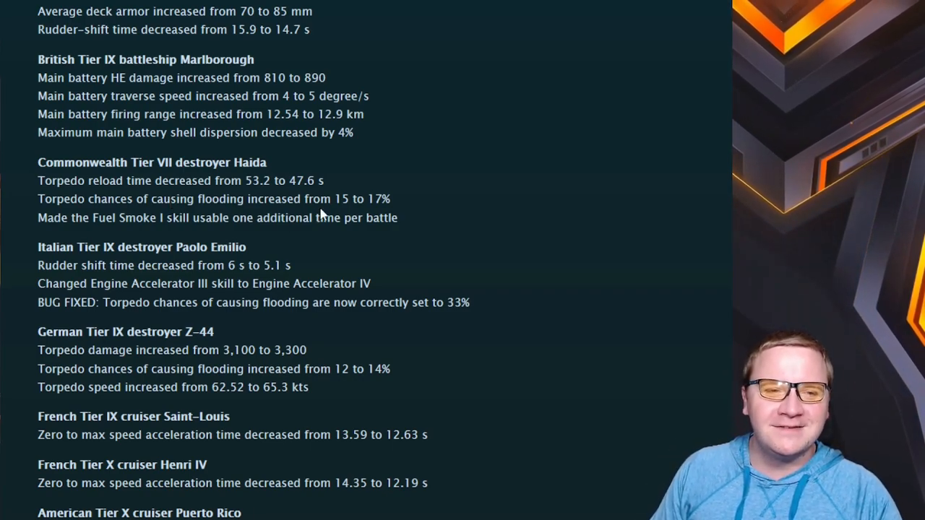
pyautogui.moveTo(37, 217); pyautogui.dragTo(166, 216)
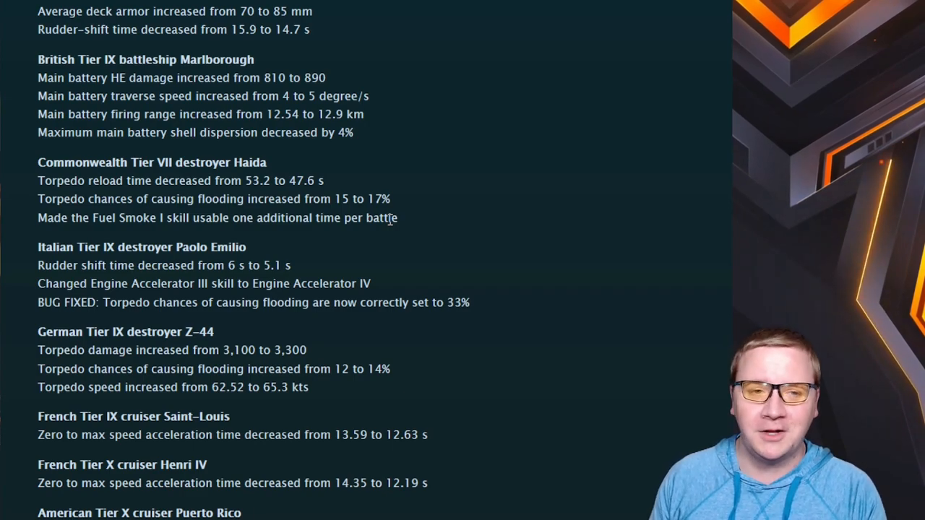
# Highlight Paolo Emilio's Engine Accelerator skill change and its flooding bug fix
pyautogui.scroll(-3)
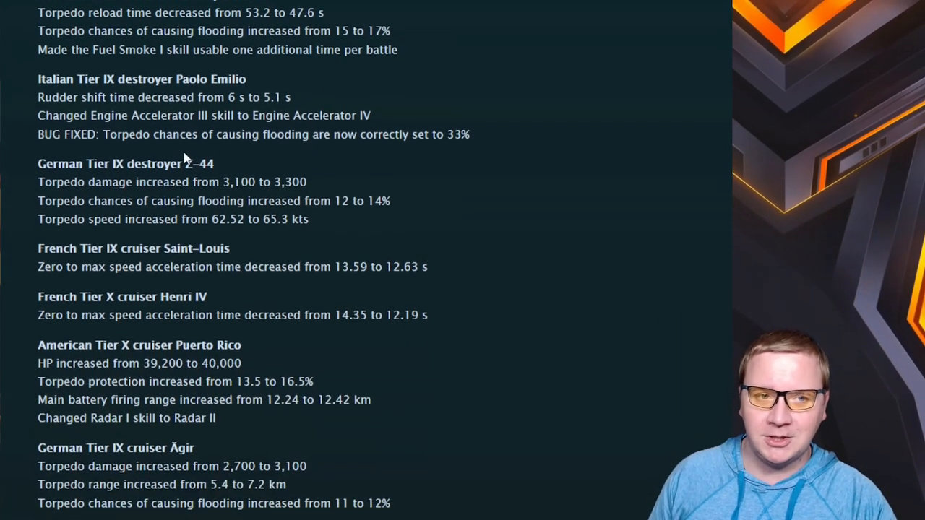
pyautogui.scroll(-3)
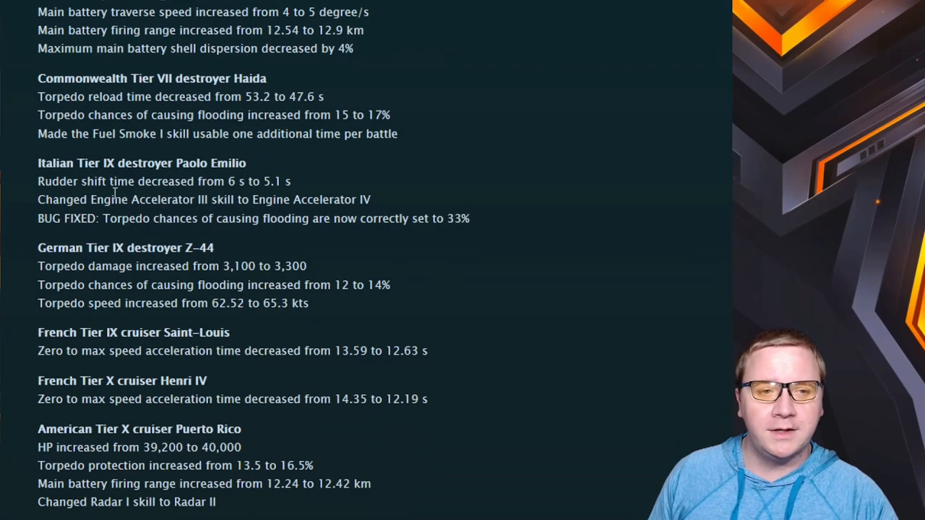
pyautogui.moveTo(37, 182); pyautogui.dragTo(286, 182)
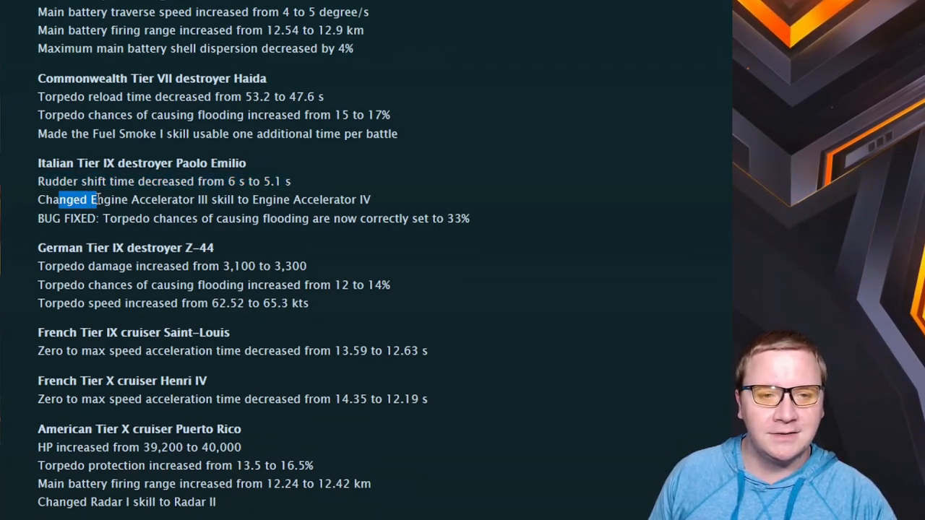
pyautogui.moveTo(94, 199); pyautogui.dragTo(315, 200)
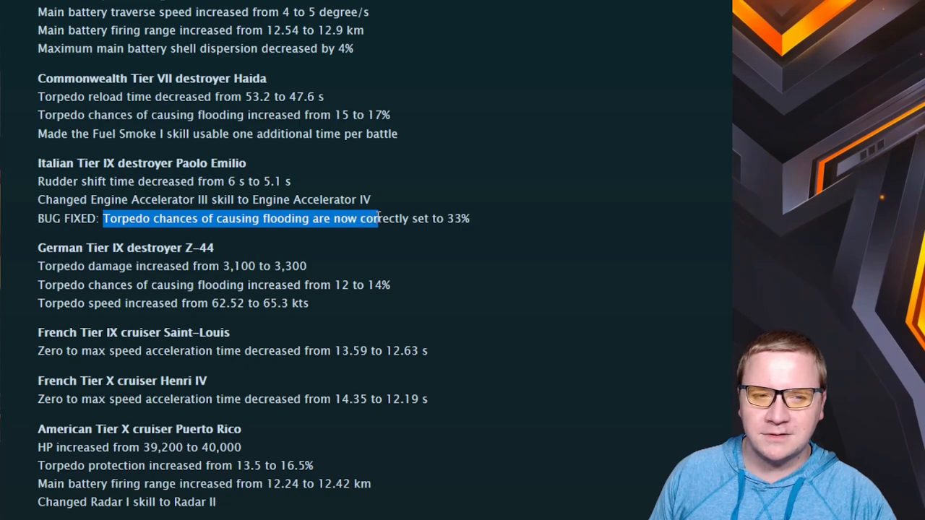
# Highlight Paolo Emilio's rudder and Engine Accelerator lines, then Z-44's torpedo damage increase
pyautogui.moveTo(375, 218); pyautogui.dragTo(441, 218)
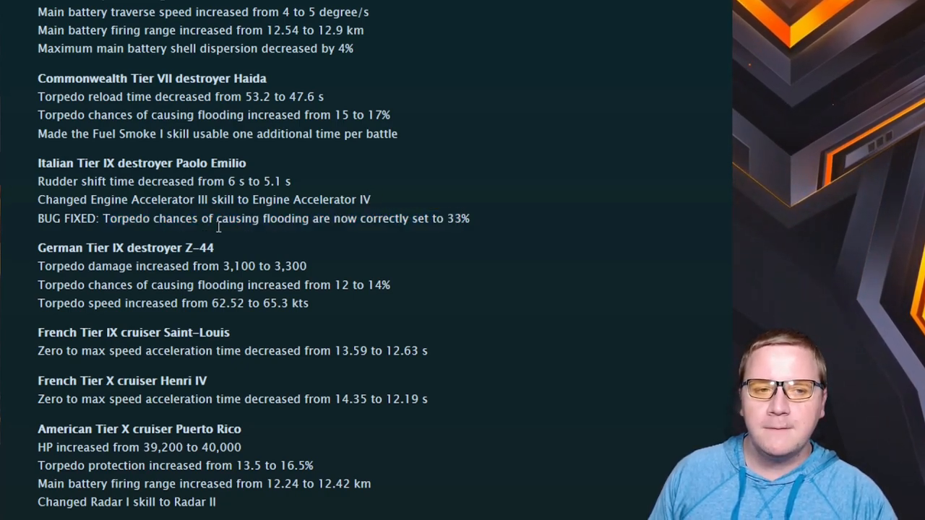
pyautogui.moveTo(104, 218); pyautogui.dragTo(468, 218)
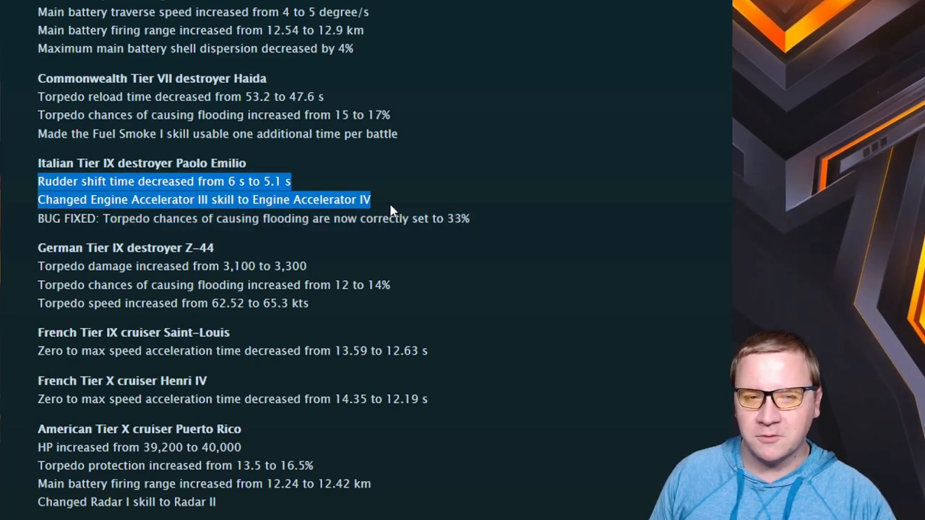
pyautogui.moveTo(255, 213)
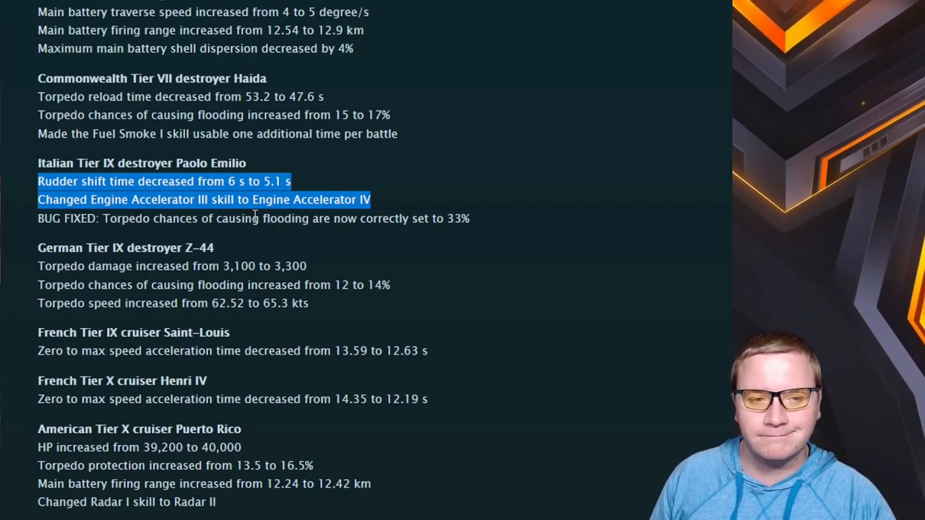
pyautogui.scroll(-3)
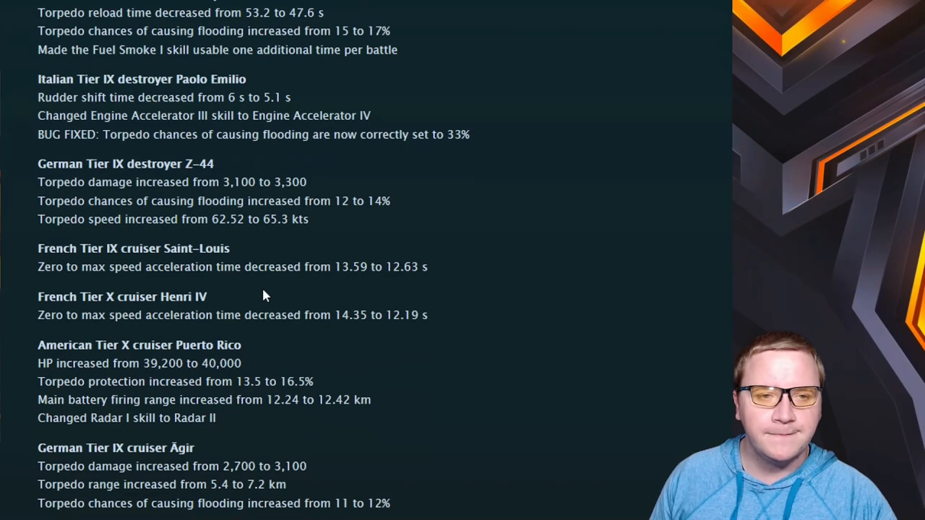
pyautogui.moveTo(37, 97); pyautogui.dragTo(396, 134)
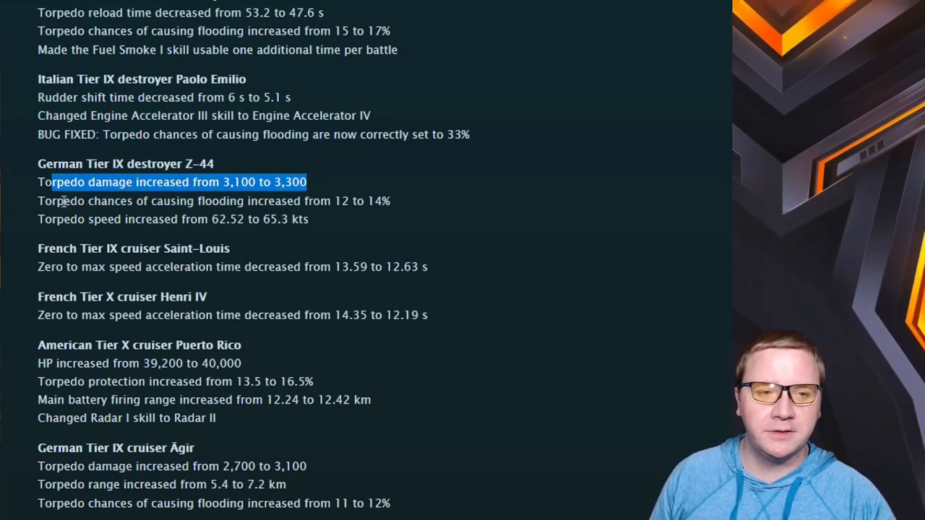
# Highlight Z-44's flooding chance increase and torpedo speed increase in turn
pyautogui.moveTo(61, 182); pyautogui.dragTo(390, 201)
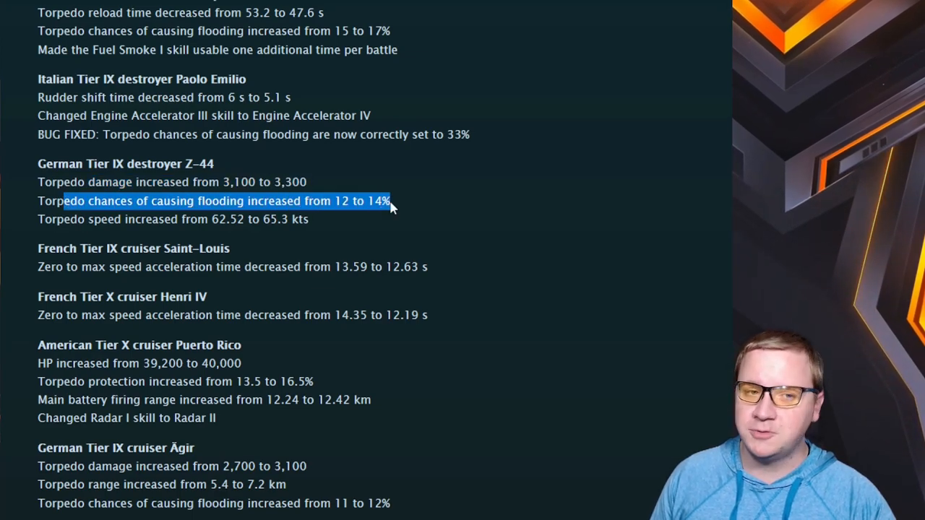
pyautogui.moveTo(390, 200); pyautogui.dragTo(289, 220)
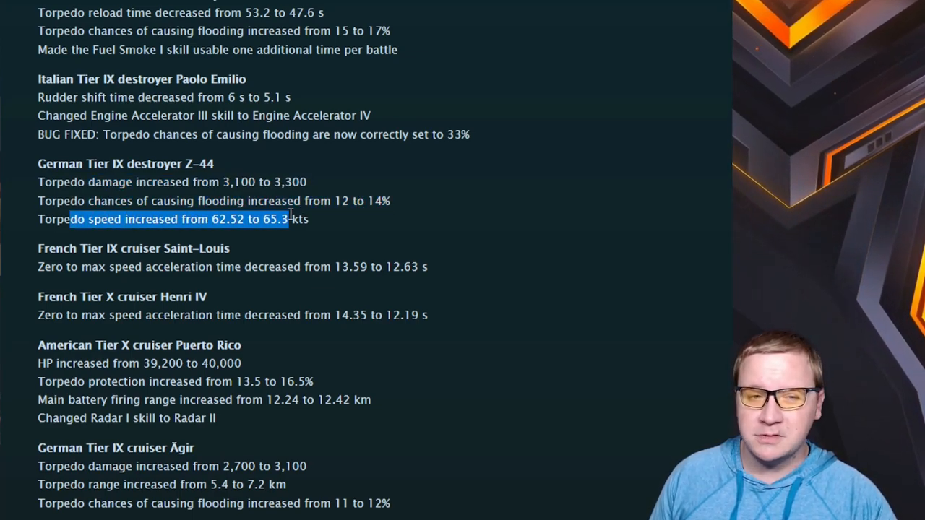
pyautogui.click(261, 220)
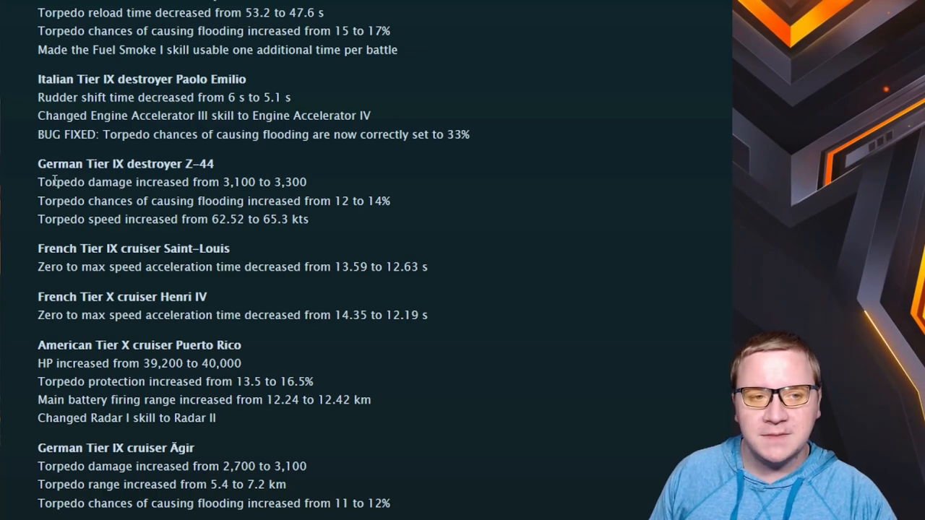
pyautogui.doubleClick(115, 201)
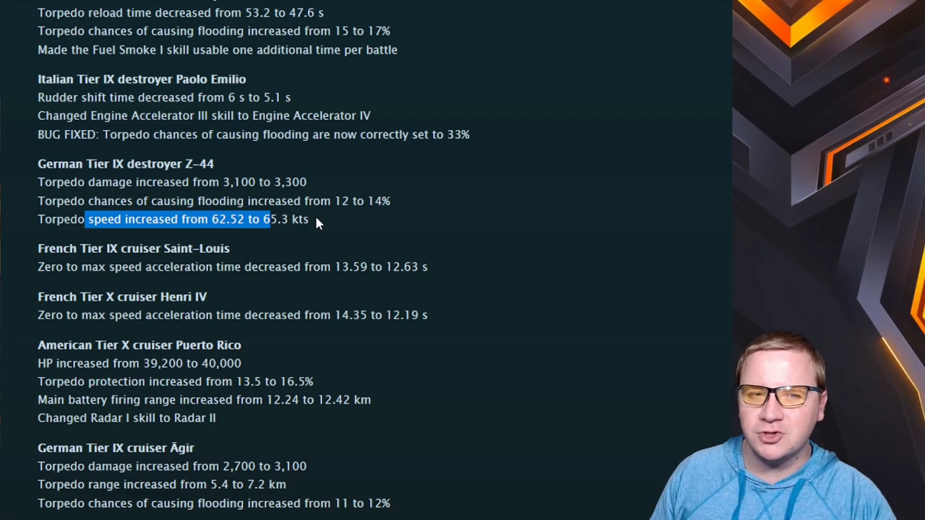
pyautogui.moveTo(303, 247)
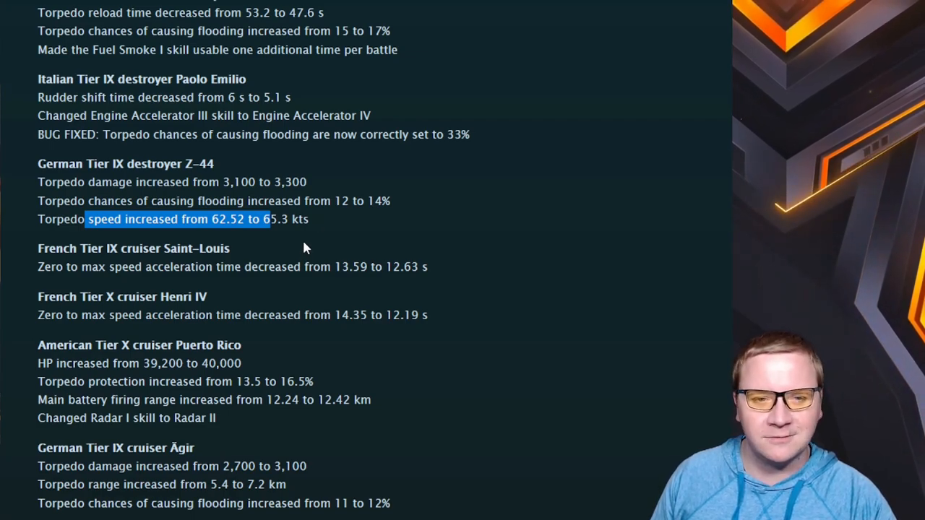
# Highlight the Saint-Louis and Henri IV acceleration-time buffs, then clear the selection with Napoli in view
pyautogui.scroll(-3)
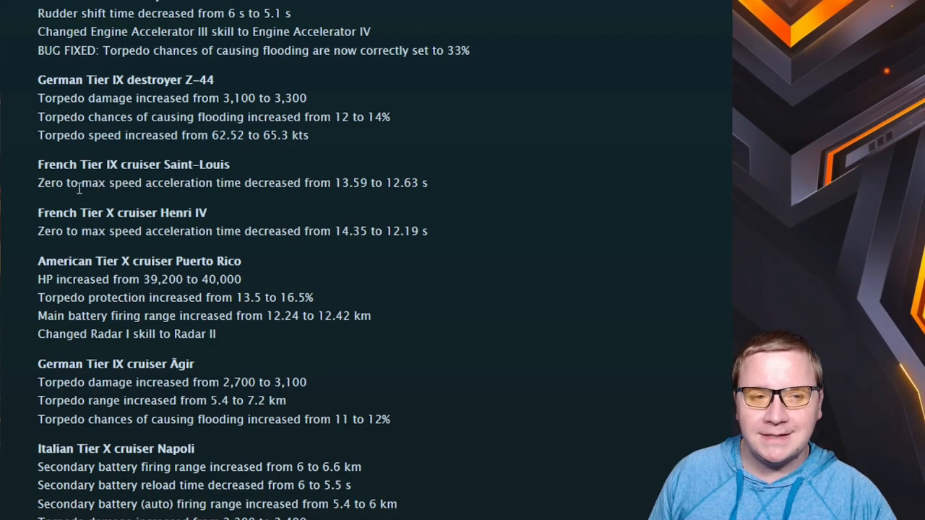
pyautogui.moveTo(123, 182); pyautogui.dragTo(419, 182)
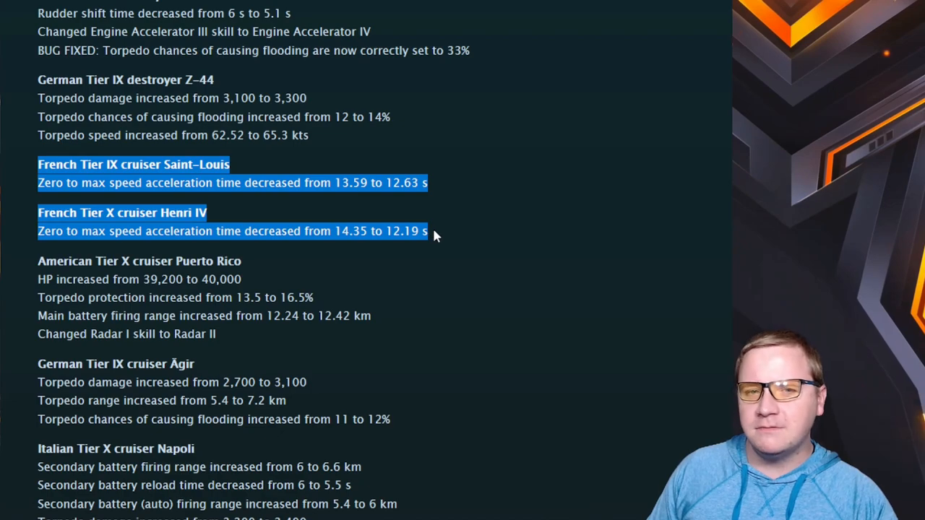
pyautogui.click(445, 239)
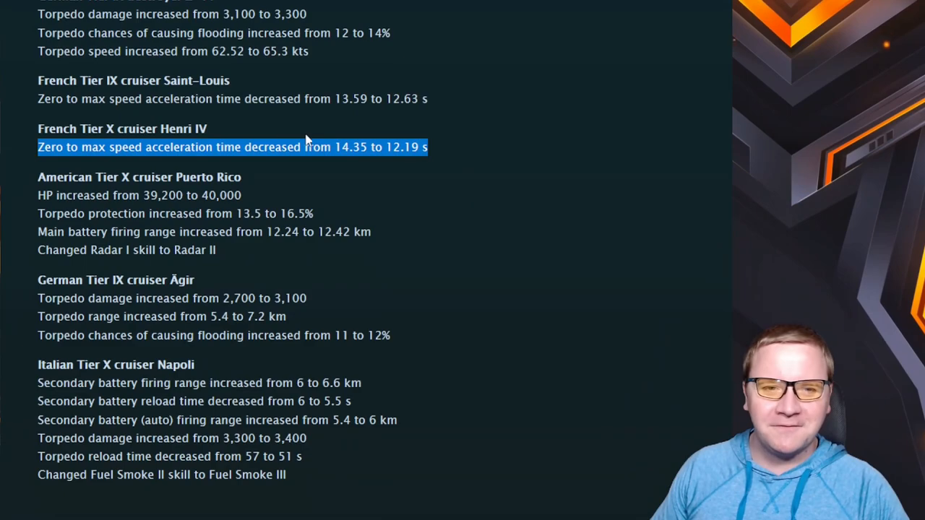
pyautogui.click(349, 147)
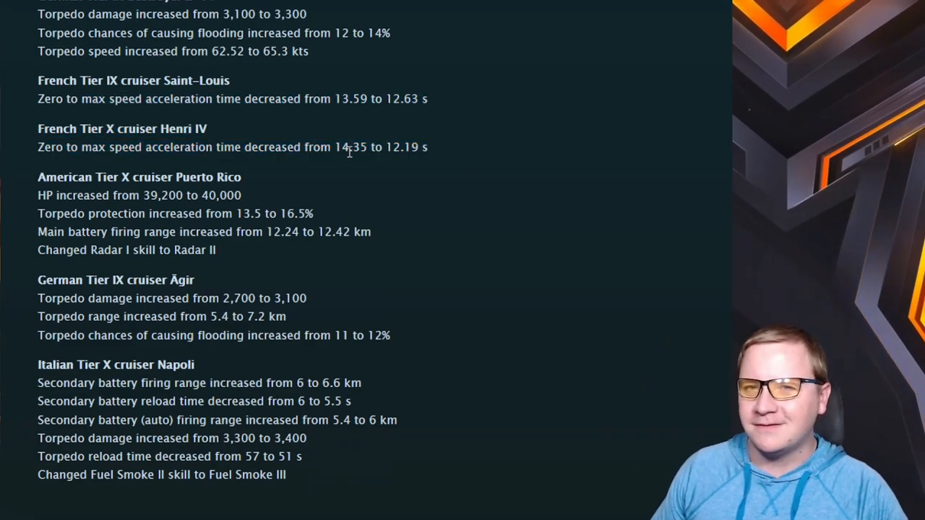
pyautogui.moveTo(446, 147)
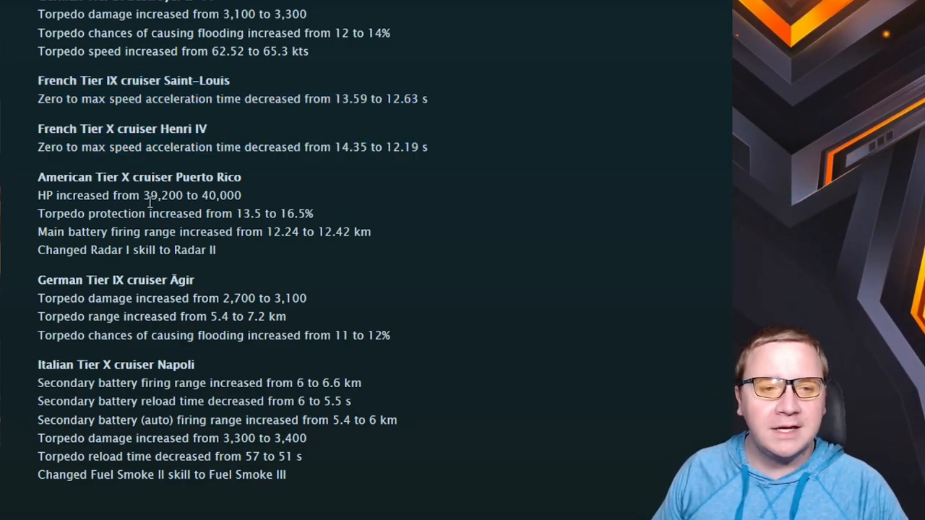
pyautogui.moveTo(141, 195); pyautogui.dragTo(243, 195)
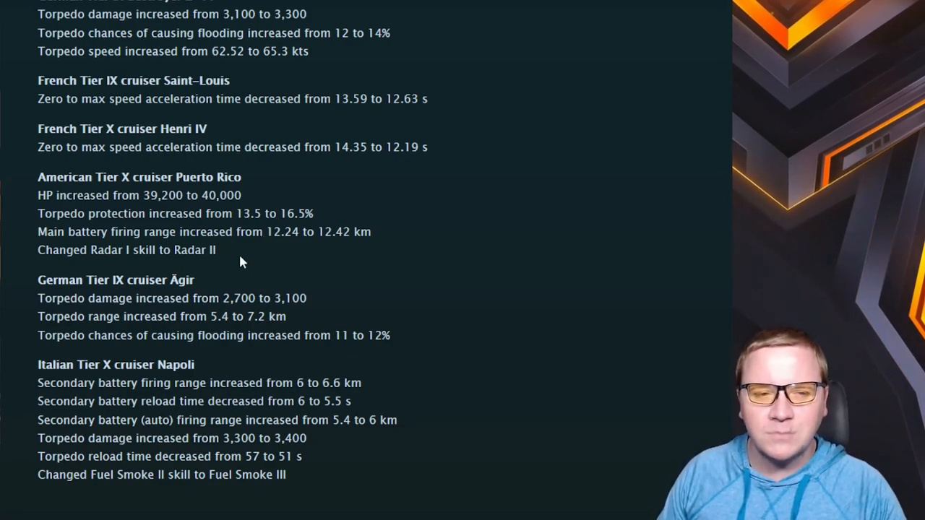
pyautogui.scroll(-3)
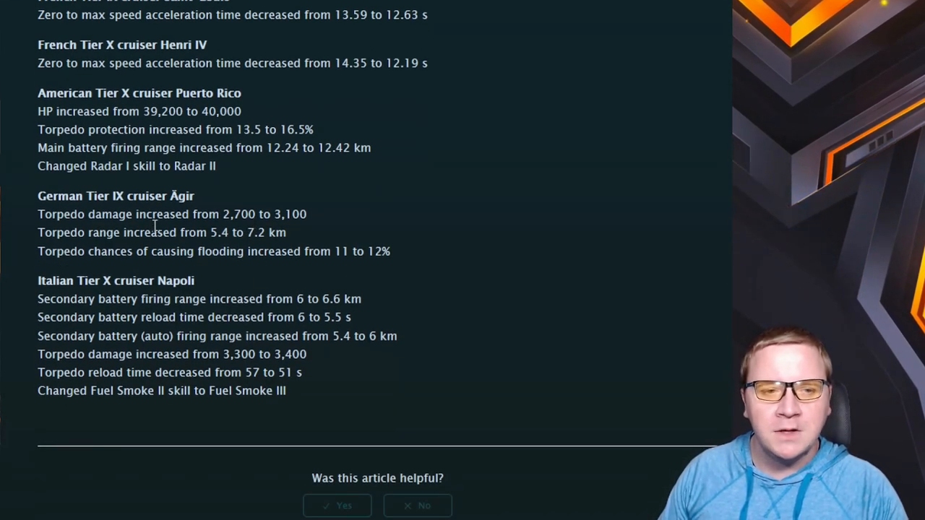
pyautogui.moveTo(84, 214); pyautogui.dragTo(280, 214)
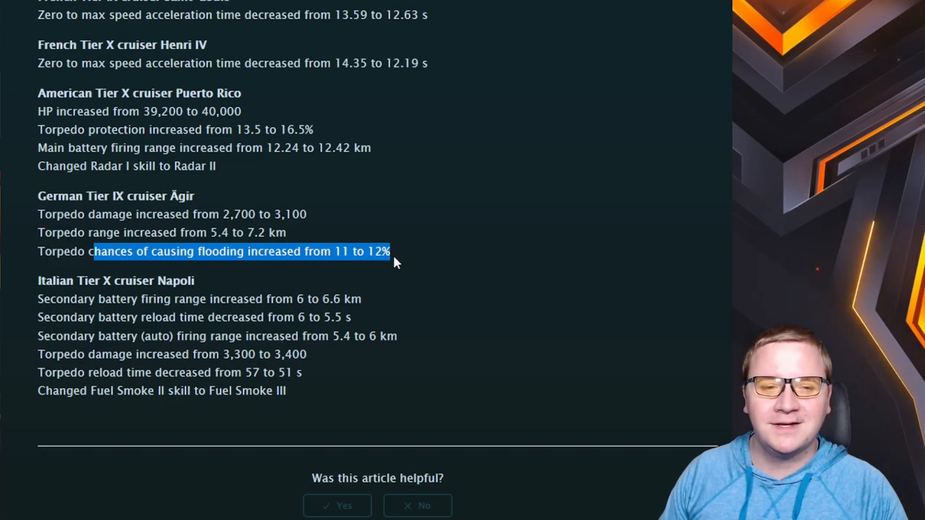
pyautogui.click(130, 229)
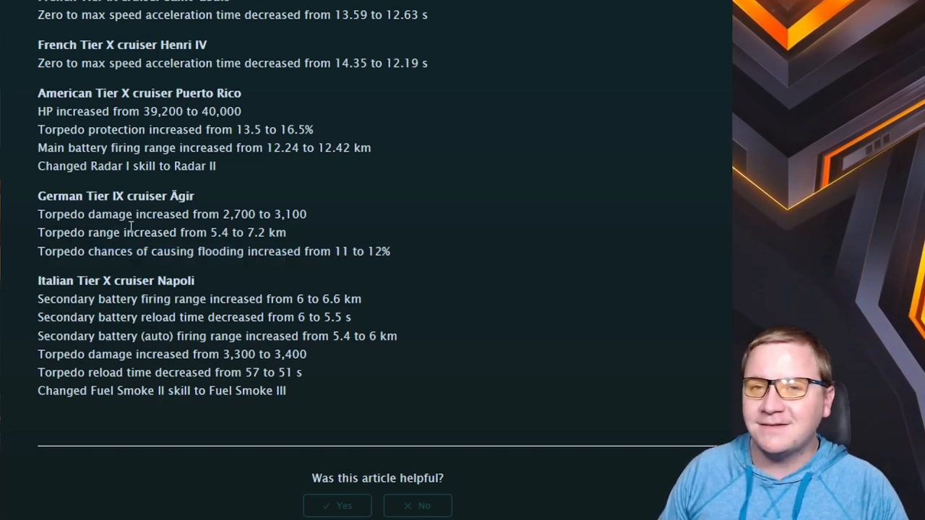
pyautogui.moveTo(35, 210)
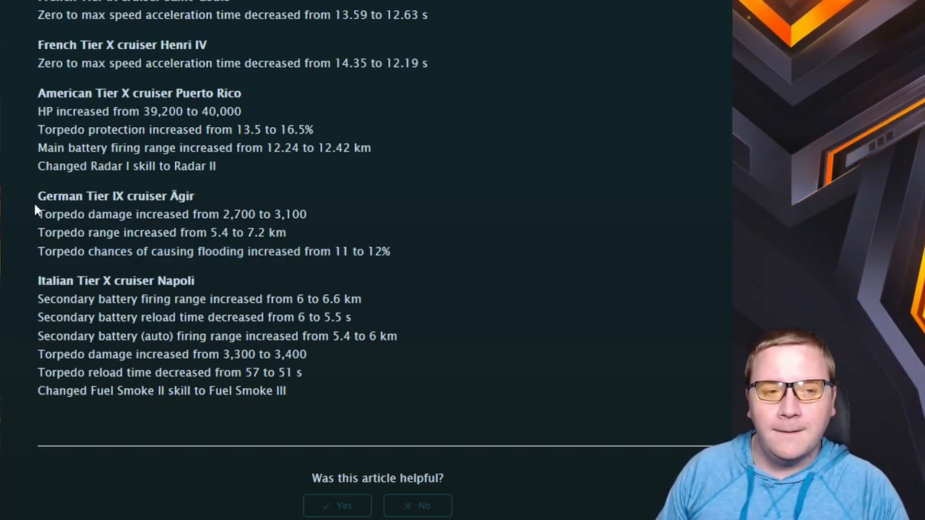
pyautogui.moveTo(38, 197); pyautogui.dragTo(390, 251)
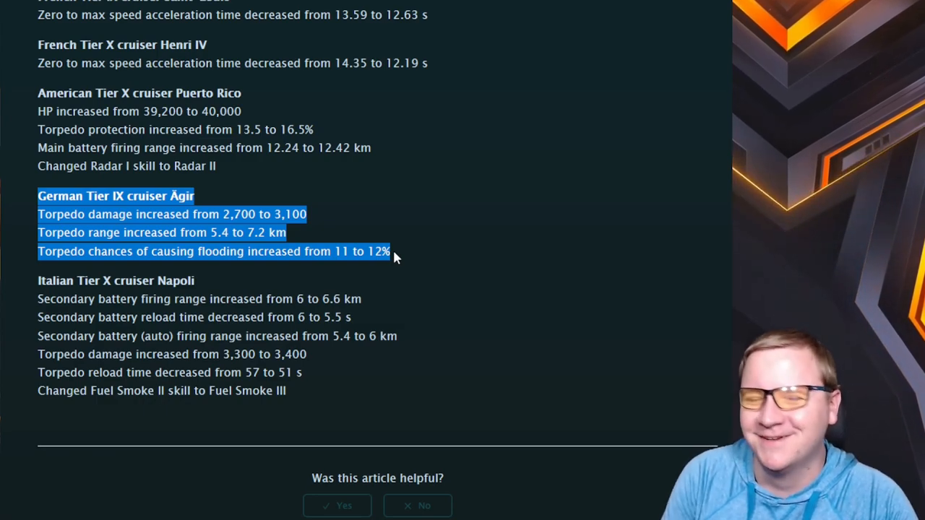
pyautogui.click(422, 263)
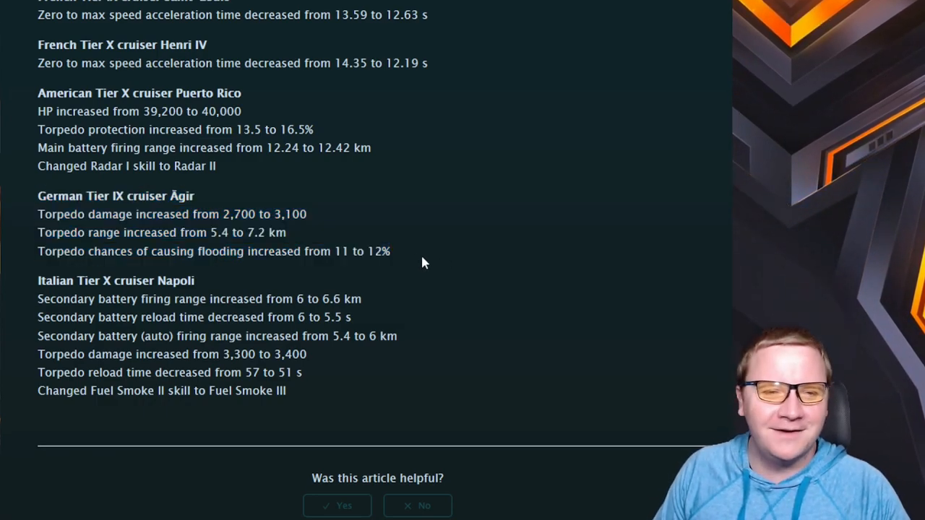
pyautogui.moveTo(38, 196); pyautogui.dragTo(390, 252)
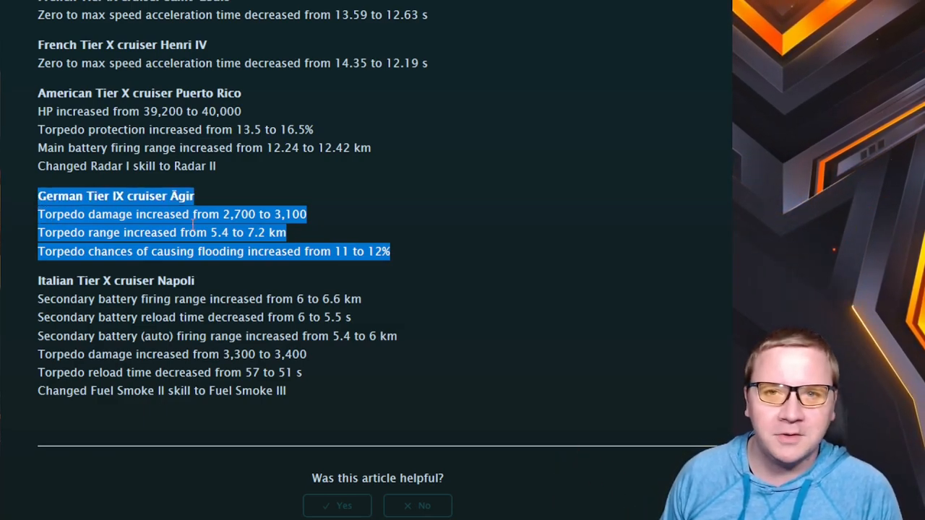
pyautogui.click(325, 252)
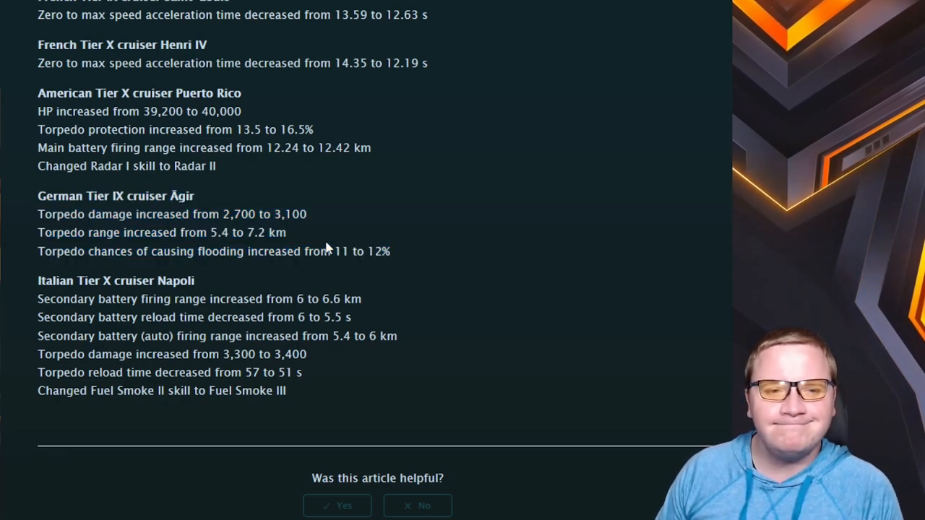
pyautogui.moveTo(38, 214); pyautogui.dragTo(390, 251)
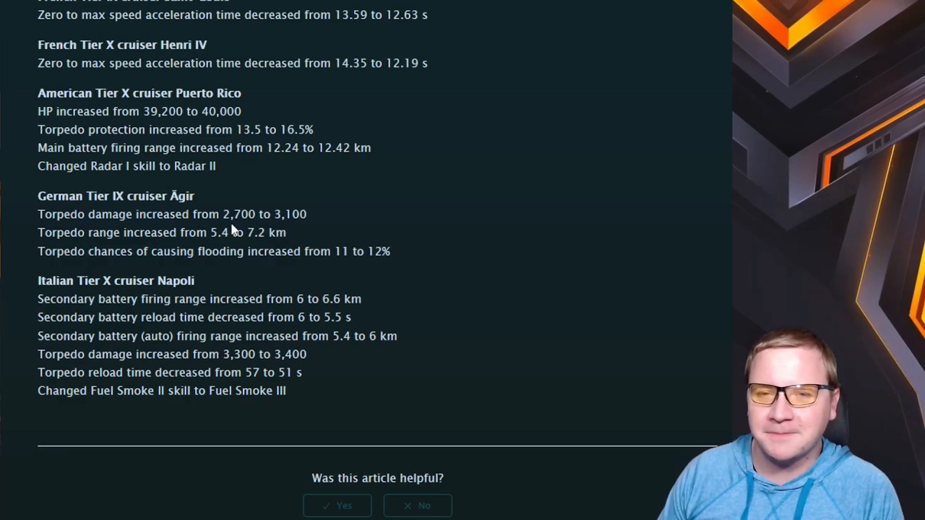
pyautogui.moveTo(321, 329)
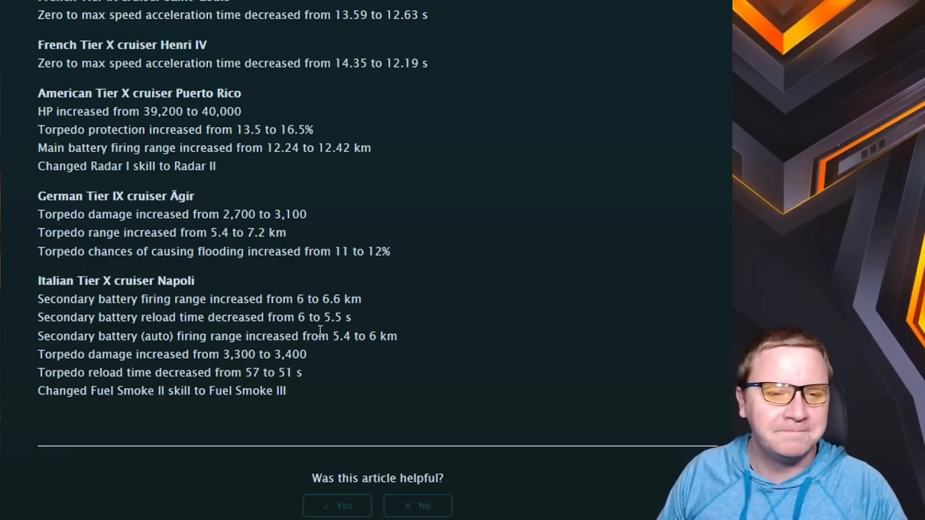
pyautogui.scroll(3)
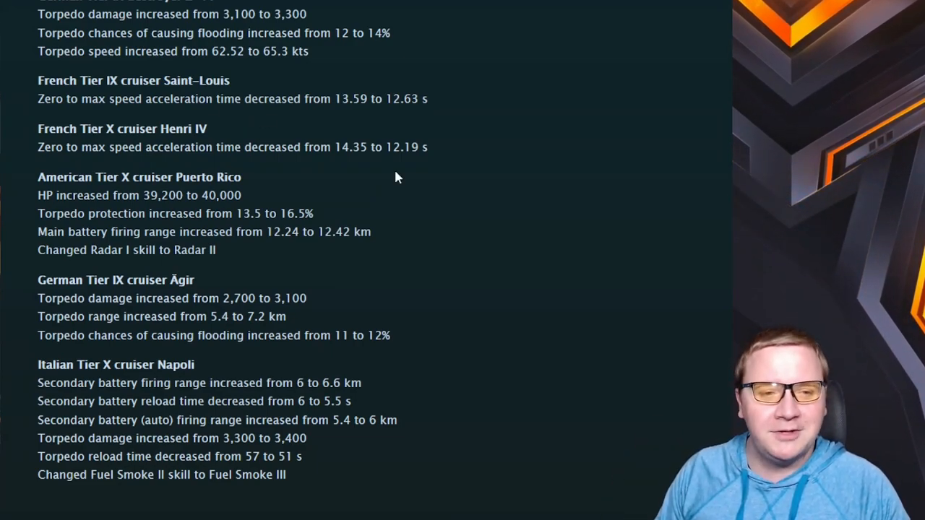
pyautogui.scroll(-3)
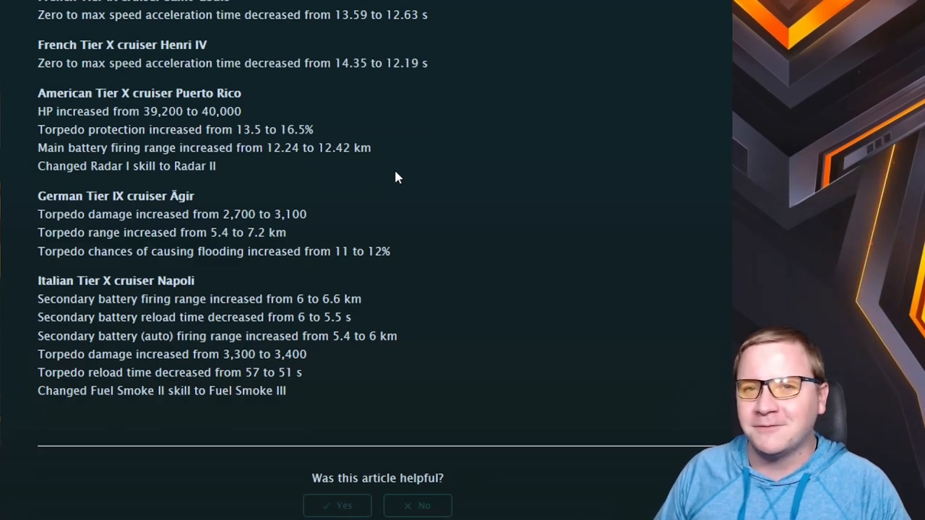
pyautogui.moveTo(305, 390)
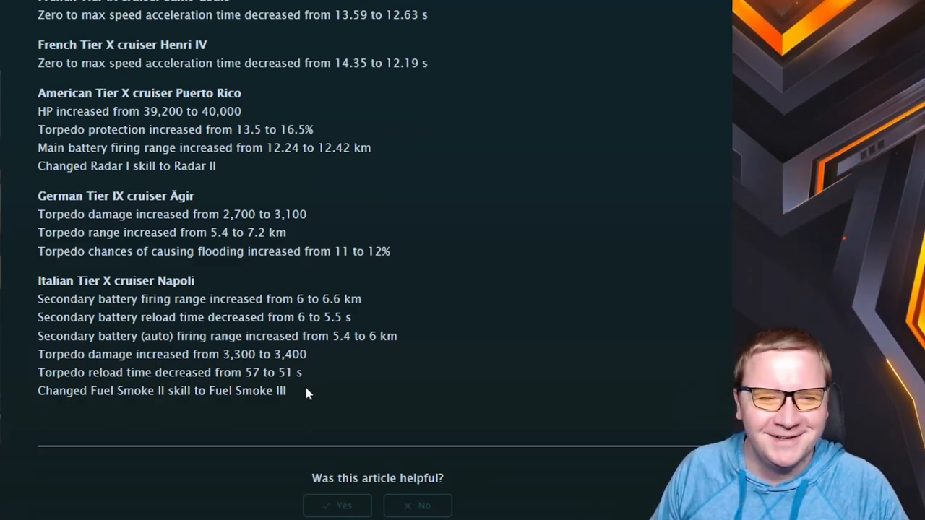
pyautogui.moveTo(301, 396)
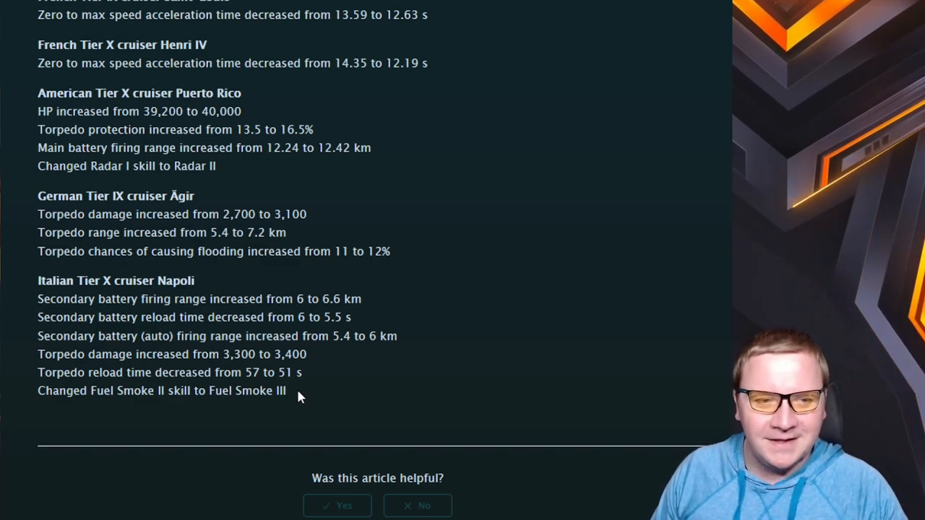
pyautogui.moveTo(75, 319)
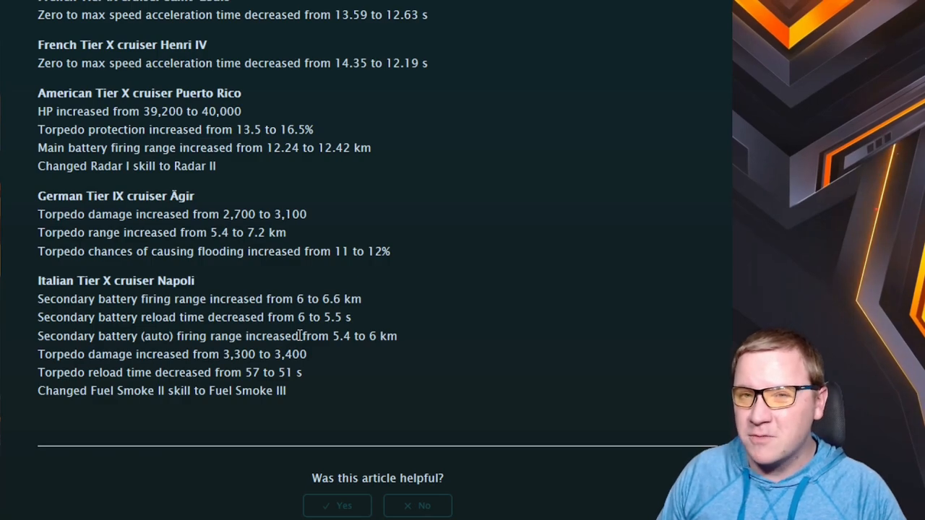
pyautogui.moveTo(37, 298); pyautogui.dragTo(253, 335)
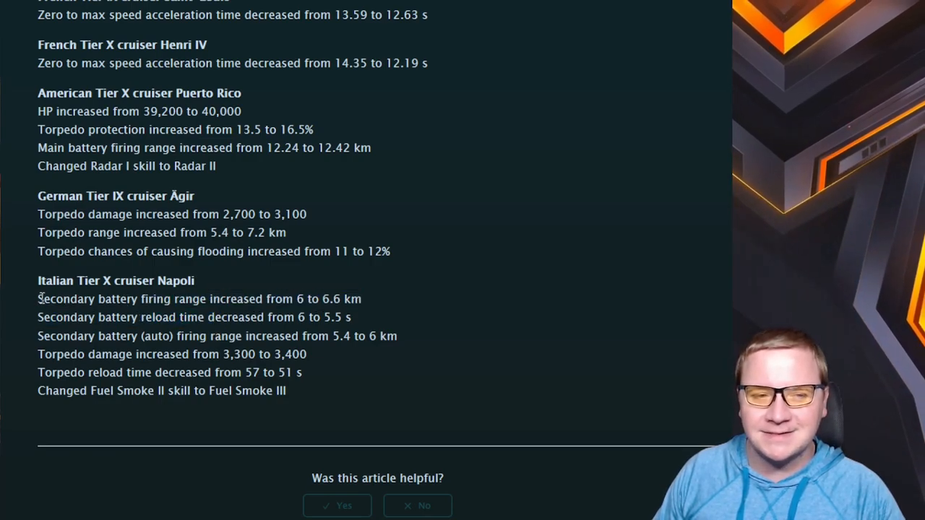
pyautogui.moveTo(38, 297); pyautogui.dragTo(395, 335)
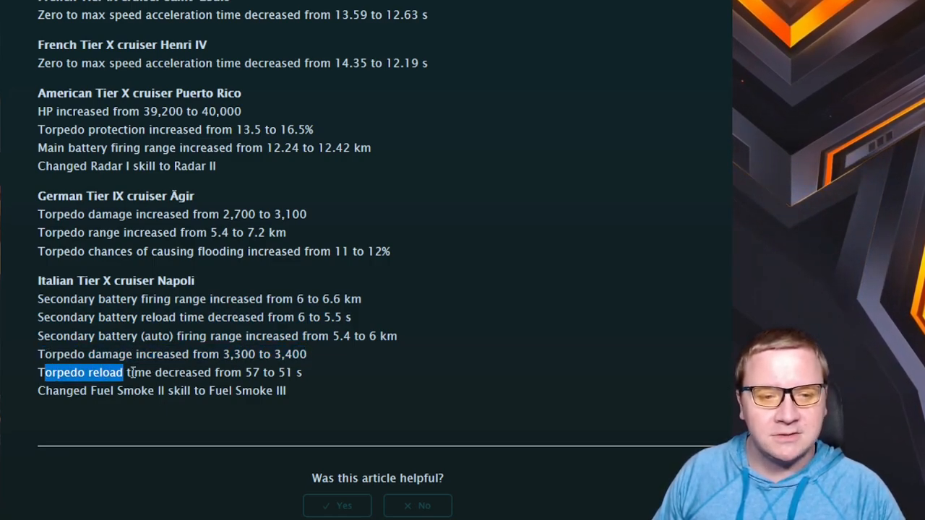
pyautogui.moveTo(123, 373); pyautogui.dragTo(301, 373)
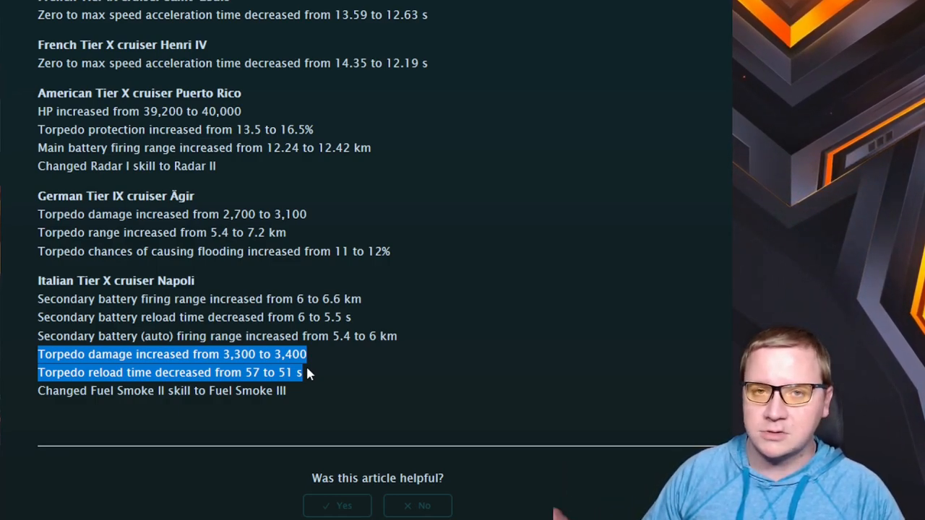
pyautogui.click(80, 373)
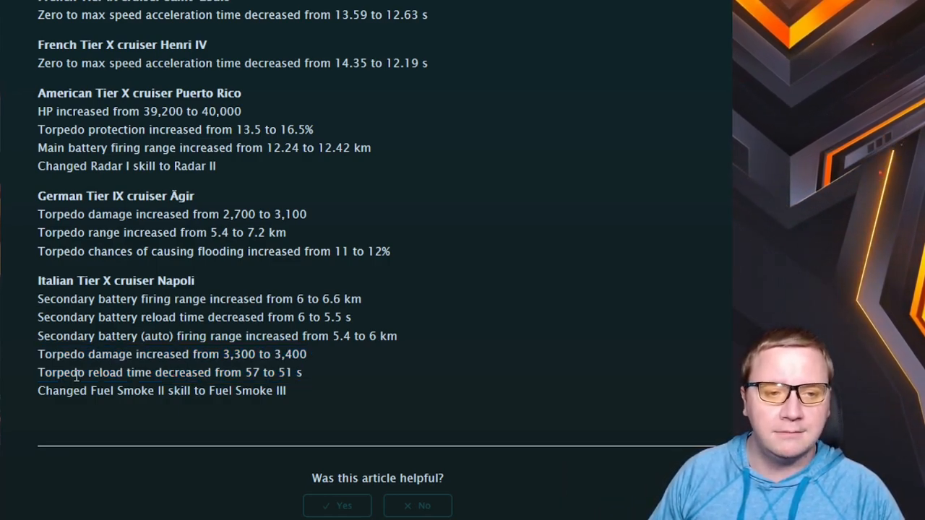
pyautogui.moveTo(38, 354); pyautogui.dragTo(306, 373)
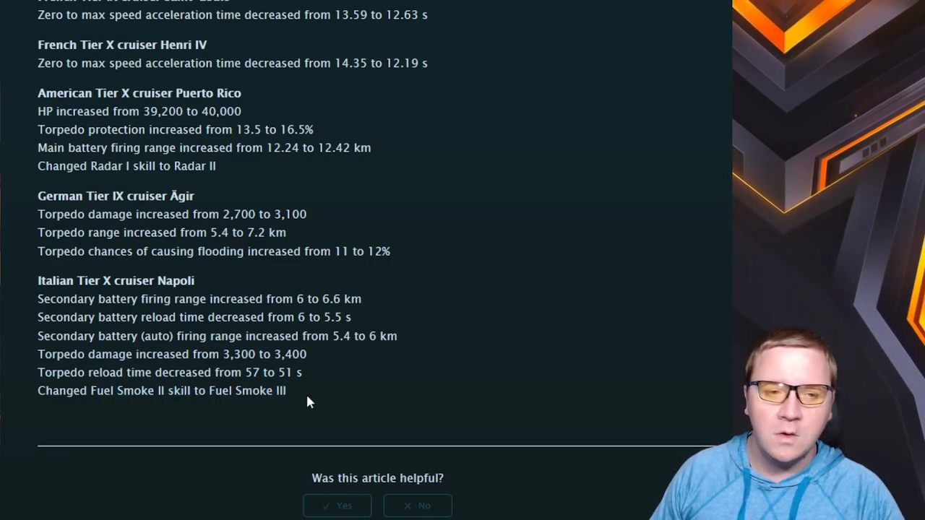
pyautogui.moveTo(37, 298); pyautogui.dragTo(286, 390)
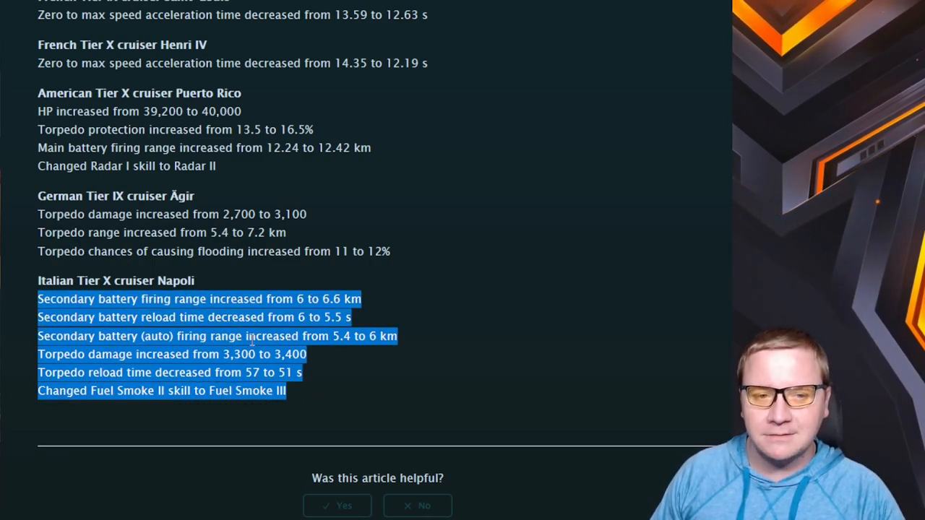
pyautogui.moveTo(87, 130); pyautogui.dragTo(217, 165)
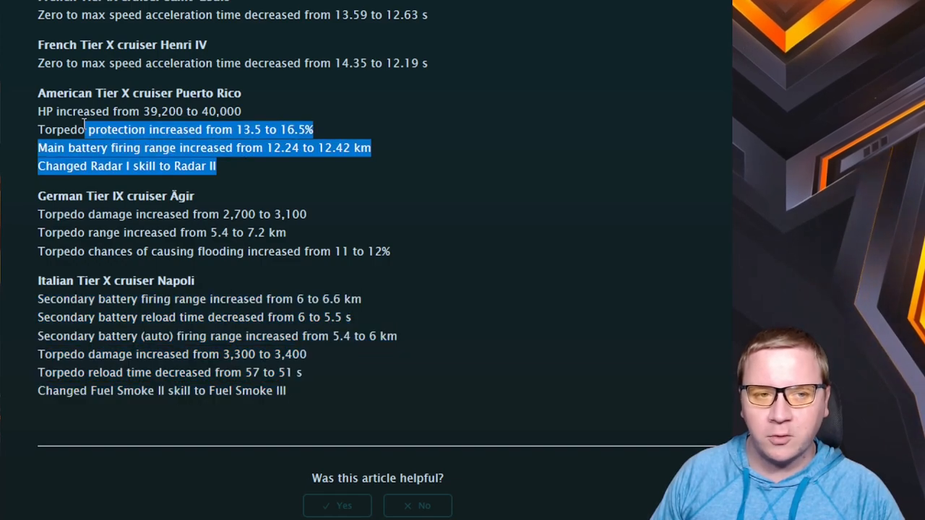
pyautogui.moveTo(38, 299); pyautogui.dragTo(301, 373)
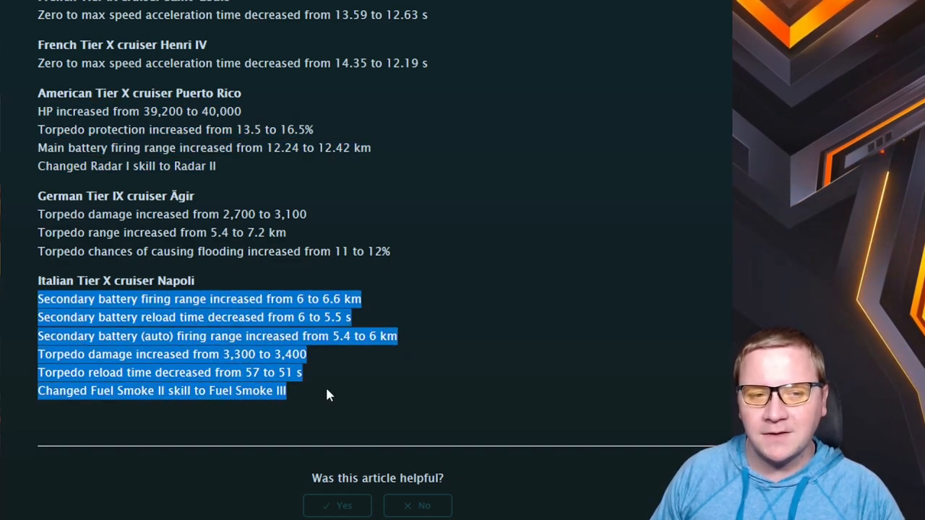
pyautogui.click(219, 171)
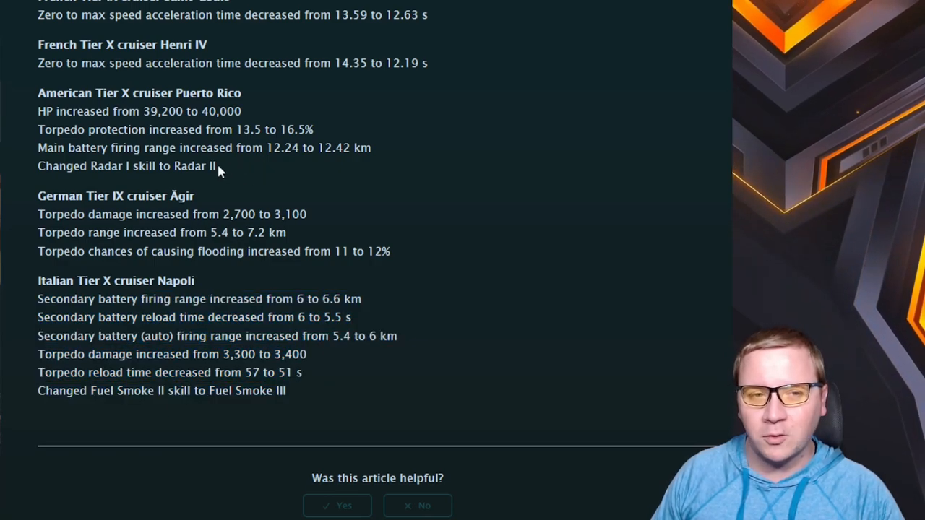
pyautogui.moveTo(38, 110); pyautogui.dragTo(217, 164)
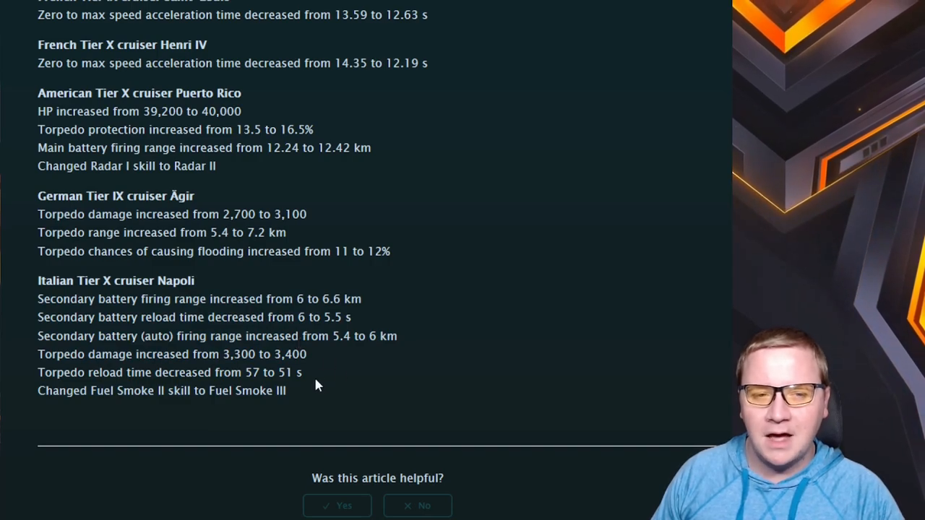
pyautogui.moveTo(70, 297); pyautogui.dragTo(387, 335)
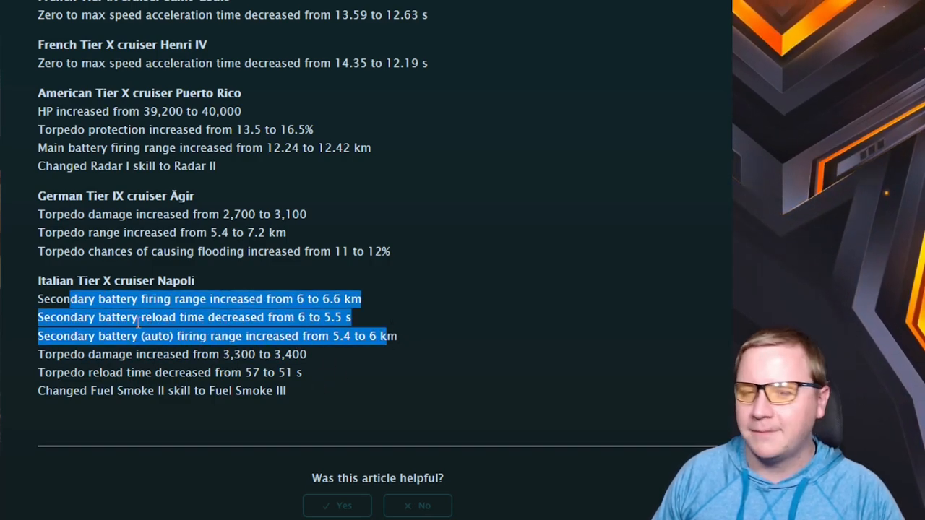